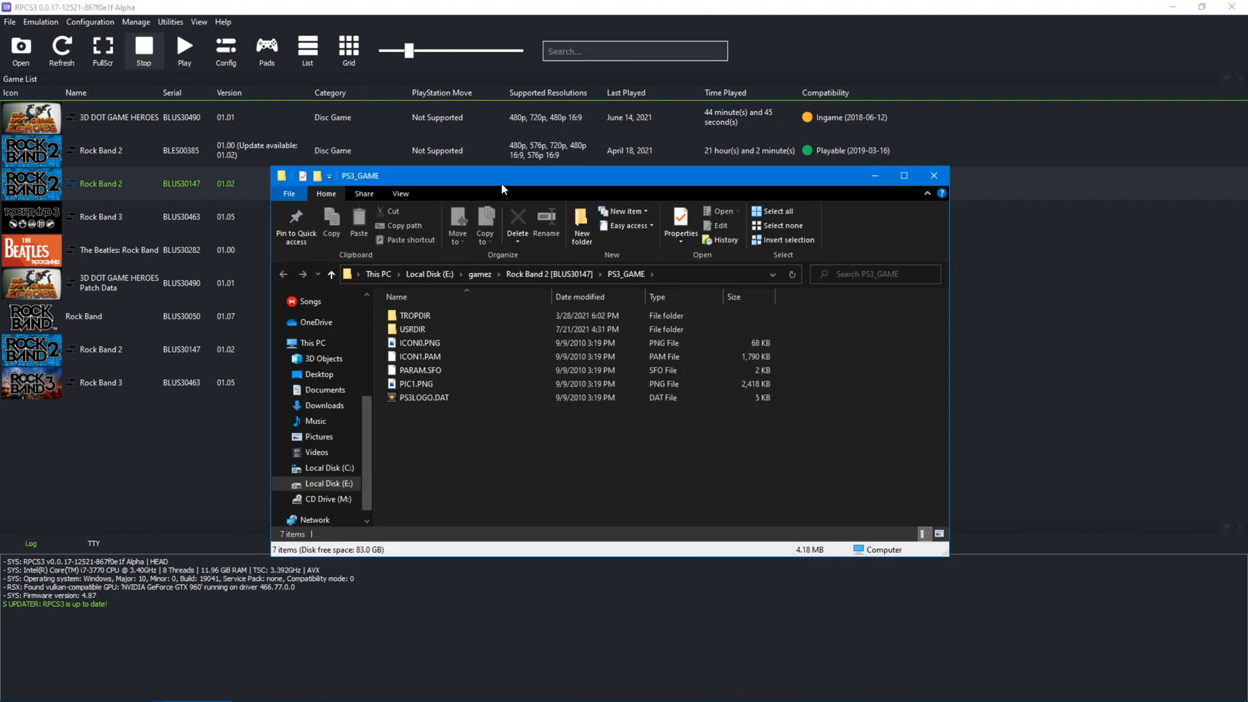
mouse_move(940, 185)
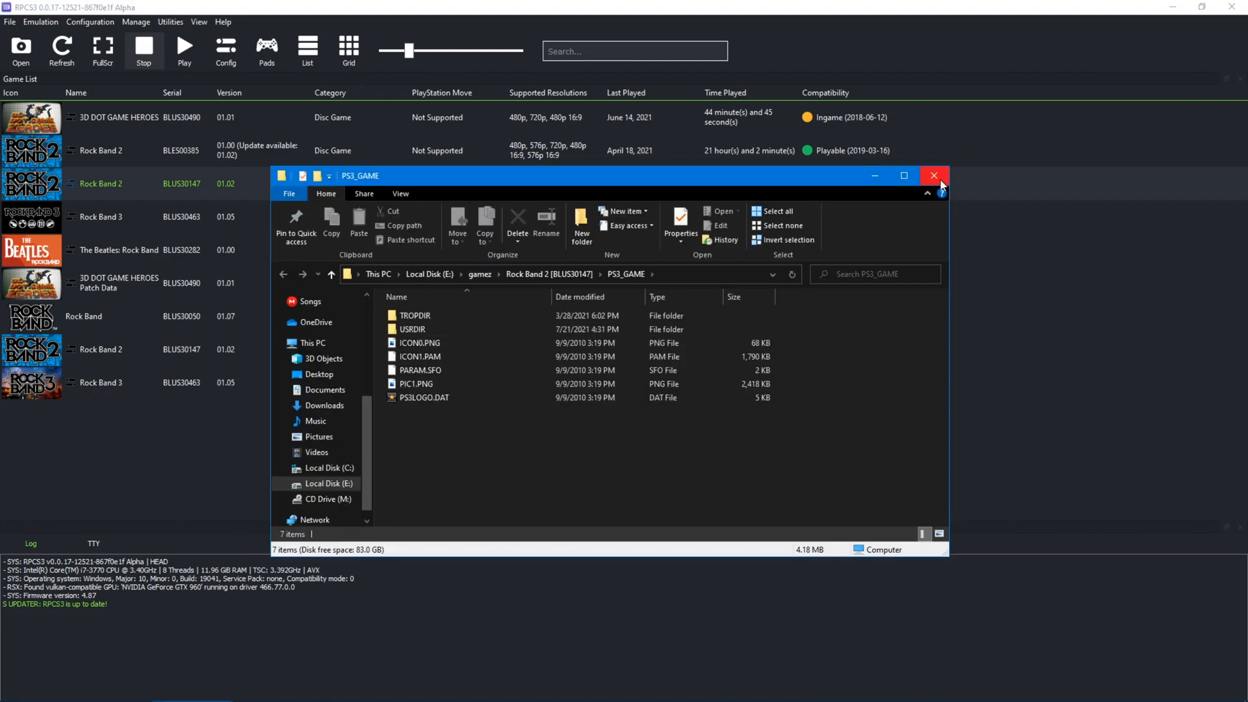
Close the Rock Band 2 PS3_GAME folder window, leaving the RPCS3 game list.
click(933, 175)
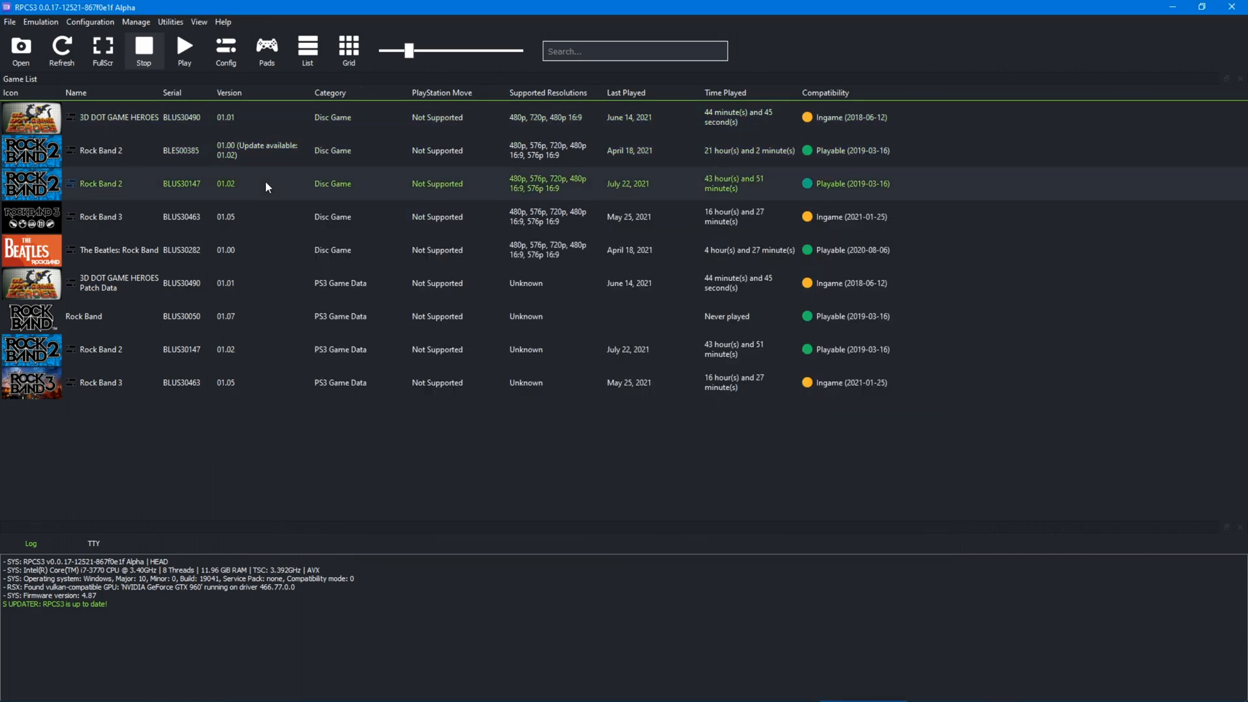
mouse_move(259, 228)
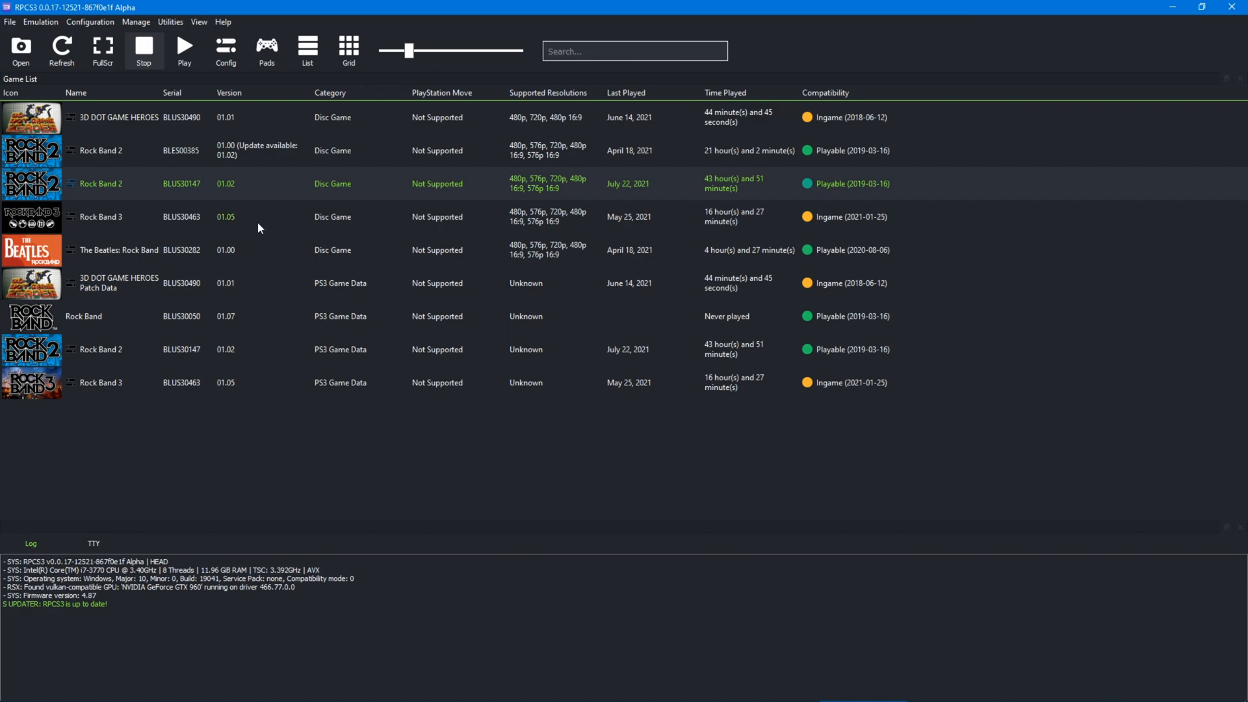
mouse_move(257, 354)
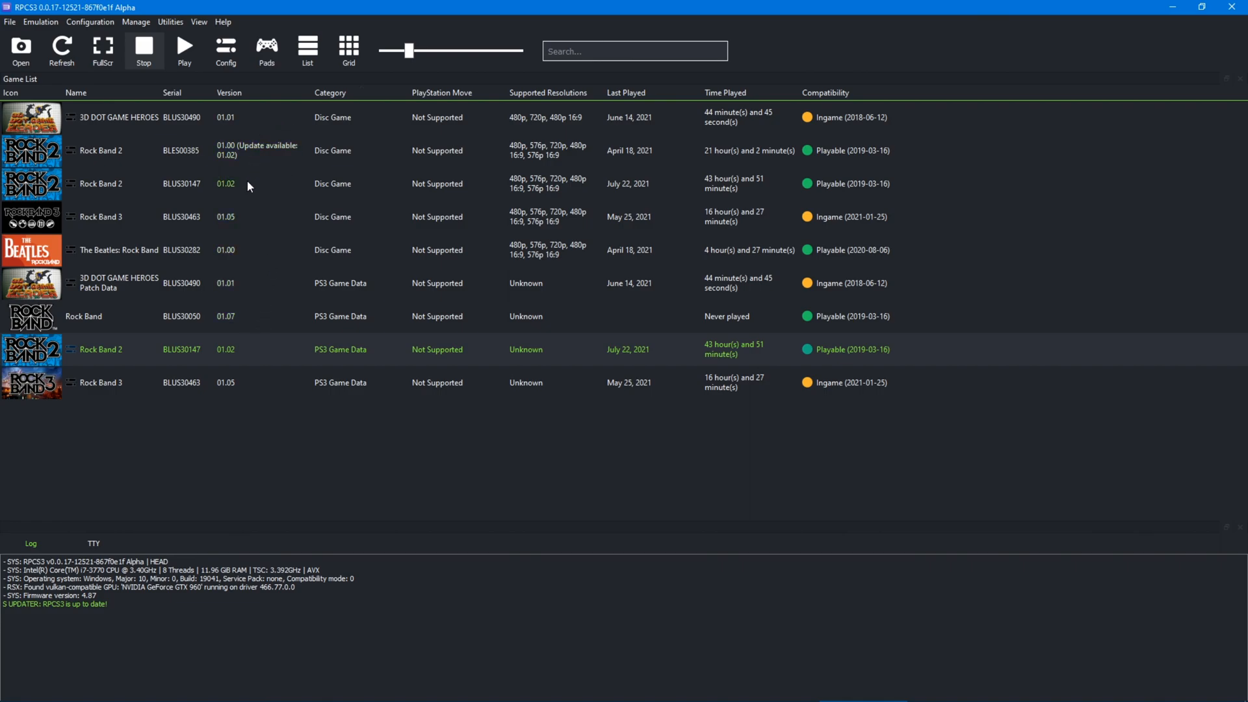
Browse the Rock Band 2 patch data's install folder into USRDIR and inspect EBOOT.BIN.
right_click(101, 348)
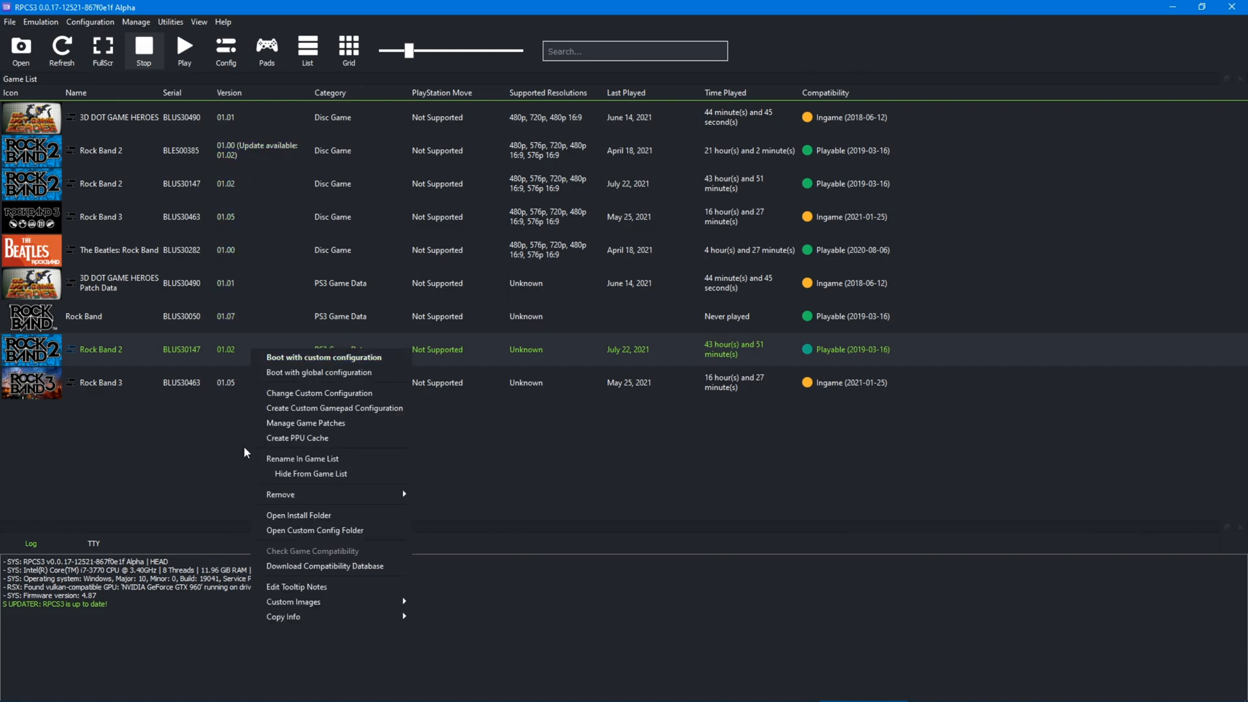
click(259, 349)
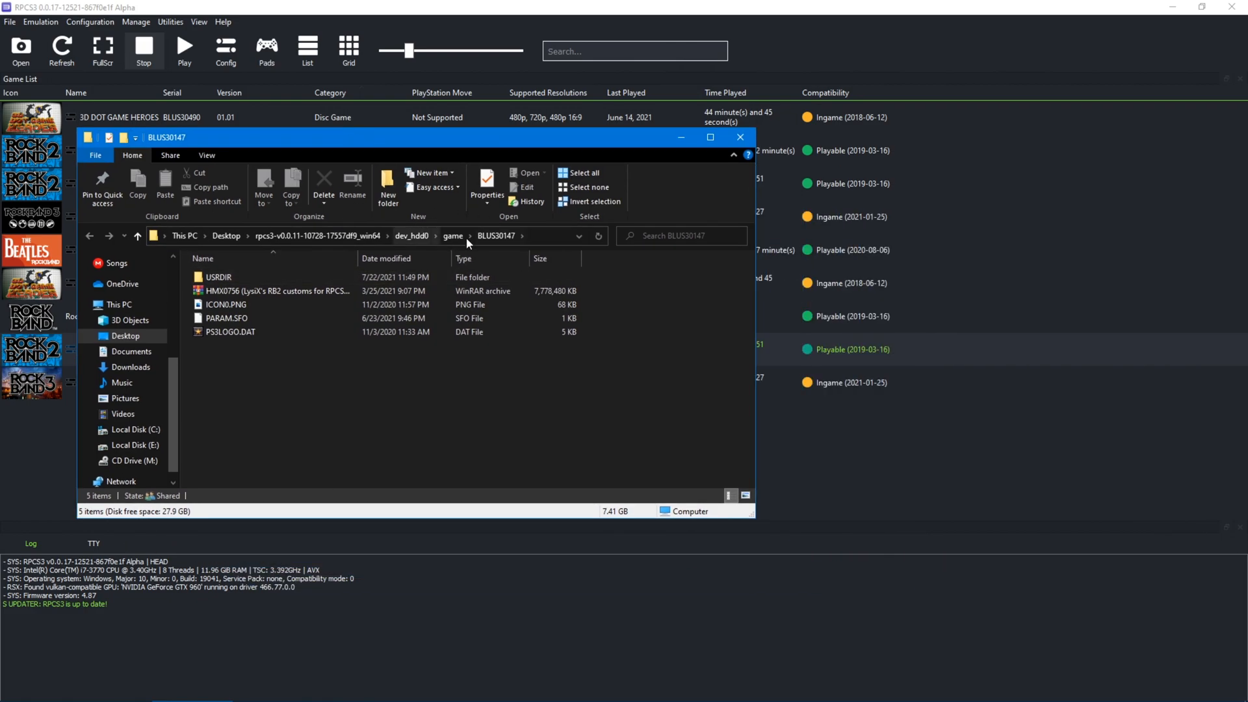
click(267, 291)
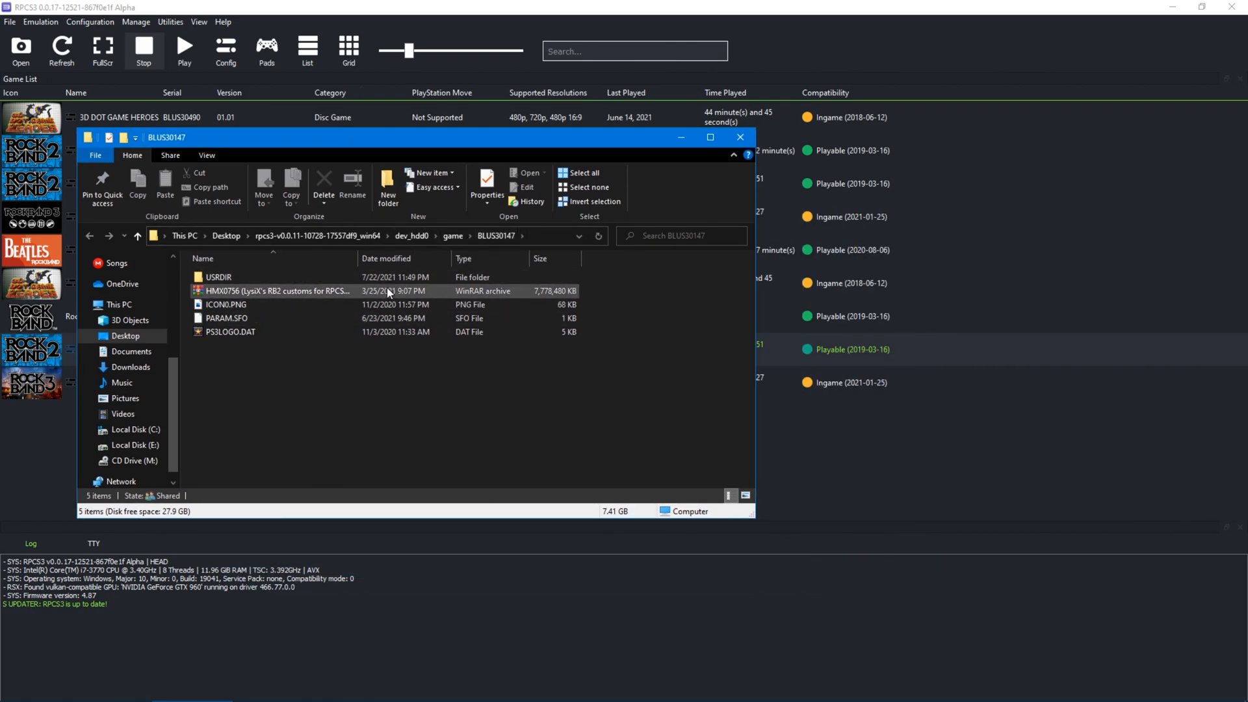
double_click(218, 277)
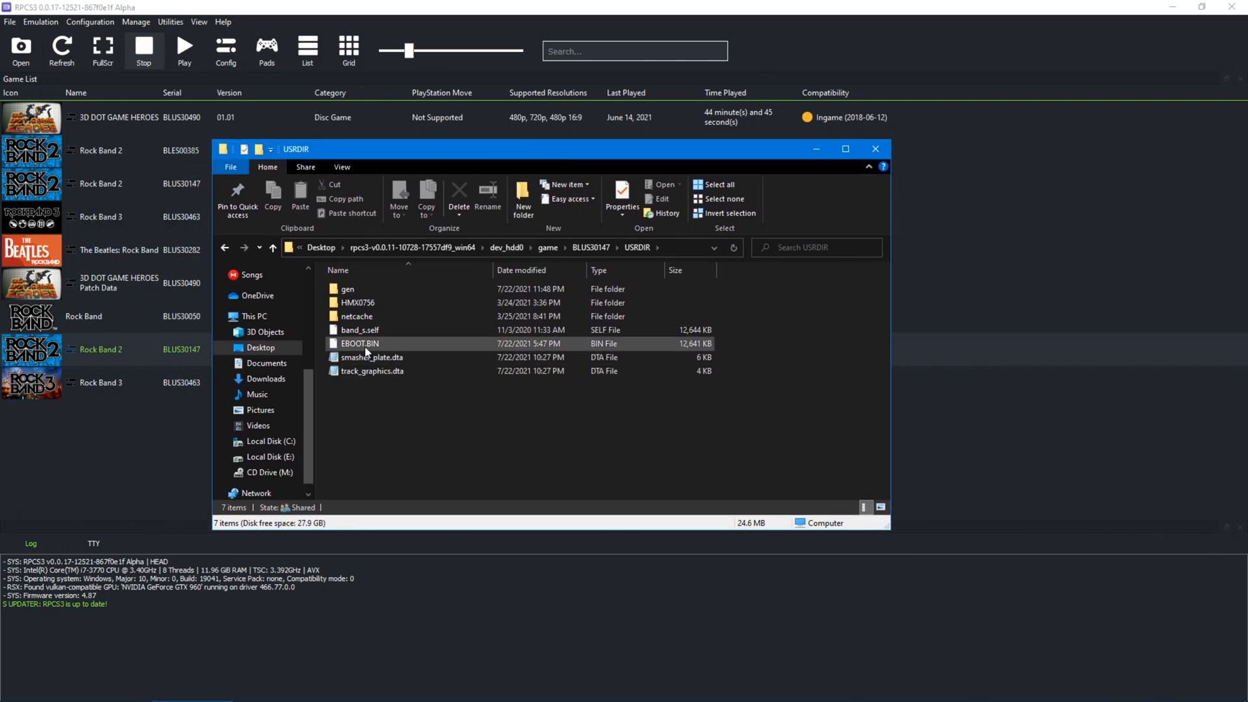
mouse_move(364, 344)
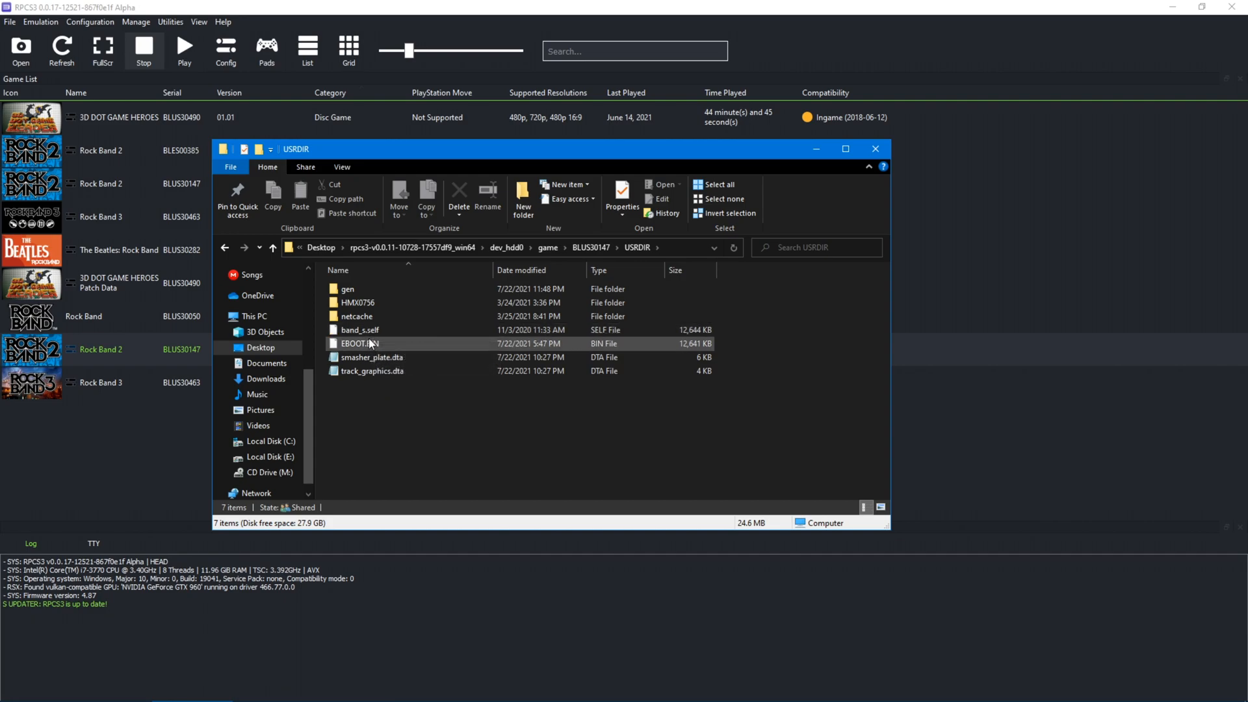
click(371, 356)
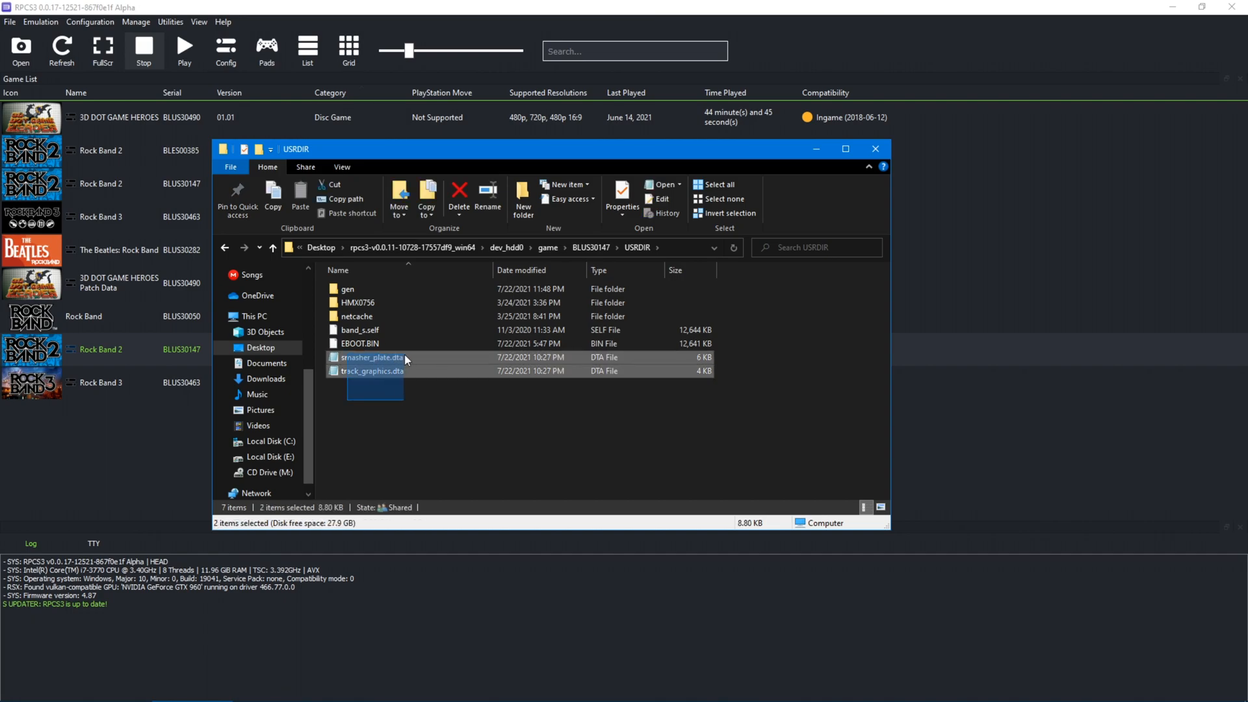
click(505, 400)
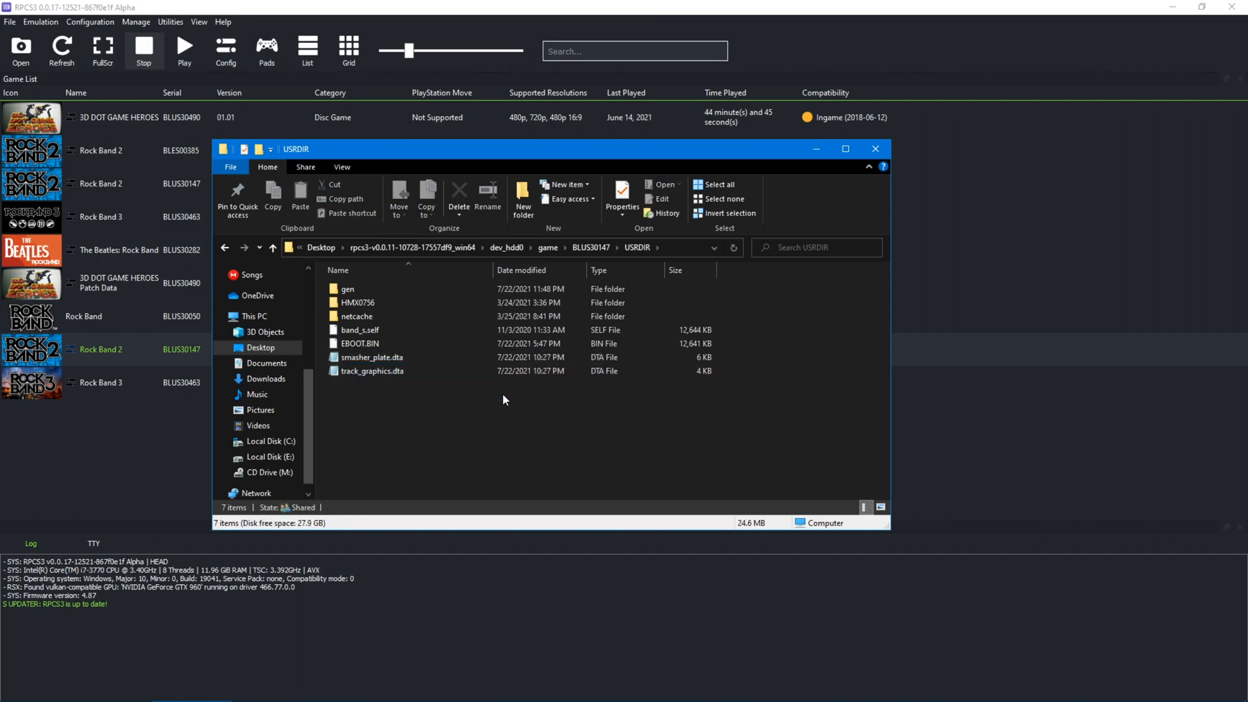
mouse_move(436, 127)
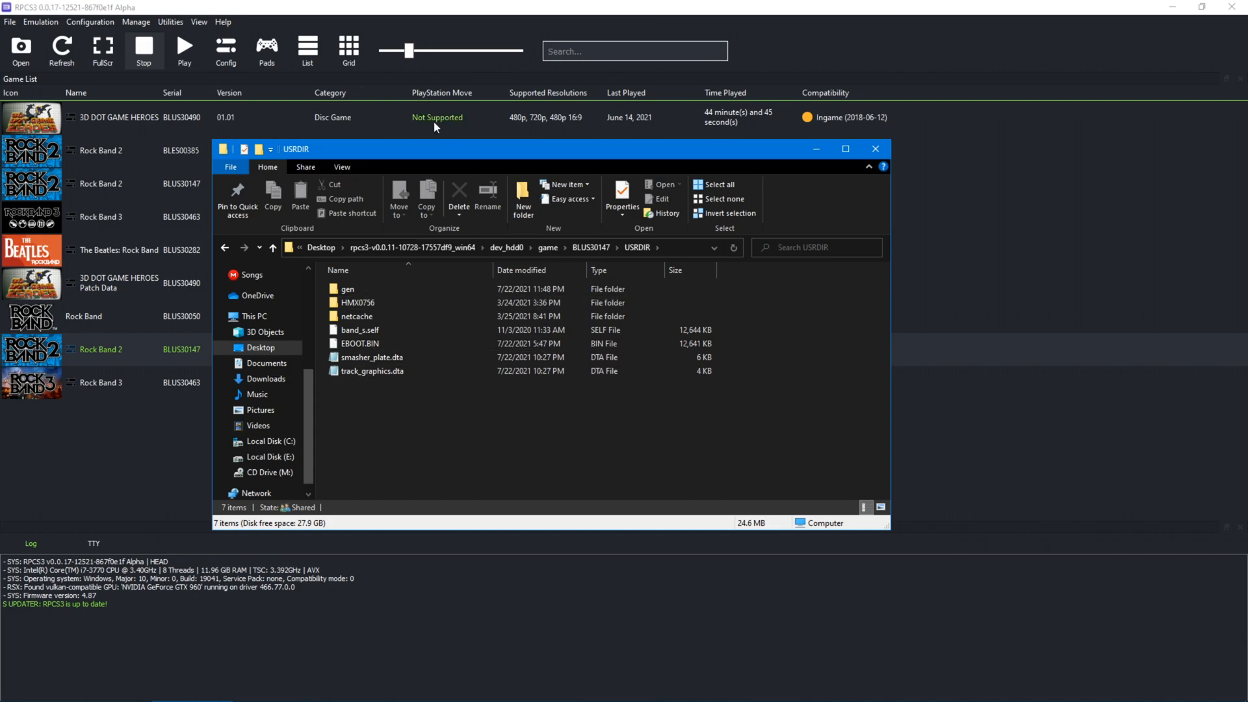
Browse the Rock Band 2 disc game's install folder into the gen folder holding the ark files.
right_click(97, 183)
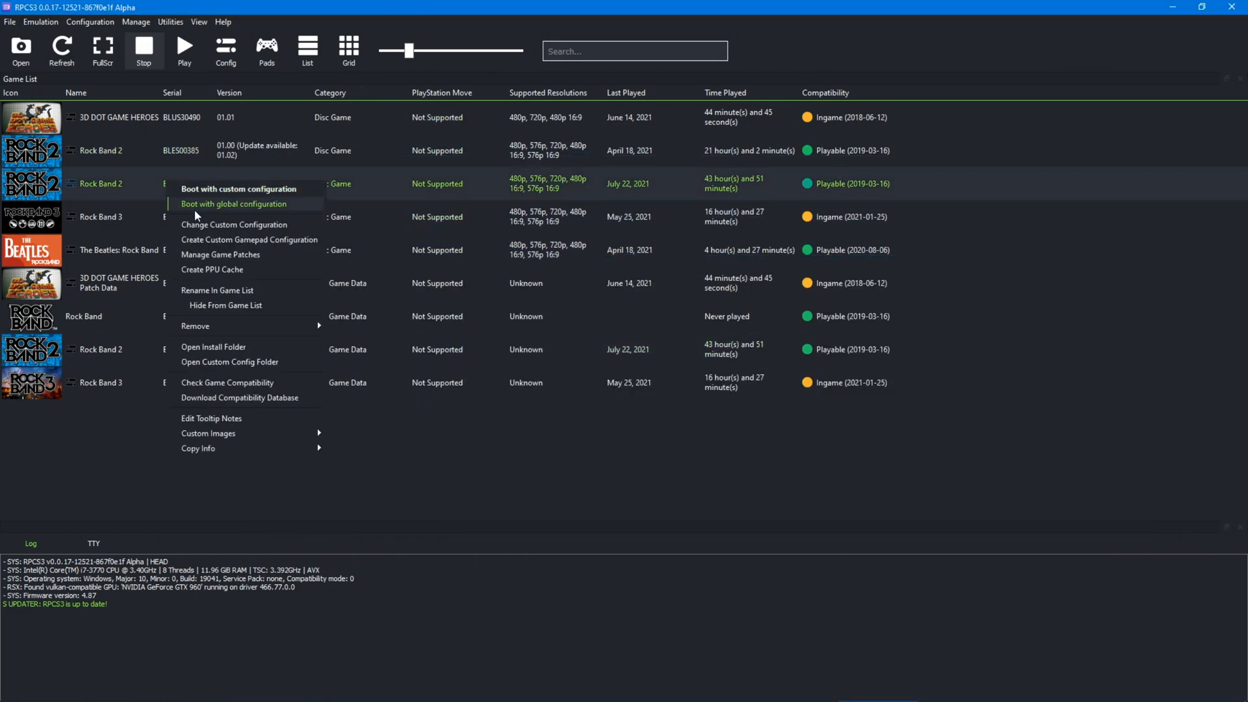
click(213, 345)
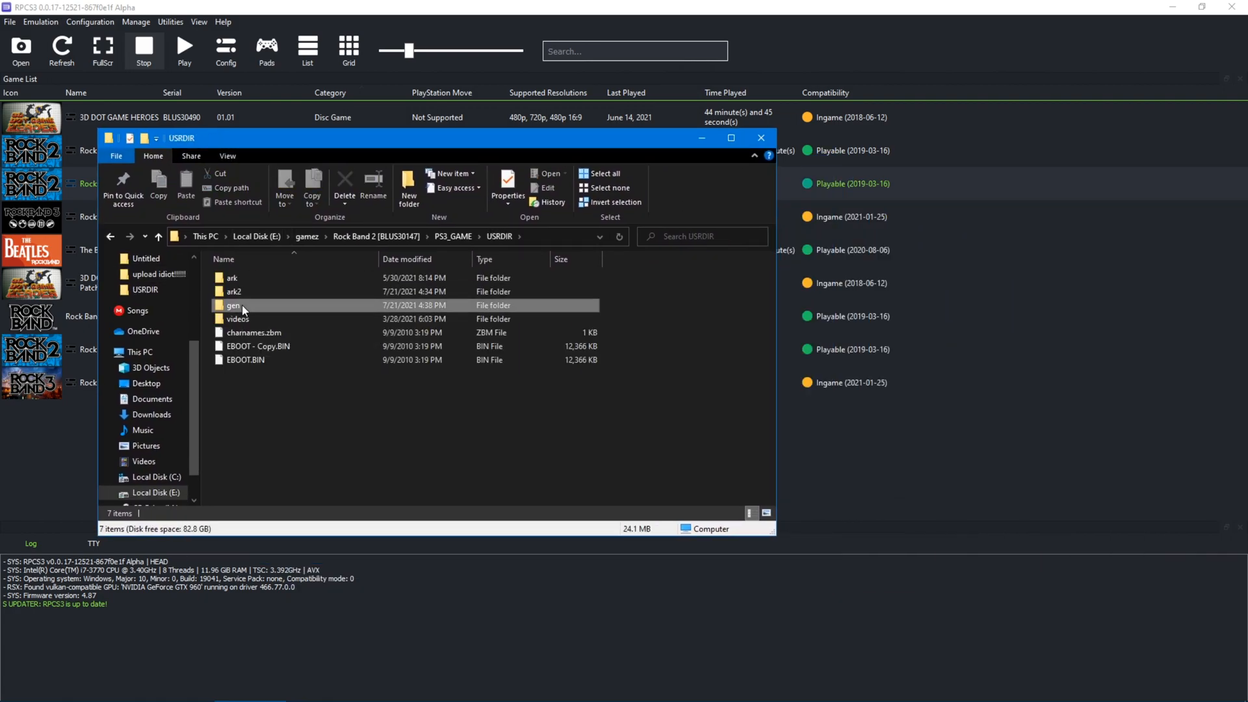
double_click(234, 304)
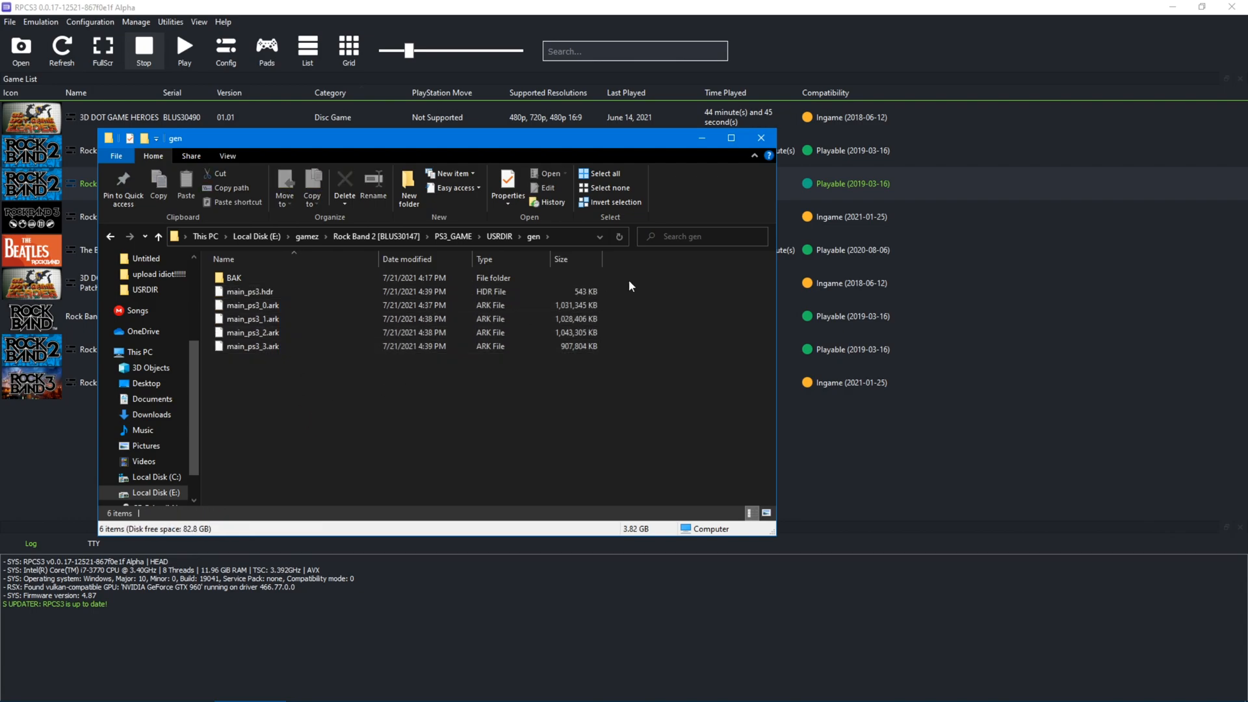
click(761, 138)
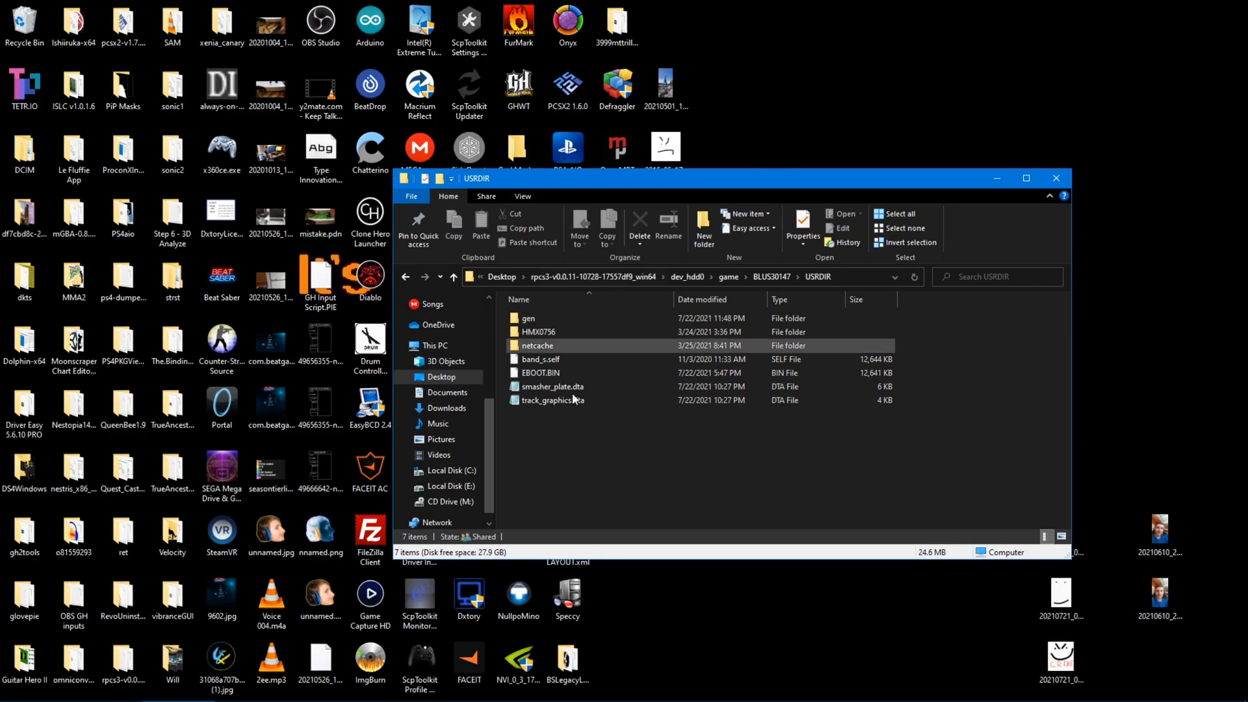
Browse gh2tools into the dtab folder with arkhelper and start a fresh Command Prompt.
click(540, 359)
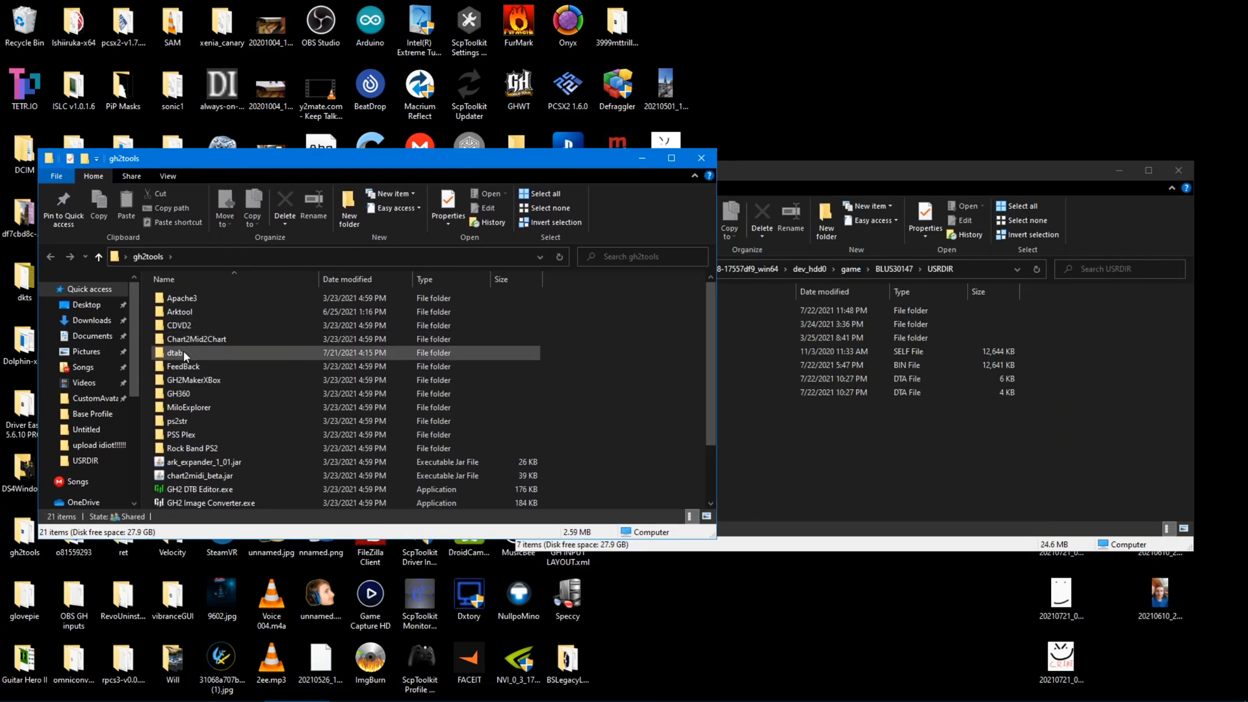
double_click(175, 352)
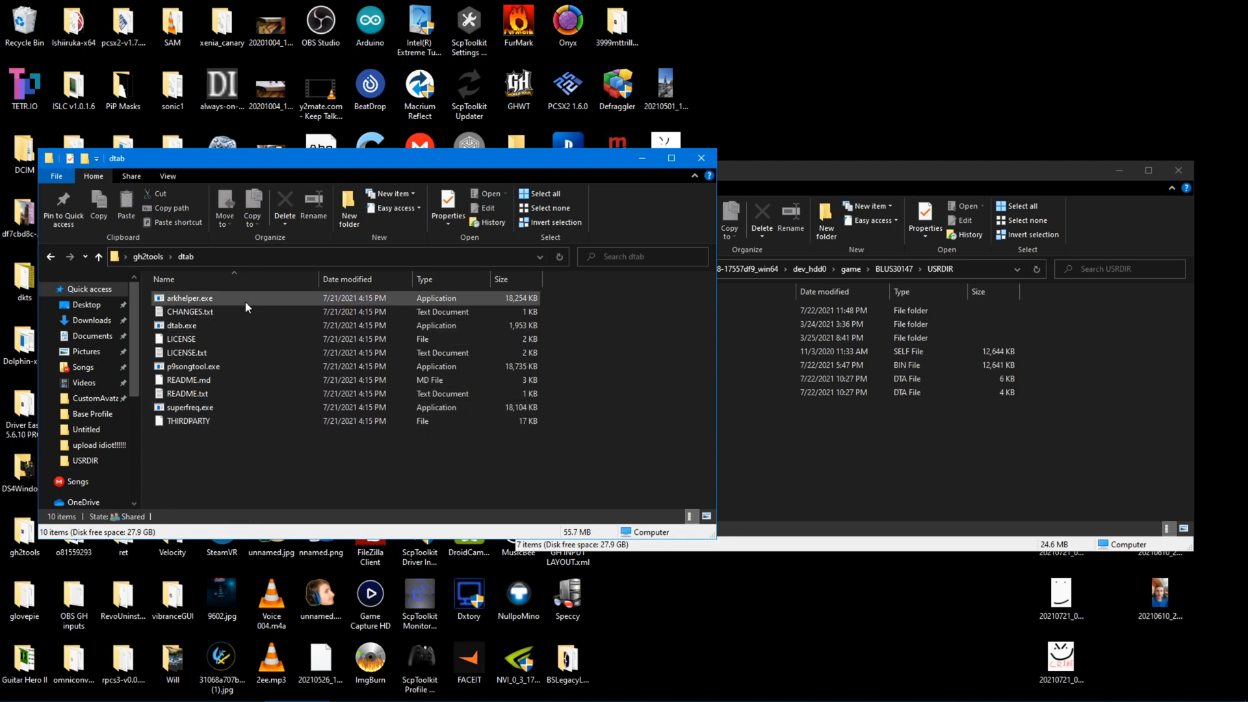
click(190, 298)
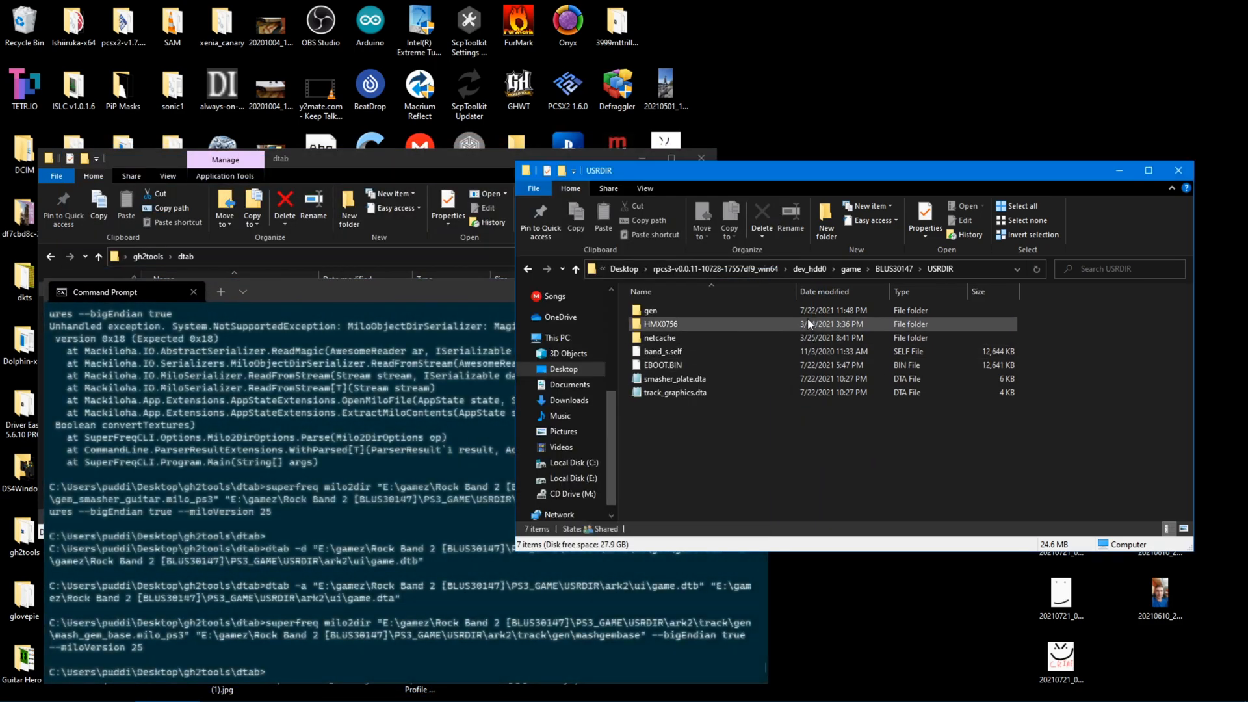
double_click(650, 309)
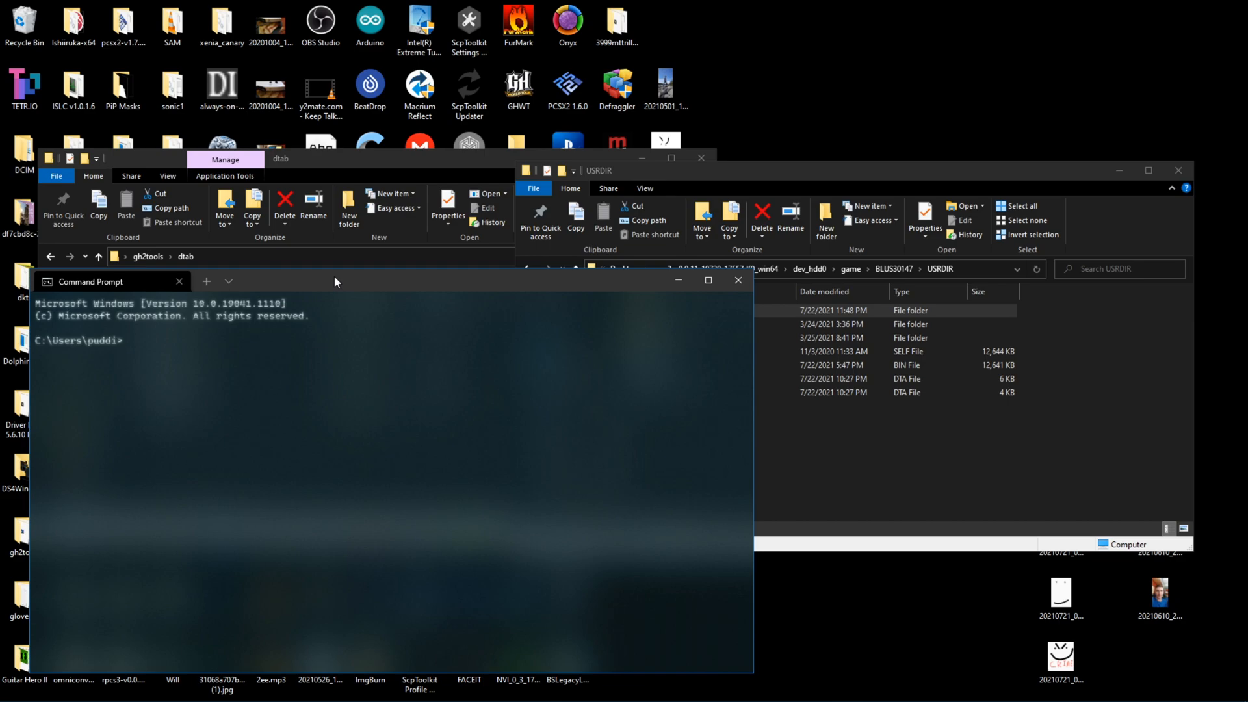
Run arkhelper ark2dir on patch_ps3.hdr into USRDIR\ark with -a -s, converting all 47 scripts.
text(cd)
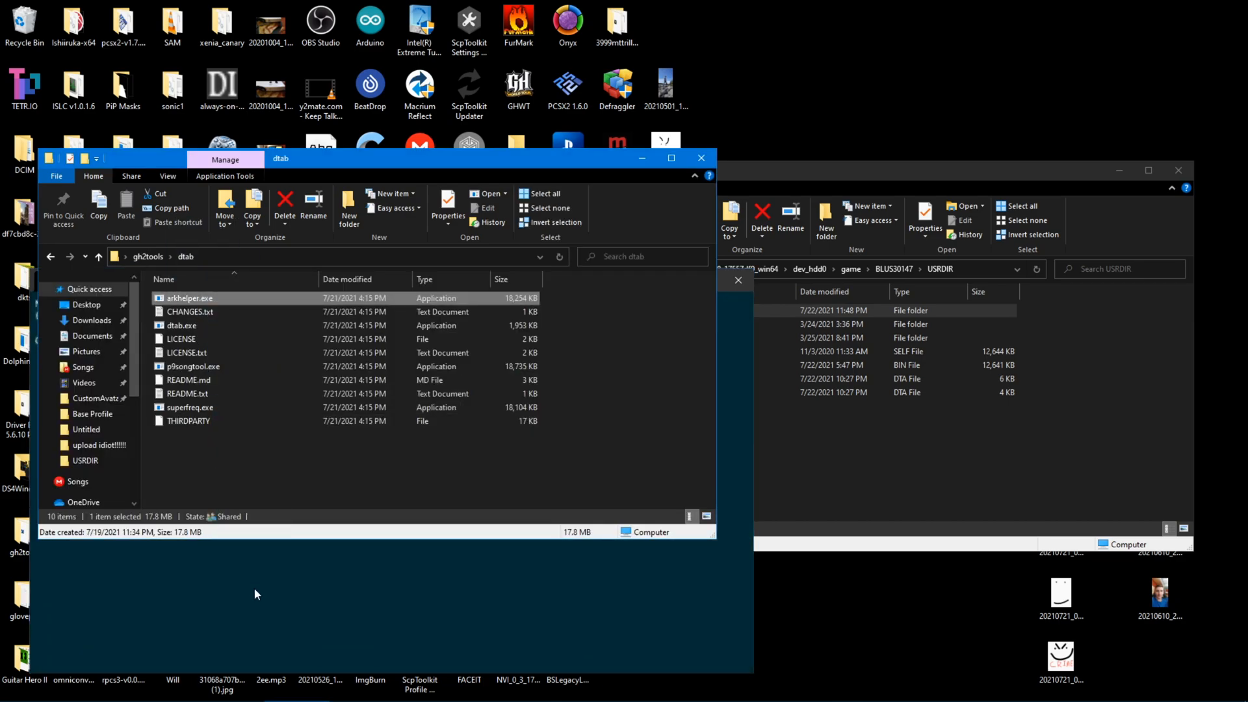
text(ar)
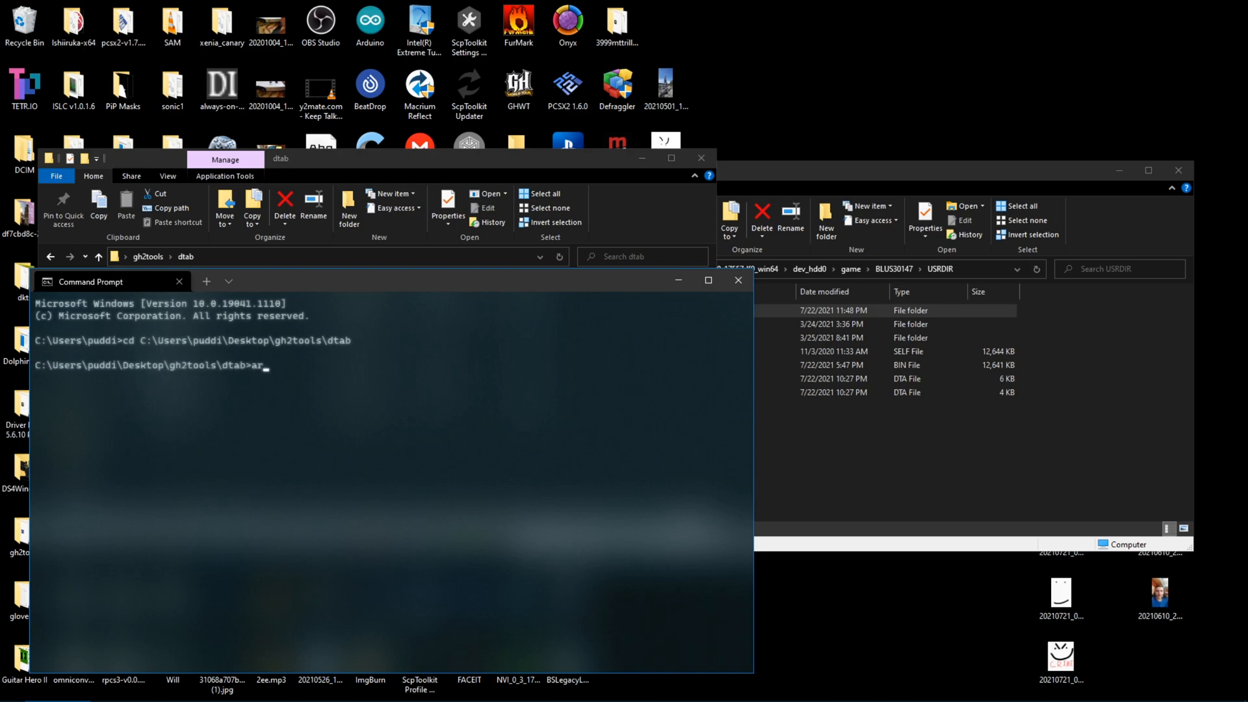
text(khelper ark2)
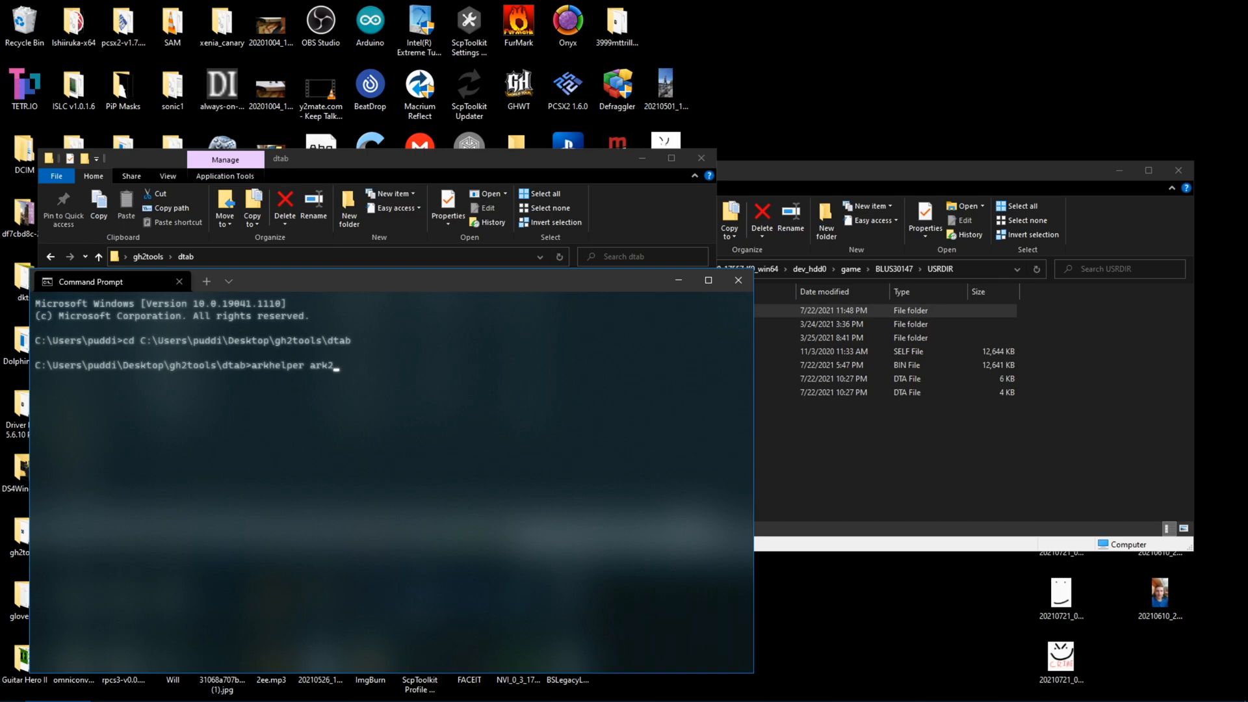
text(dir)
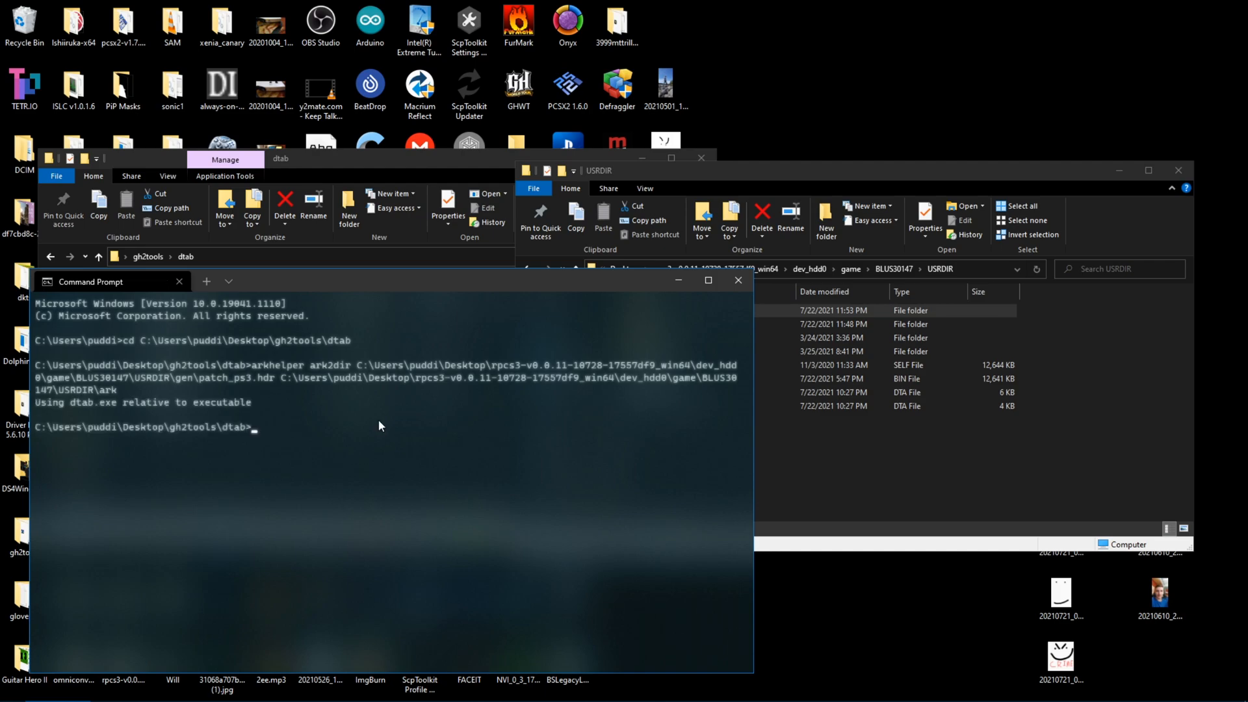
click(737, 310)
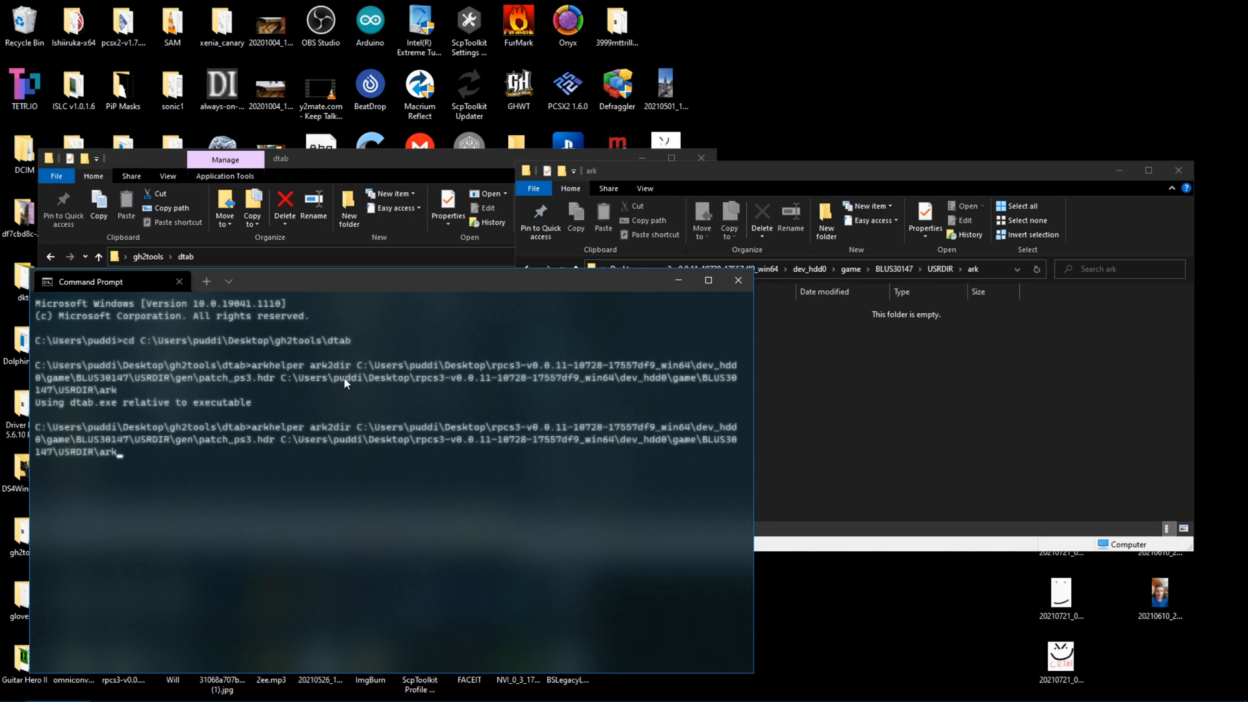
mouse_move(252, 446)
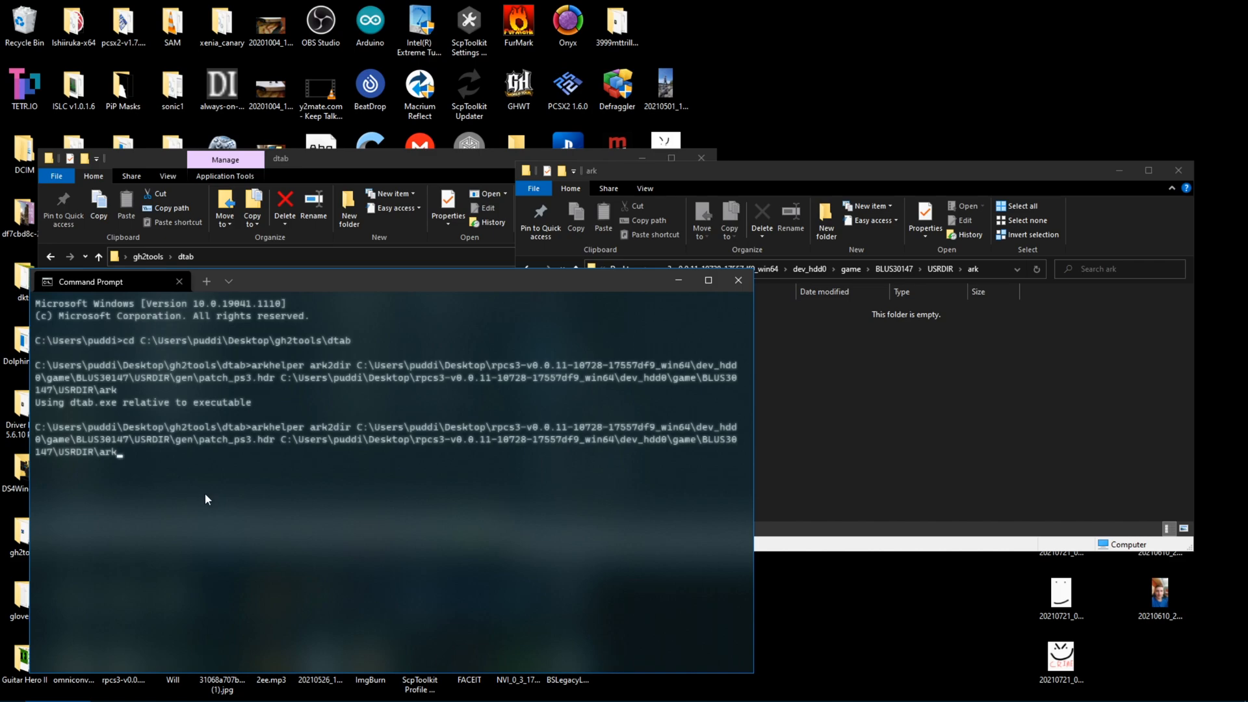
text(-a)
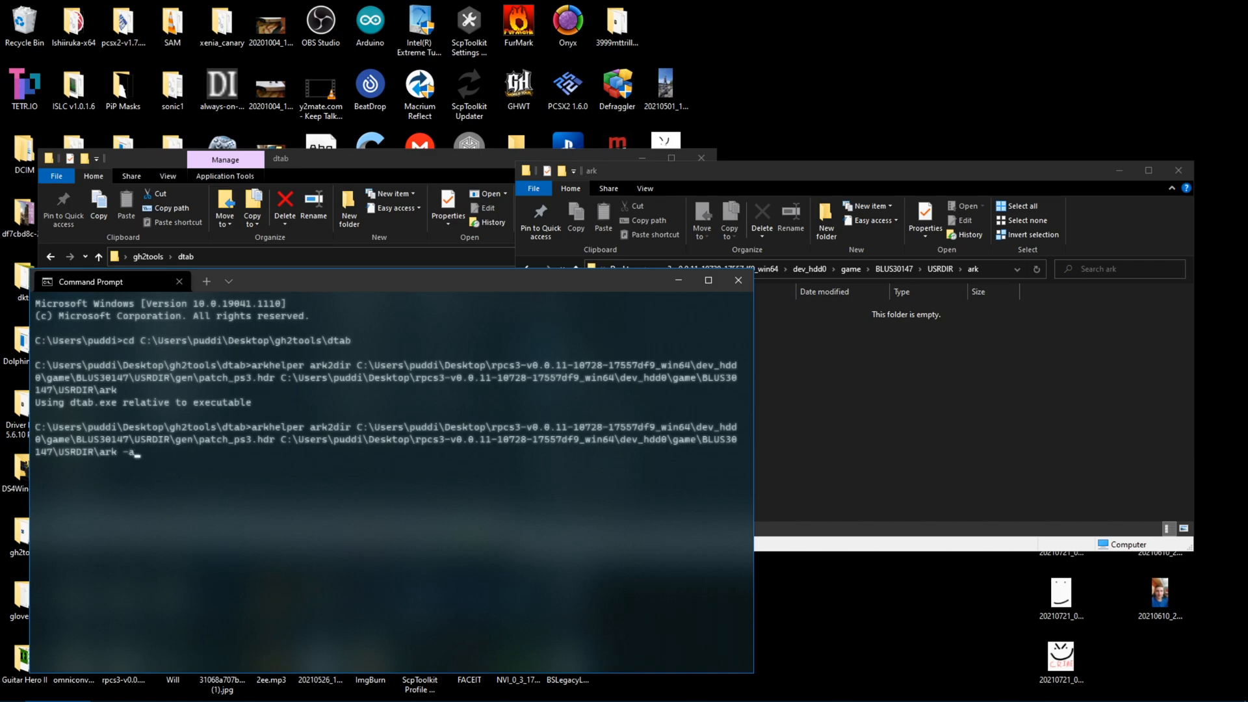
text(-s)
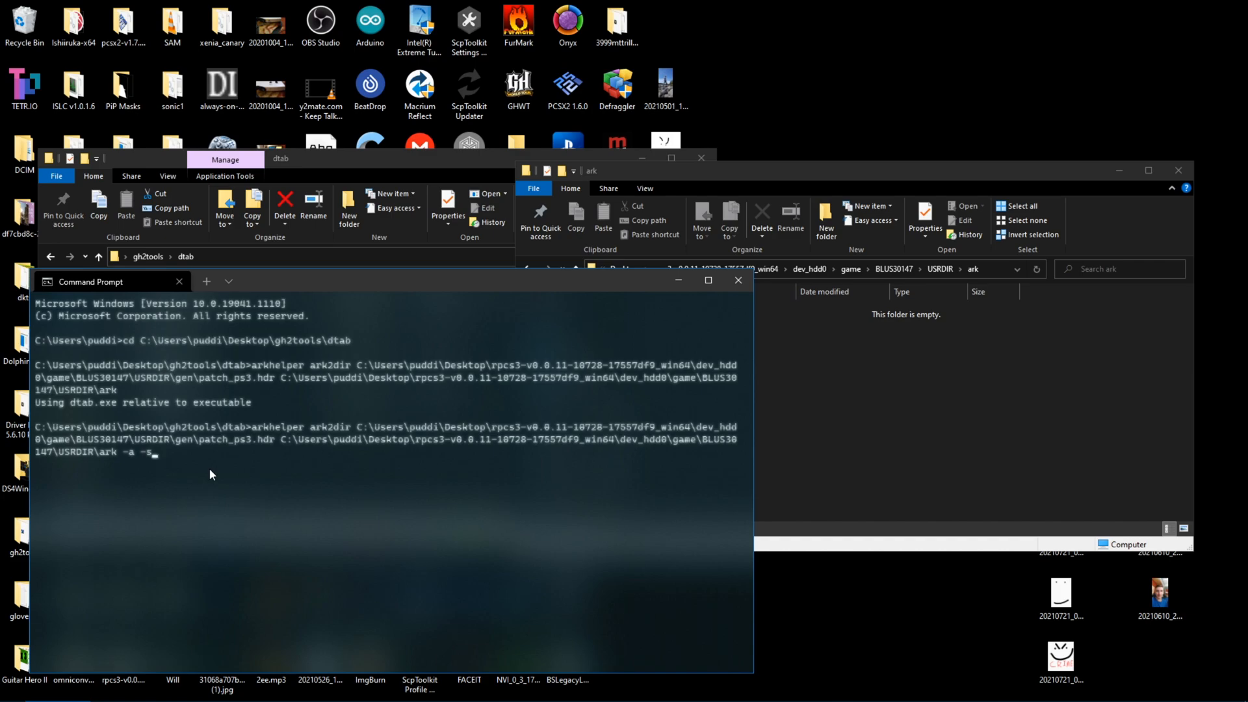
mouse_move(217, 473)
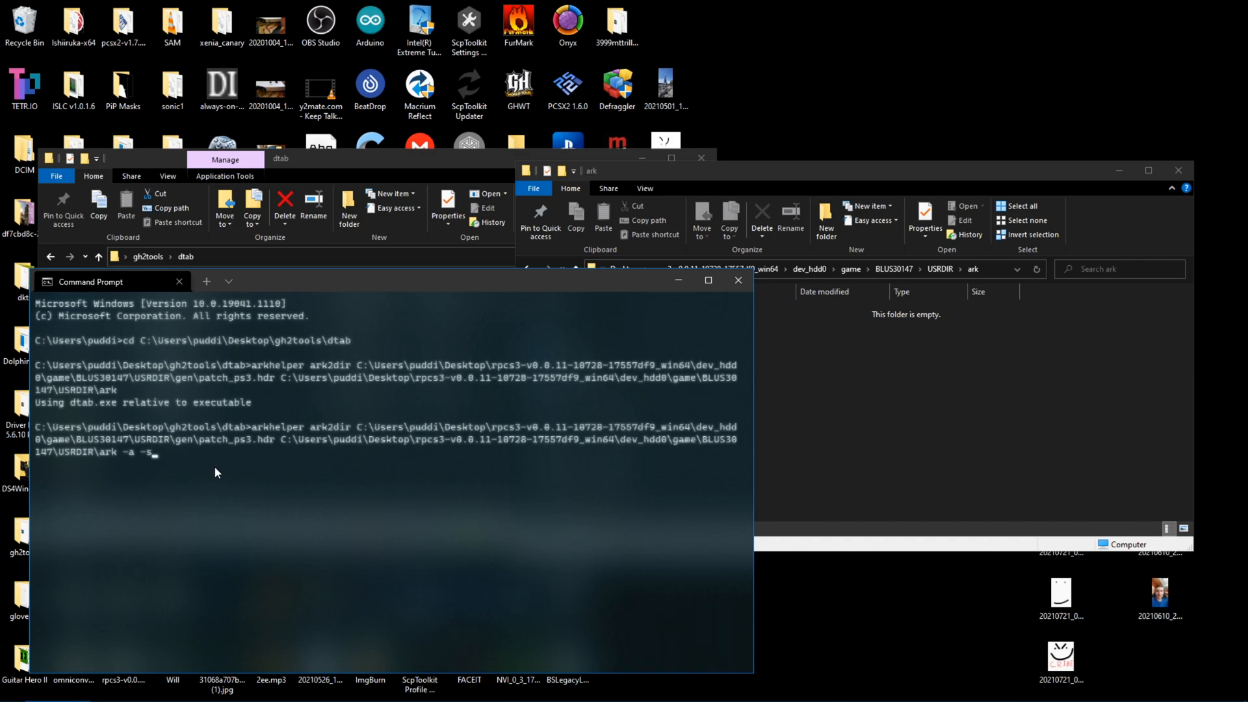
mouse_move(129, 455)
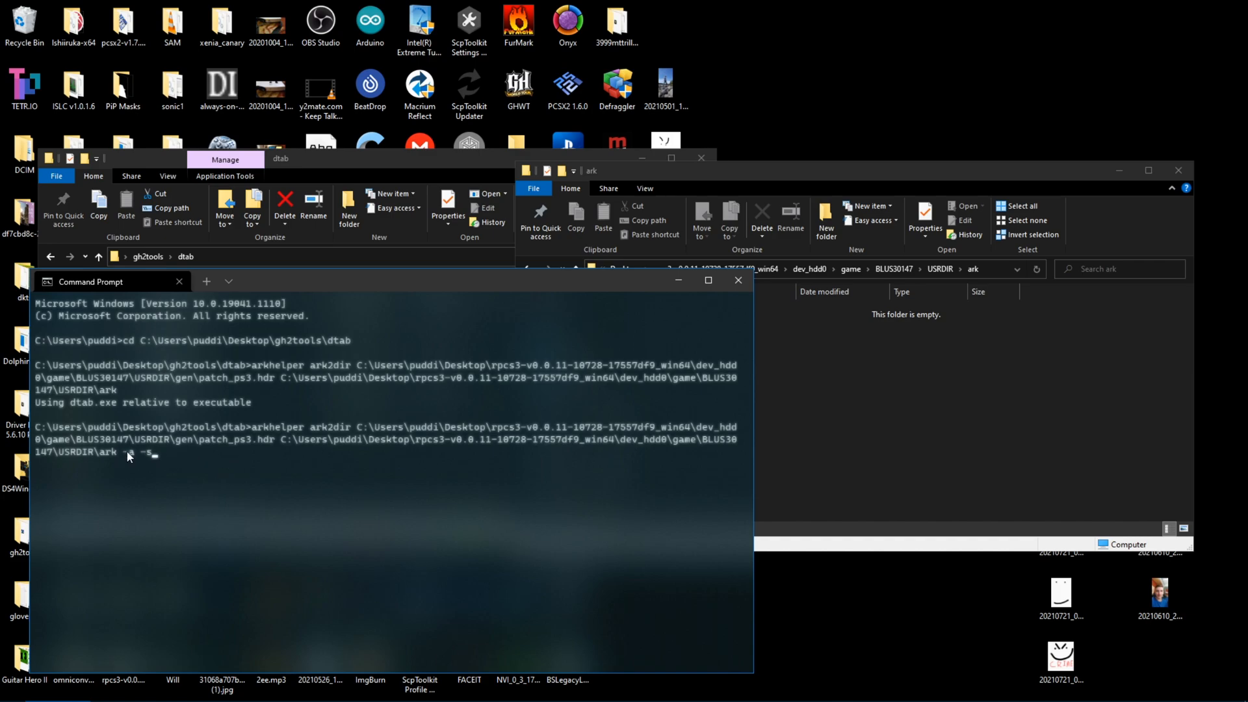
text(-a)
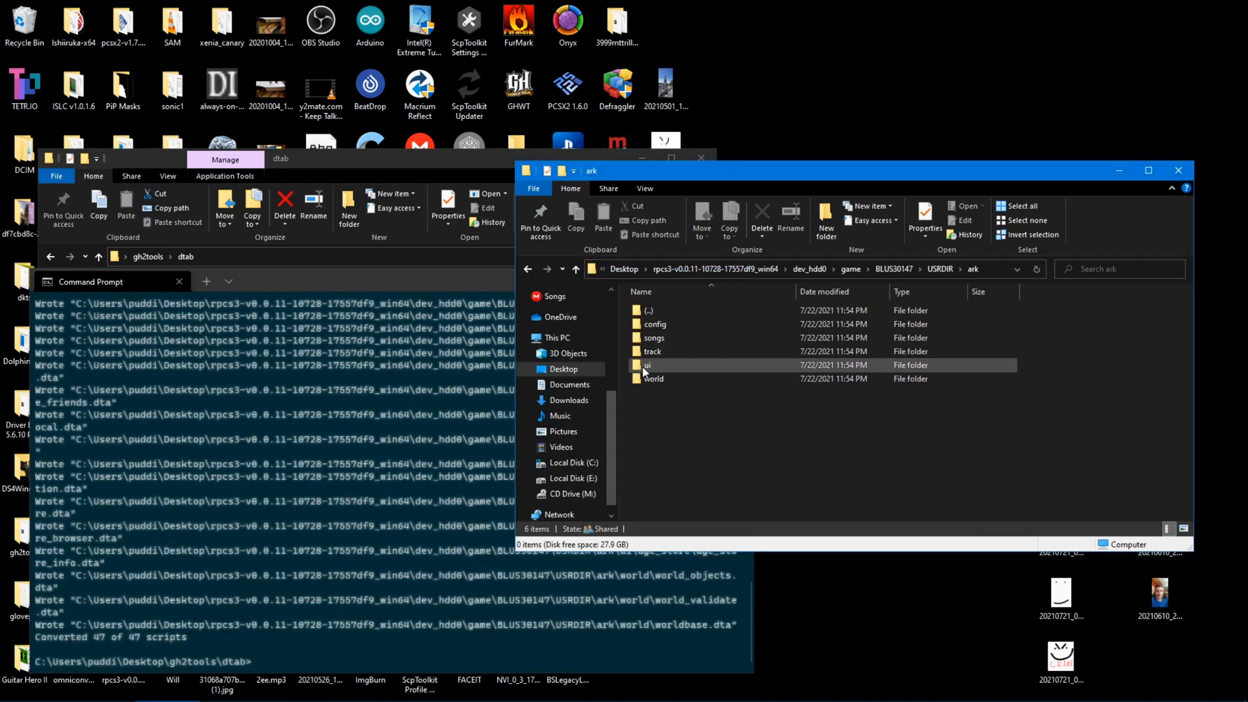
Inspect the extracted config folder's .dta scripts, then return to the game's USRDIR folder.
double_click(647, 364)
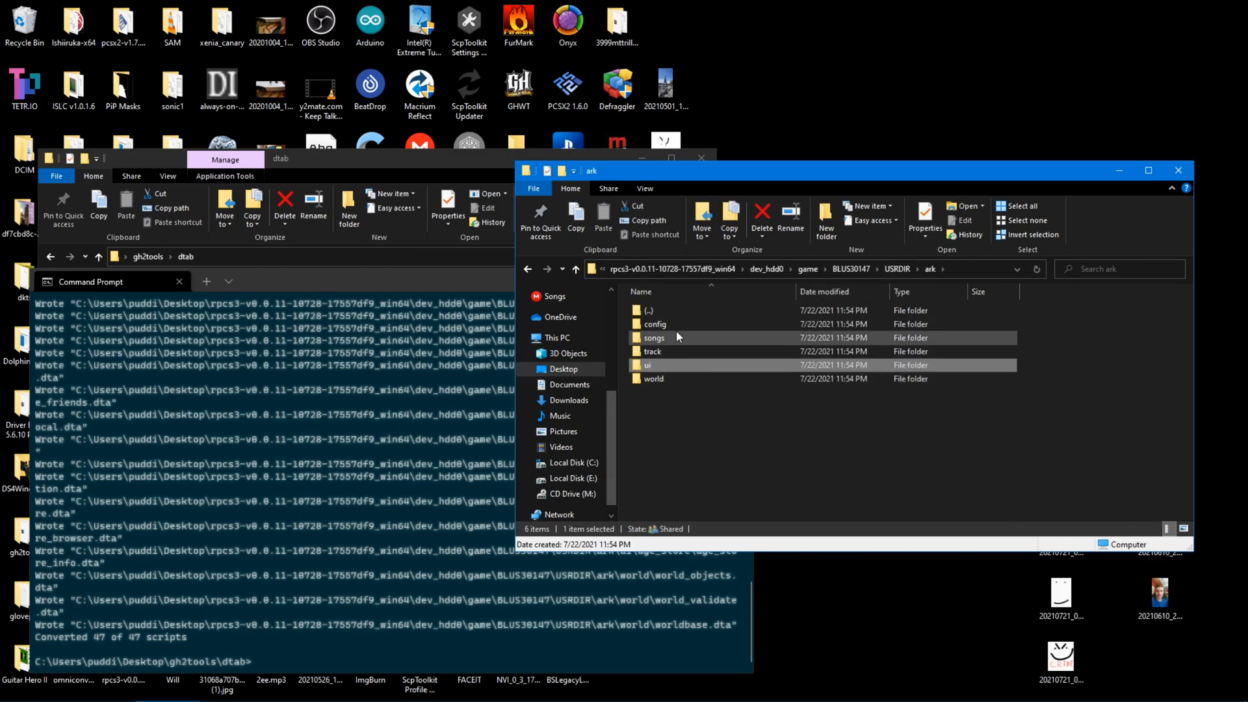
double_click(655, 323)
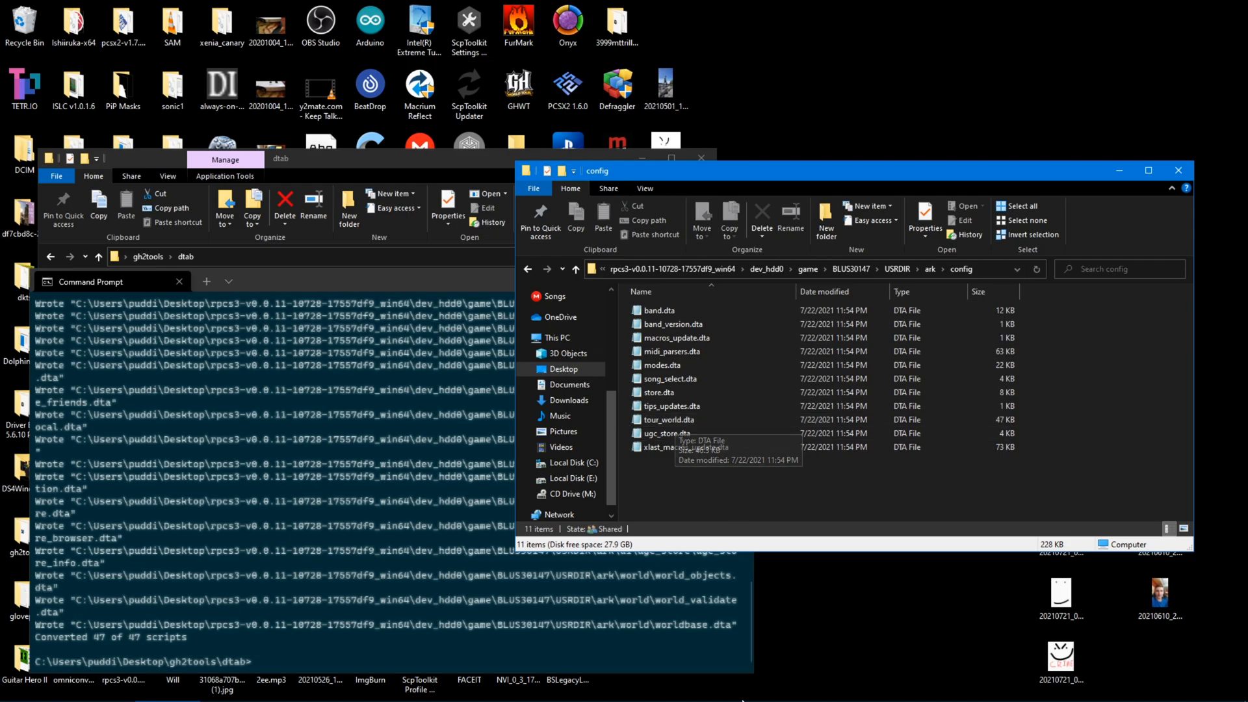
mouse_move(704, 409)
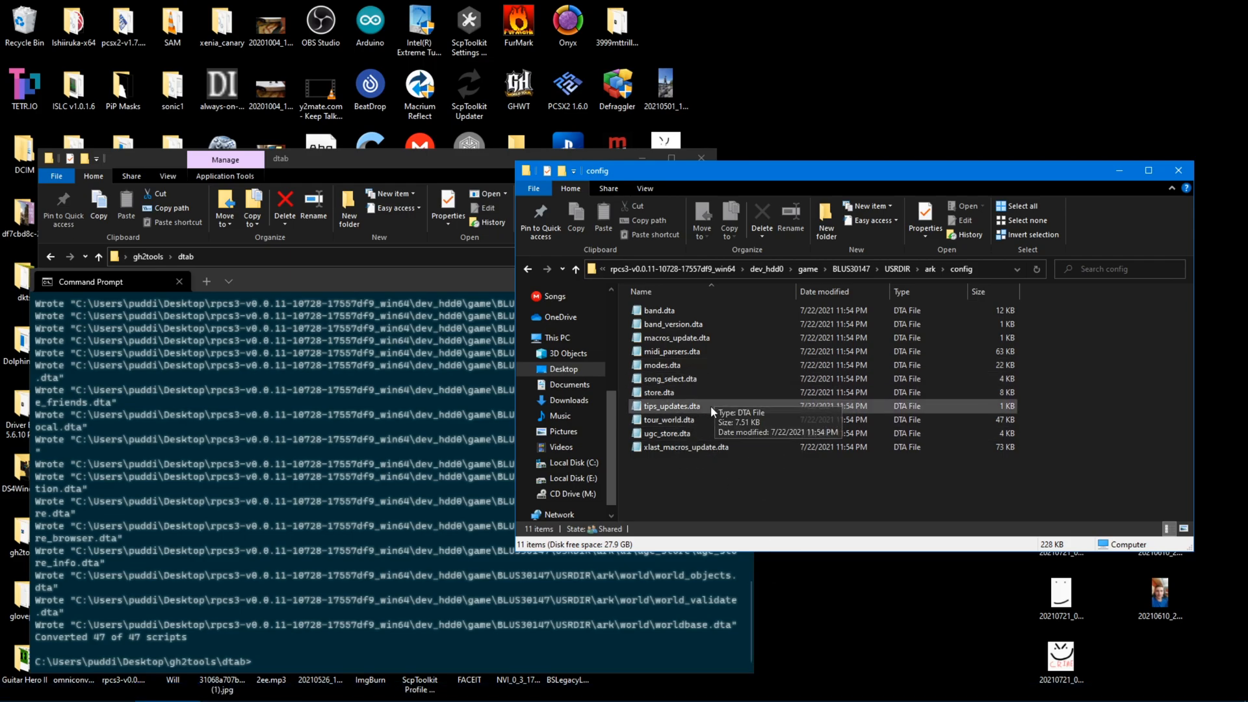
click(659, 392)
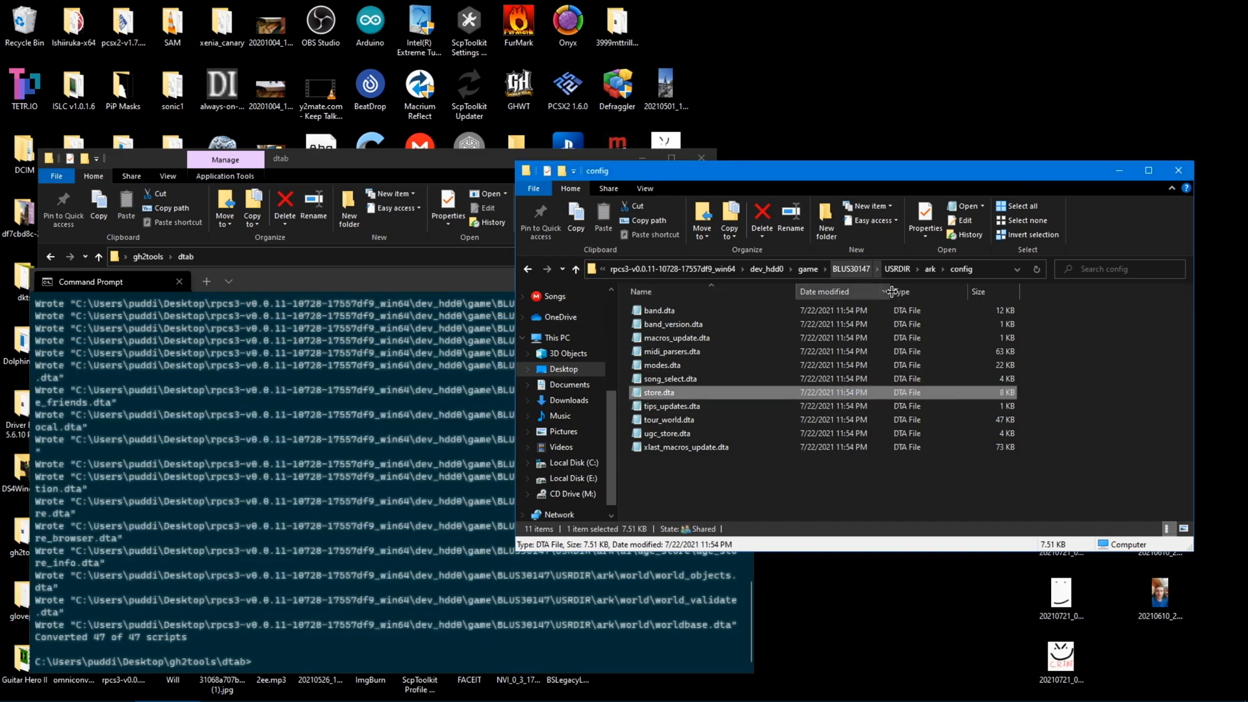
click(930, 268)
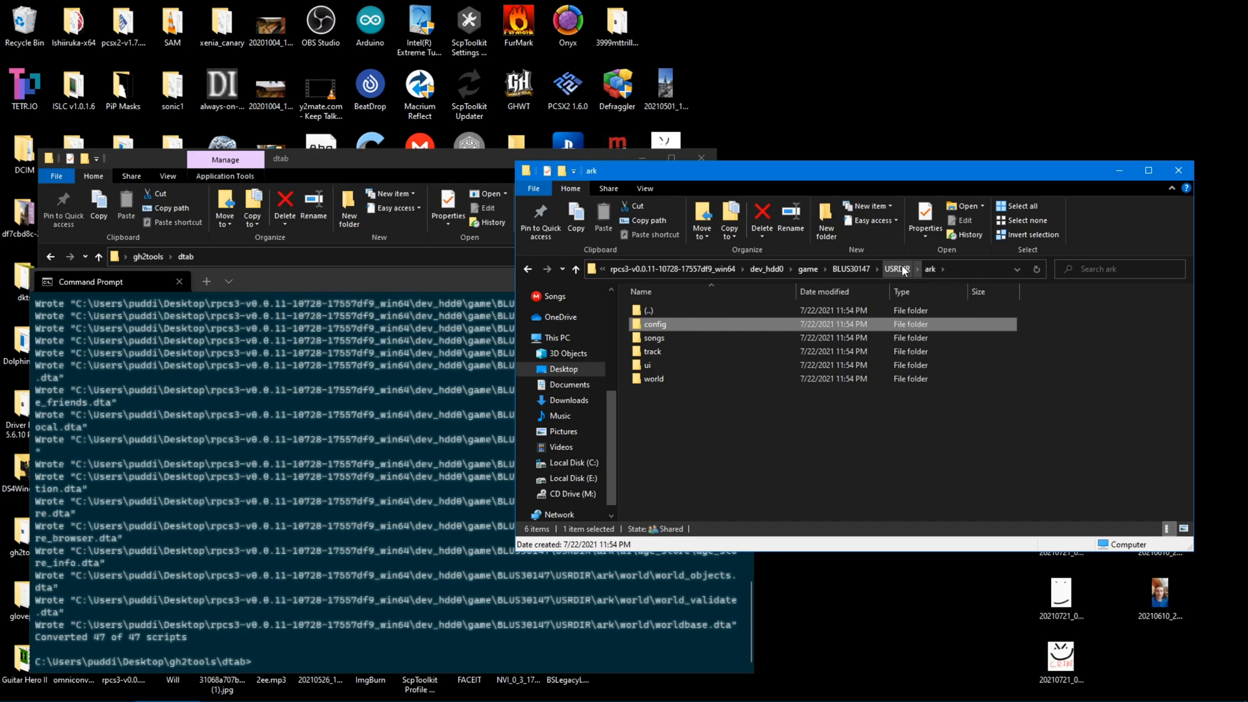
click(895, 267)
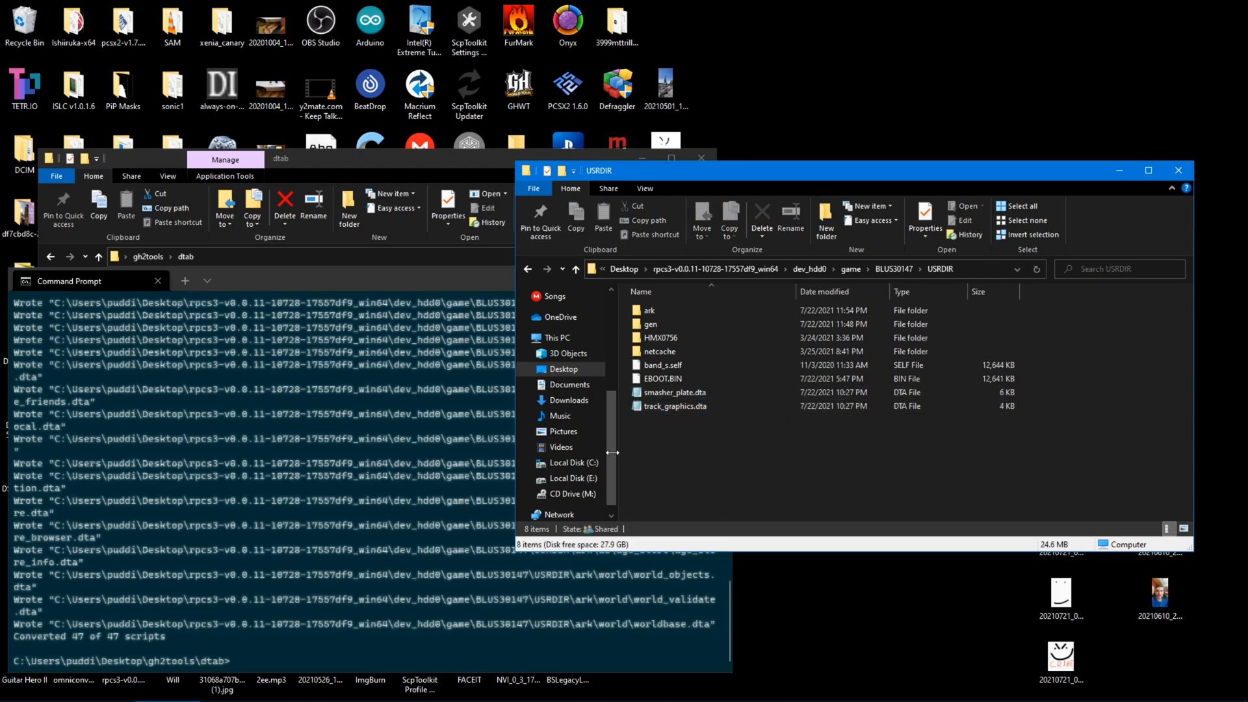
Enter arkhelper ark2dir rb2 iso -a -s for the disc and bring up its ark2\config\gen scripts.
click(89, 280)
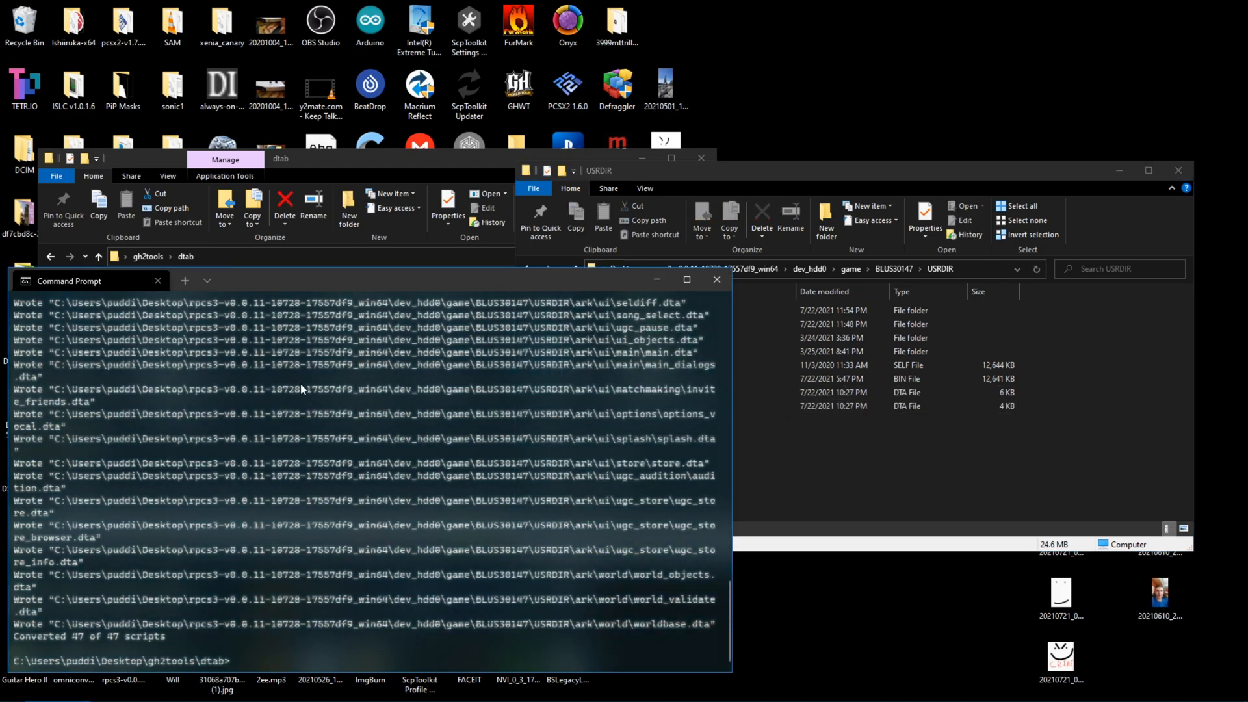
mouse_move(360, 440)
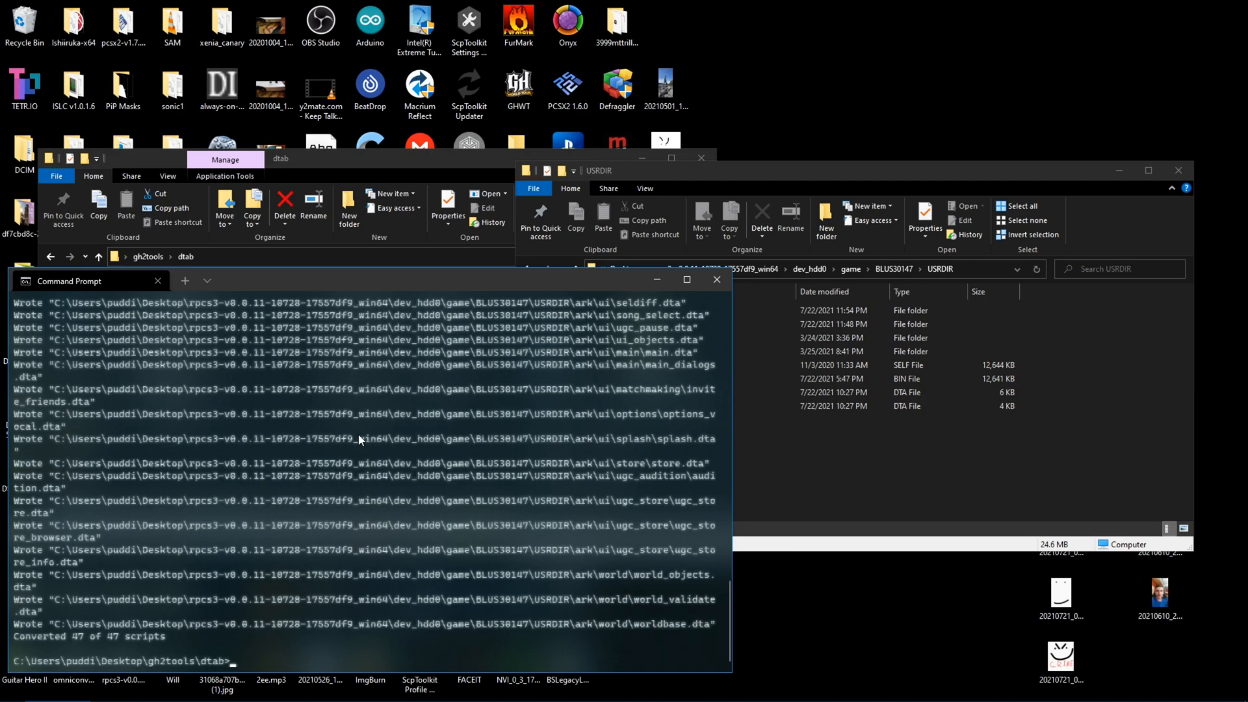
text(ark)
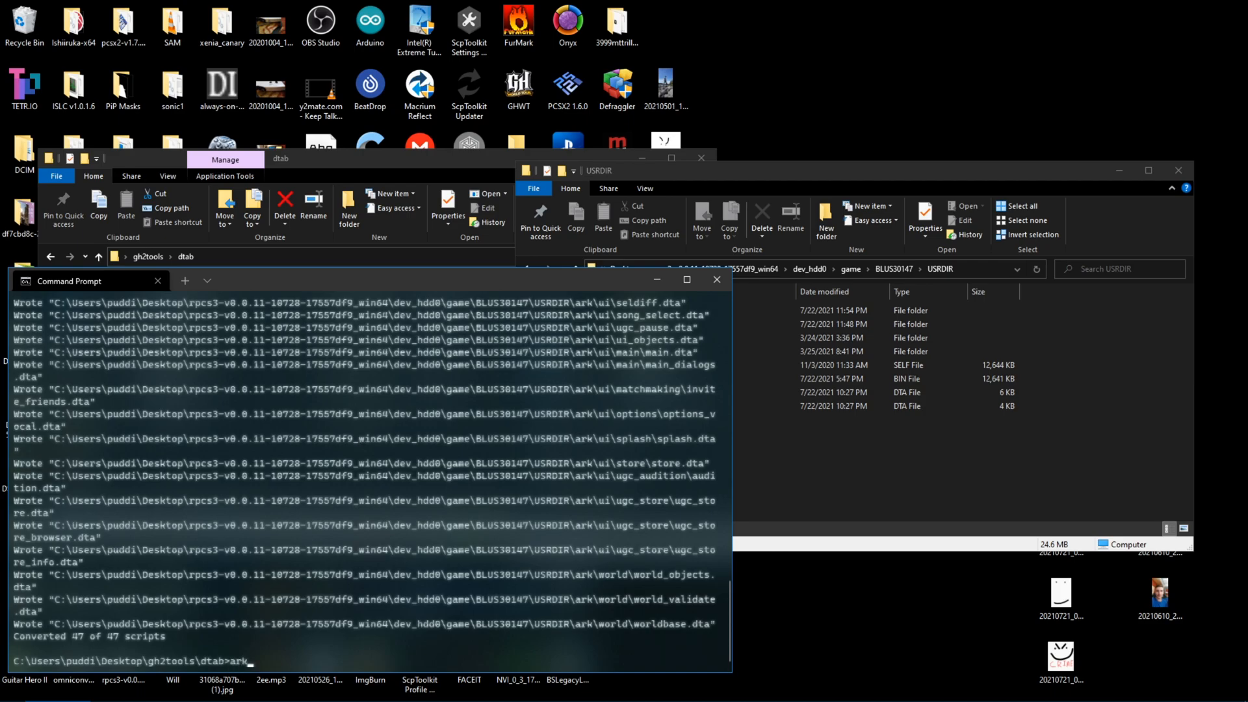
text(heler ark2)
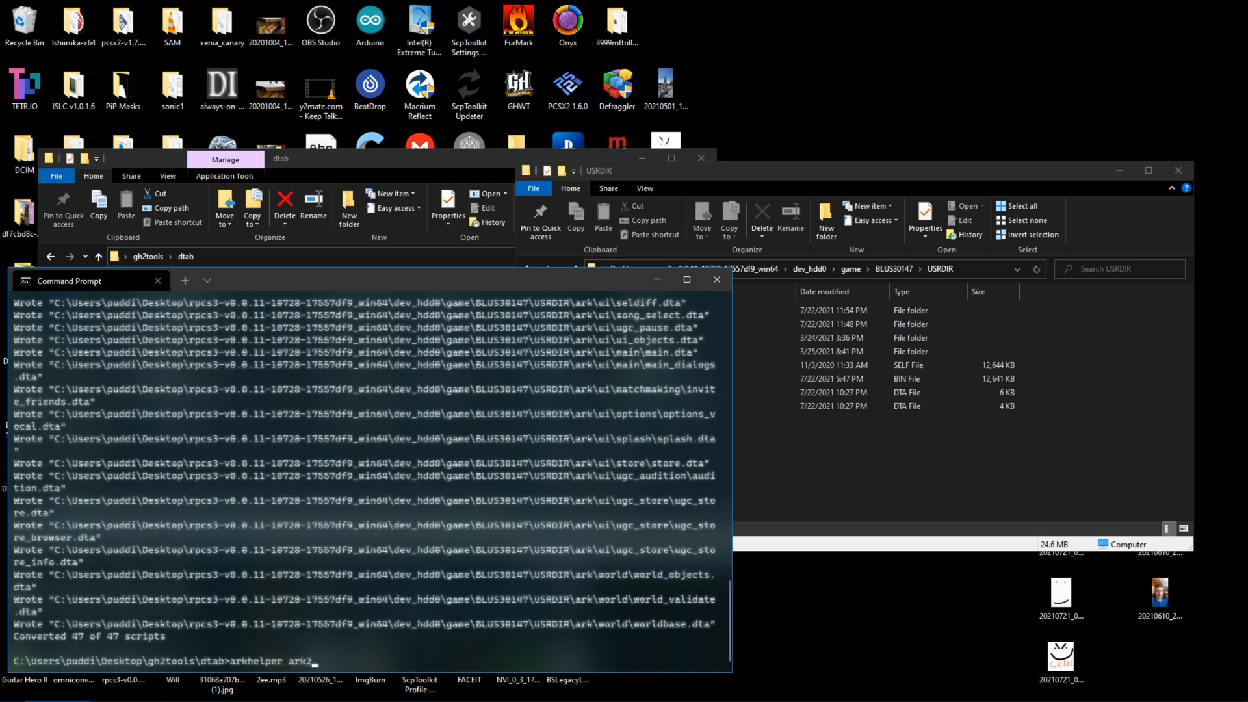
text(dir)
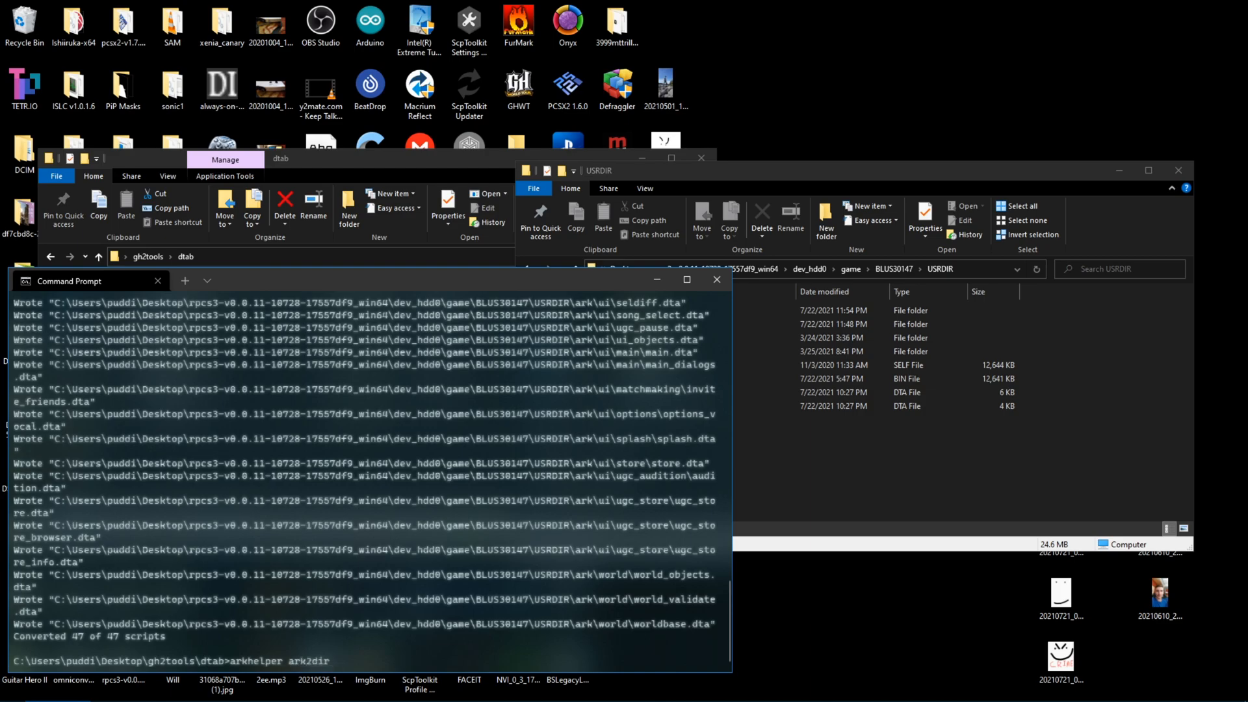
mouse_move(447, 387)
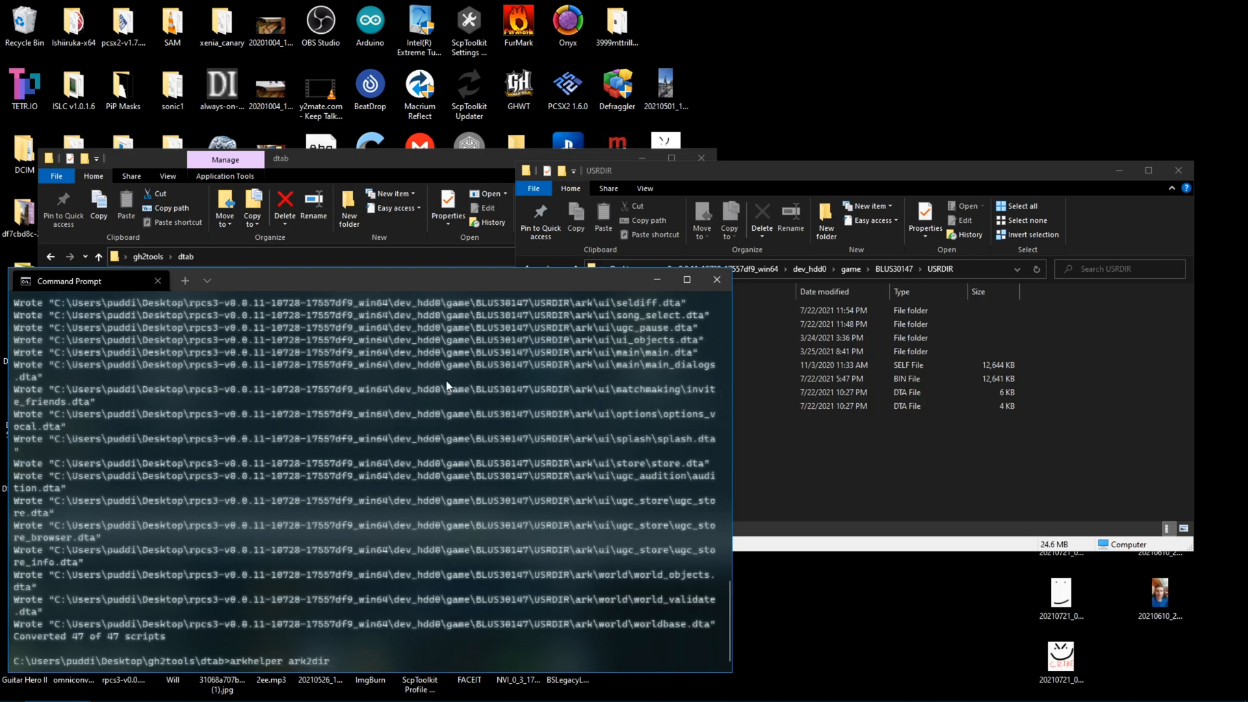
text(rb2 iso)
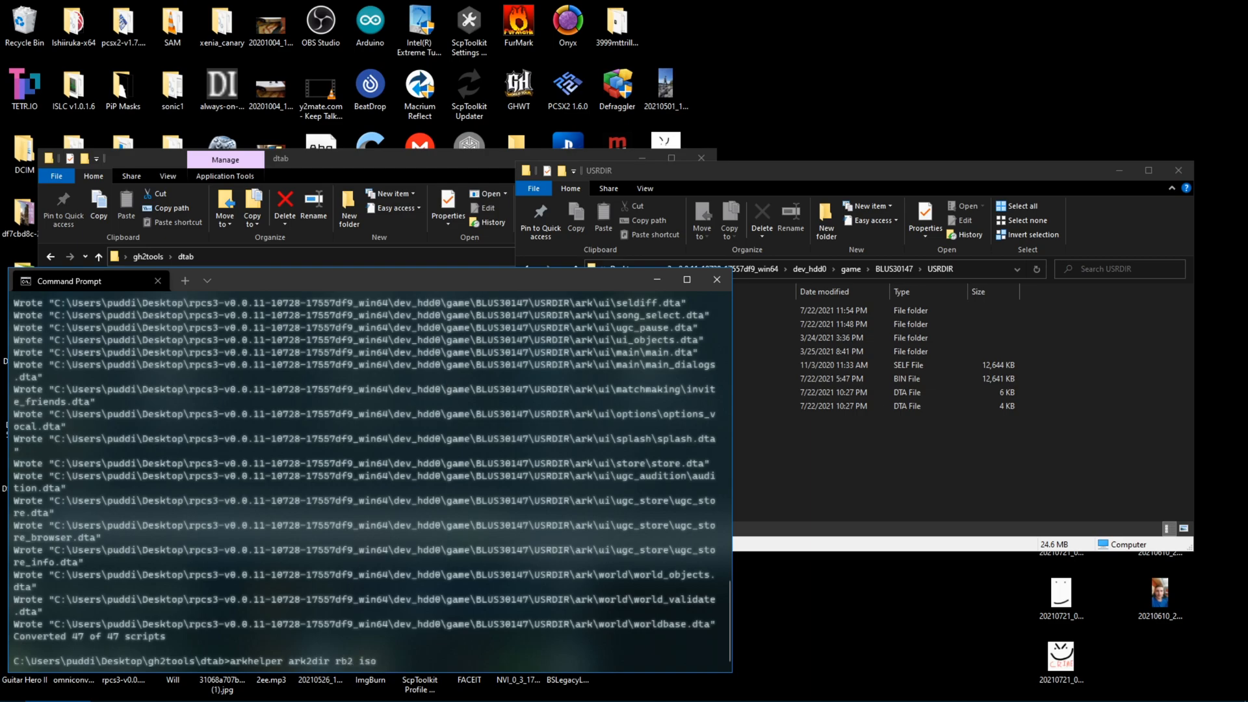
text(-a -s)
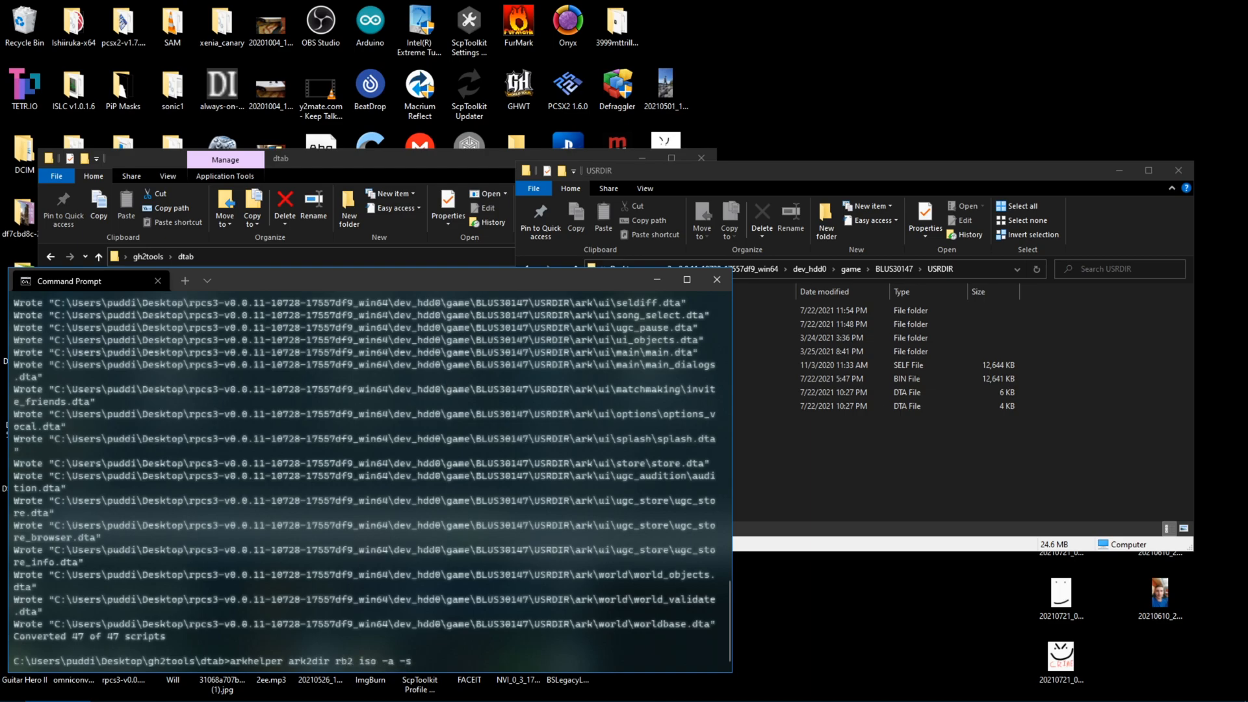
key(Enter)
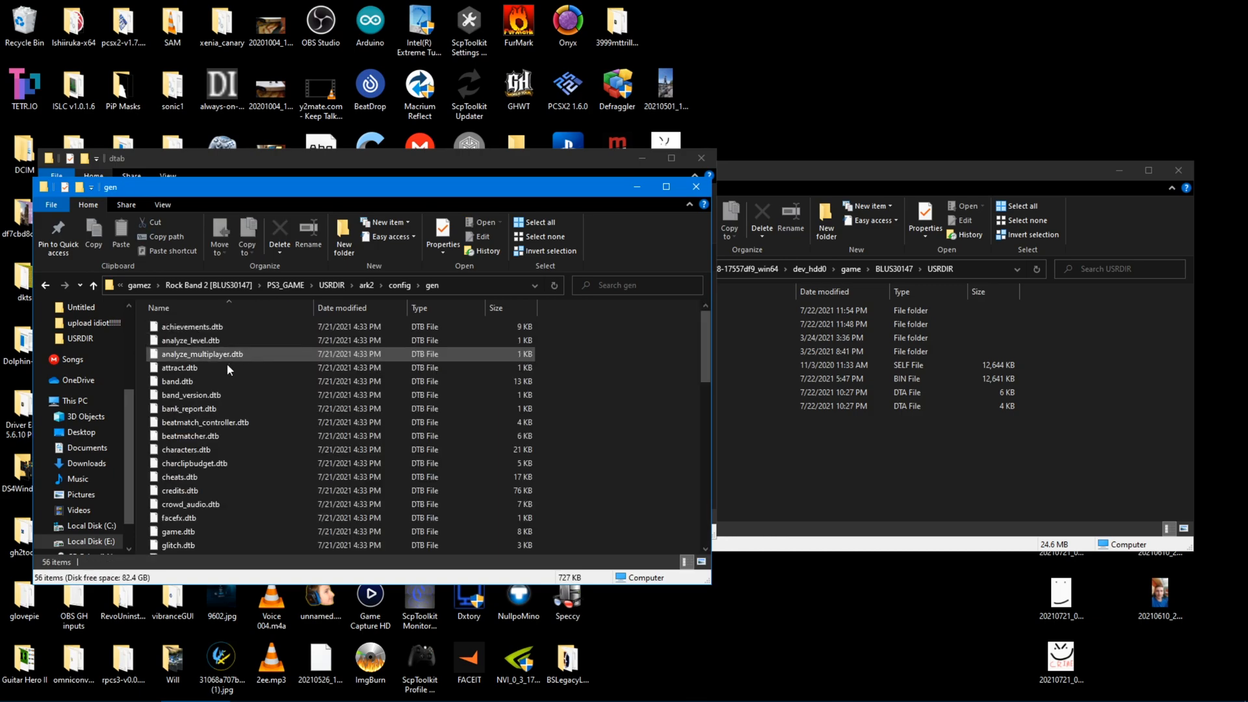
Locate track_graphics.dtb, then browse the disc's ark2 track\gen scripts and return to USRDIR.
scroll(down, 3)
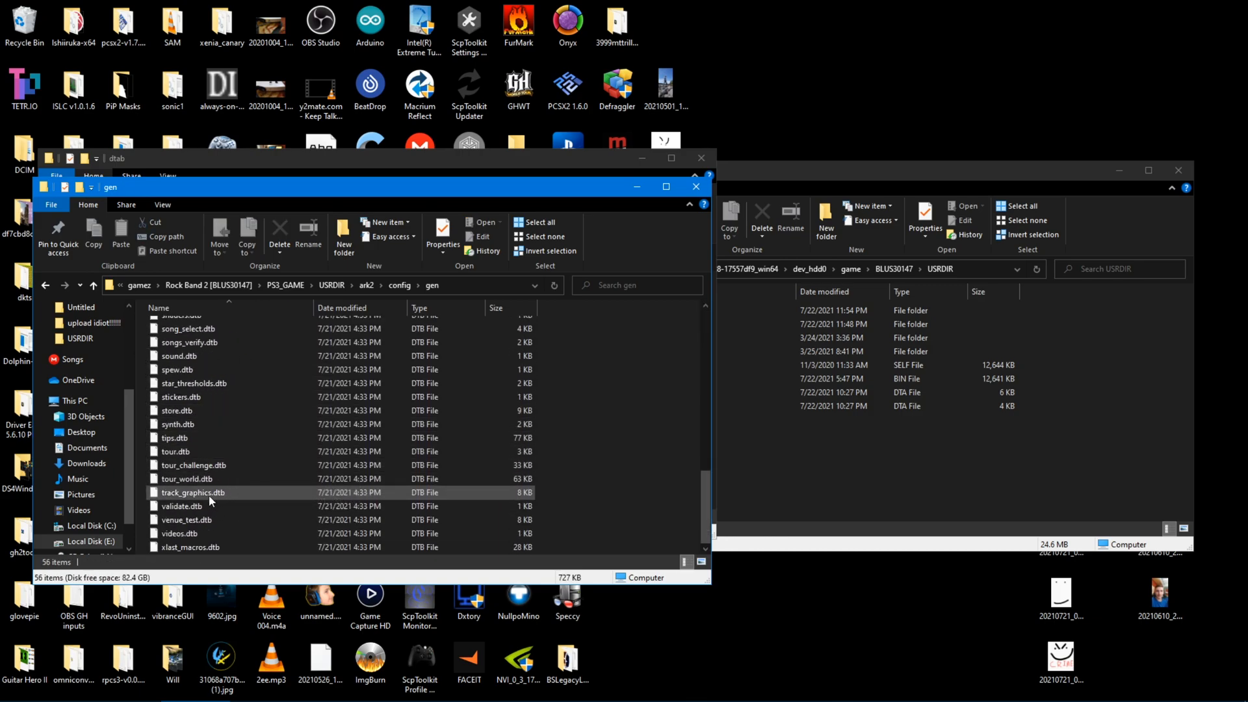
click(191, 493)
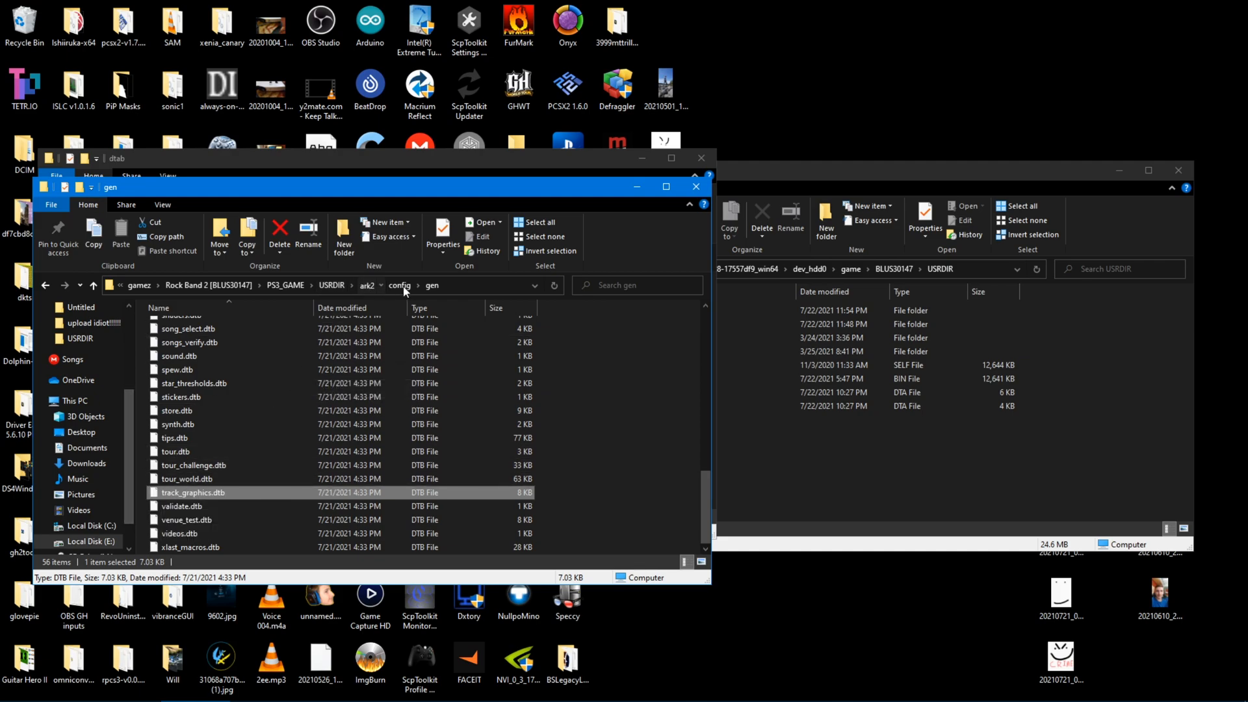
click(367, 284)
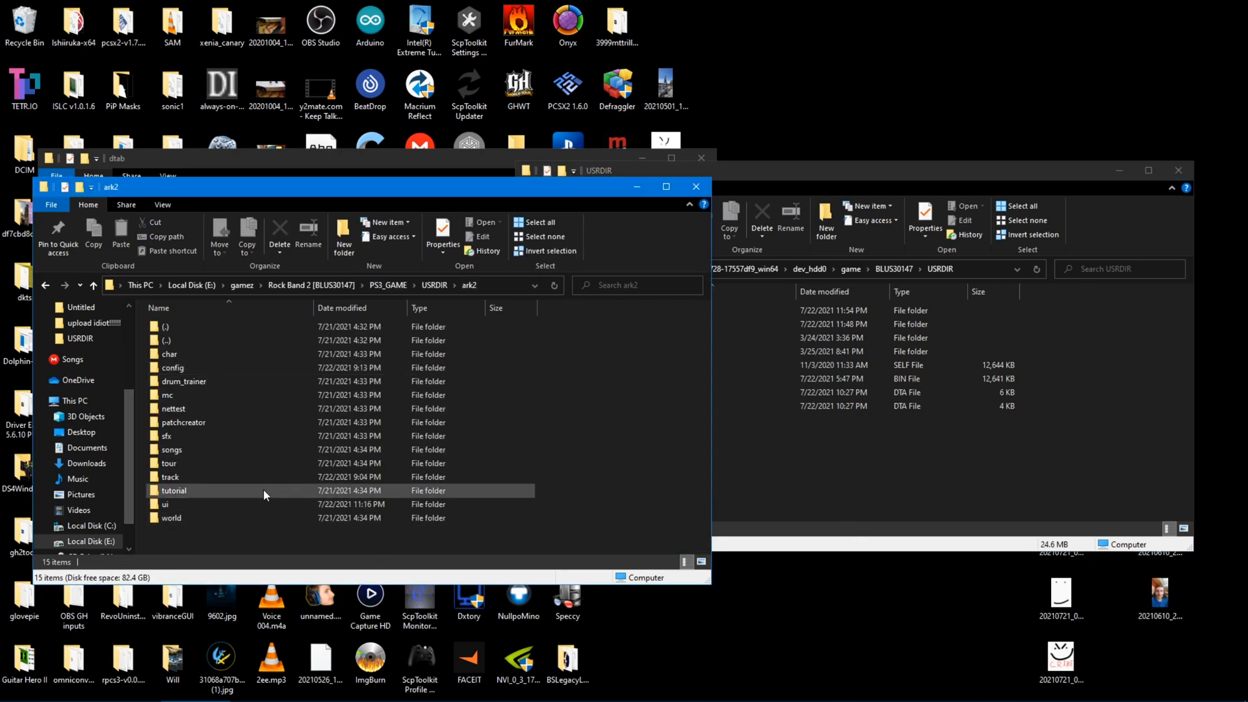
mouse_move(185, 481)
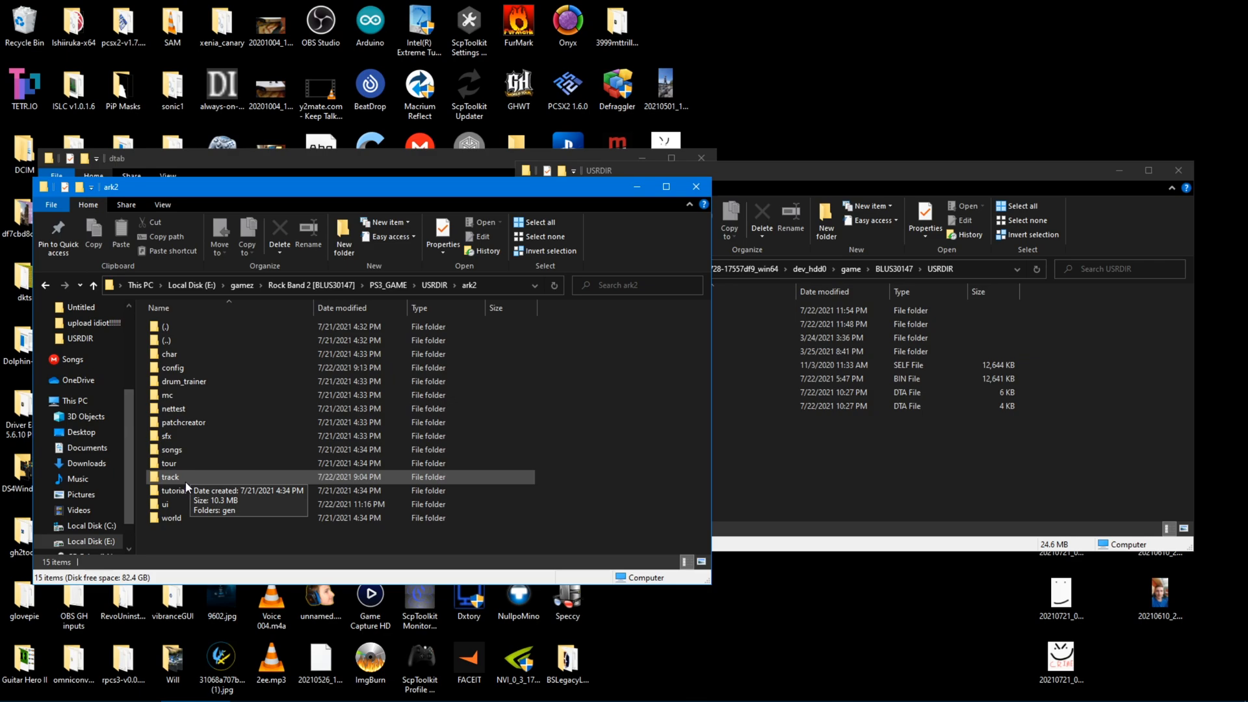
double_click(171, 476)
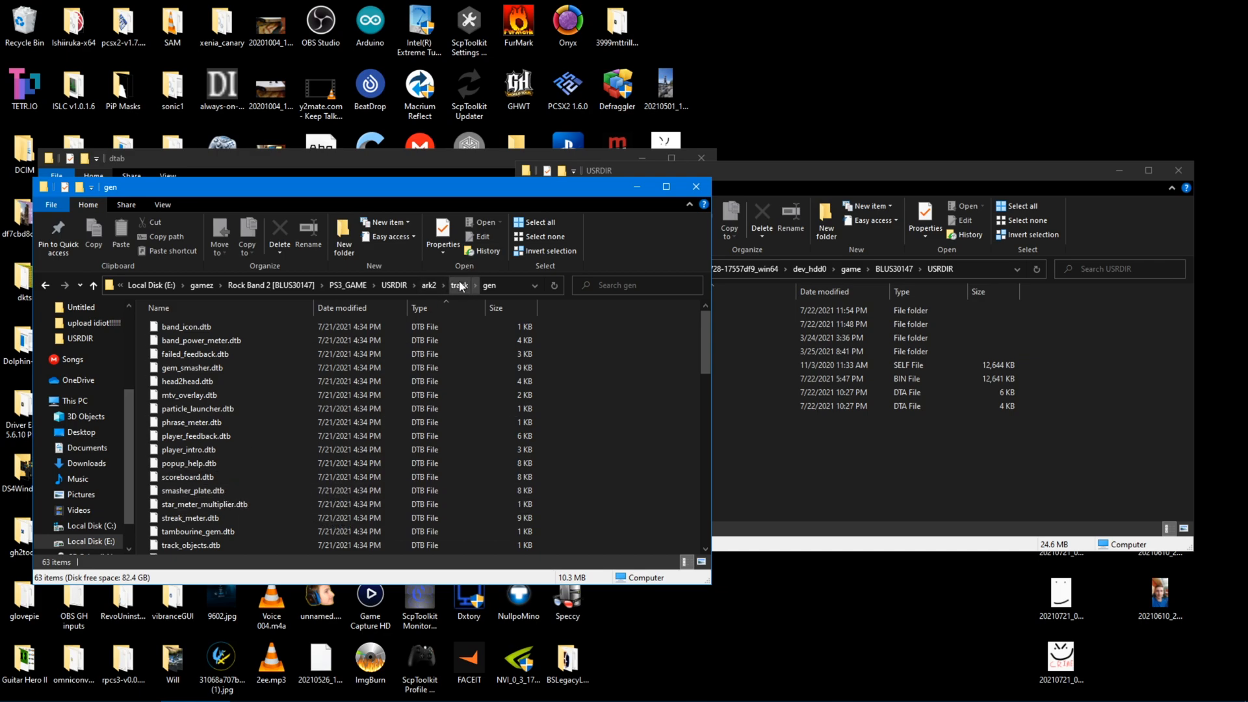
click(468, 284)
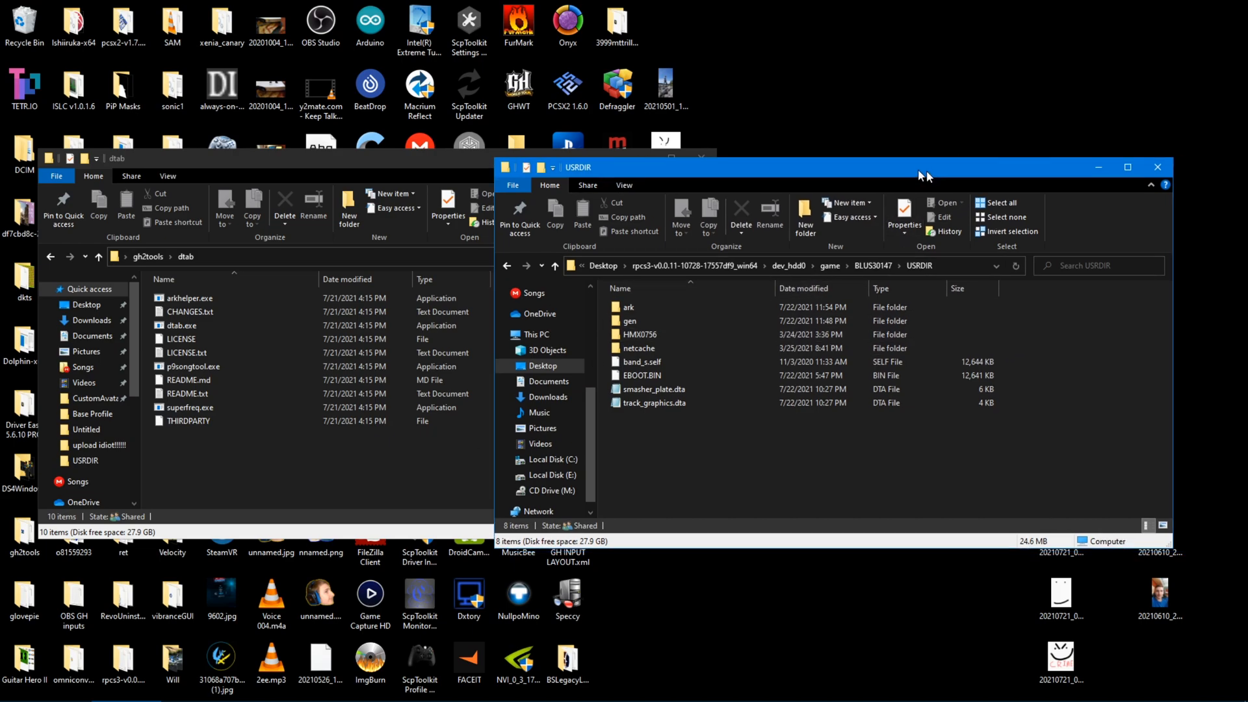
Delete smasher_plate.dta from USRDIR and look inside the new ark folder.
double_click(629, 320)
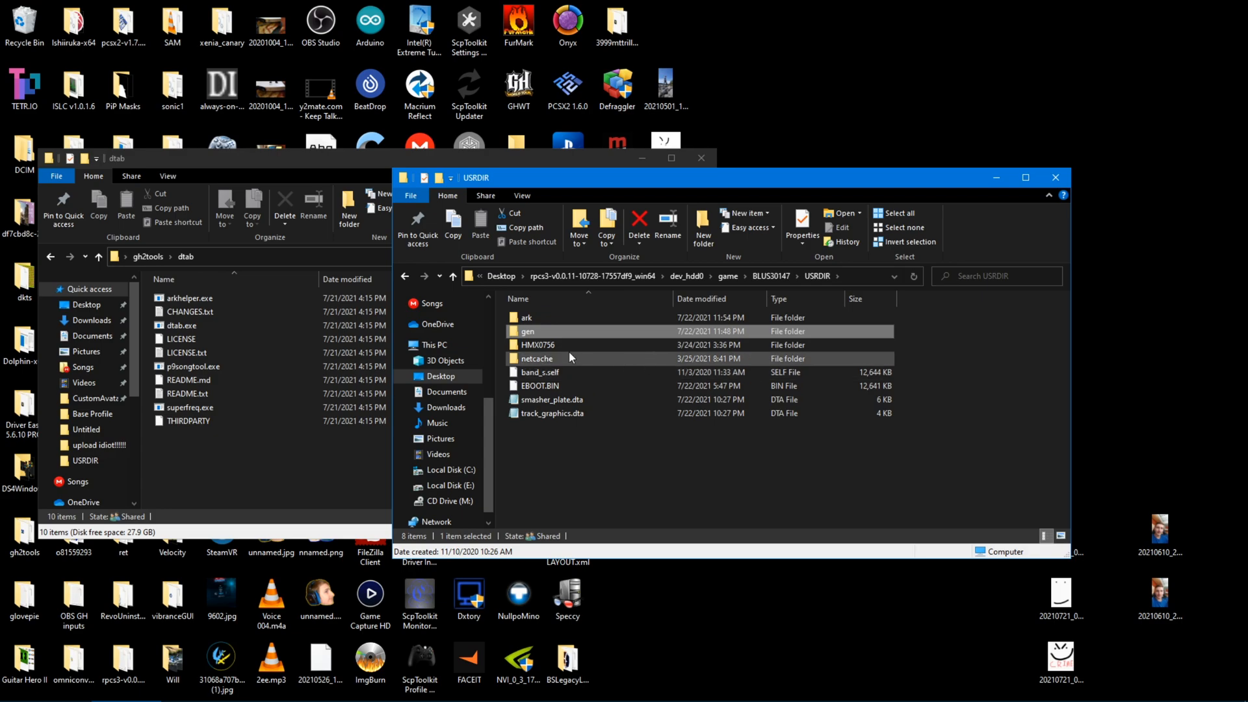
click(551, 399)
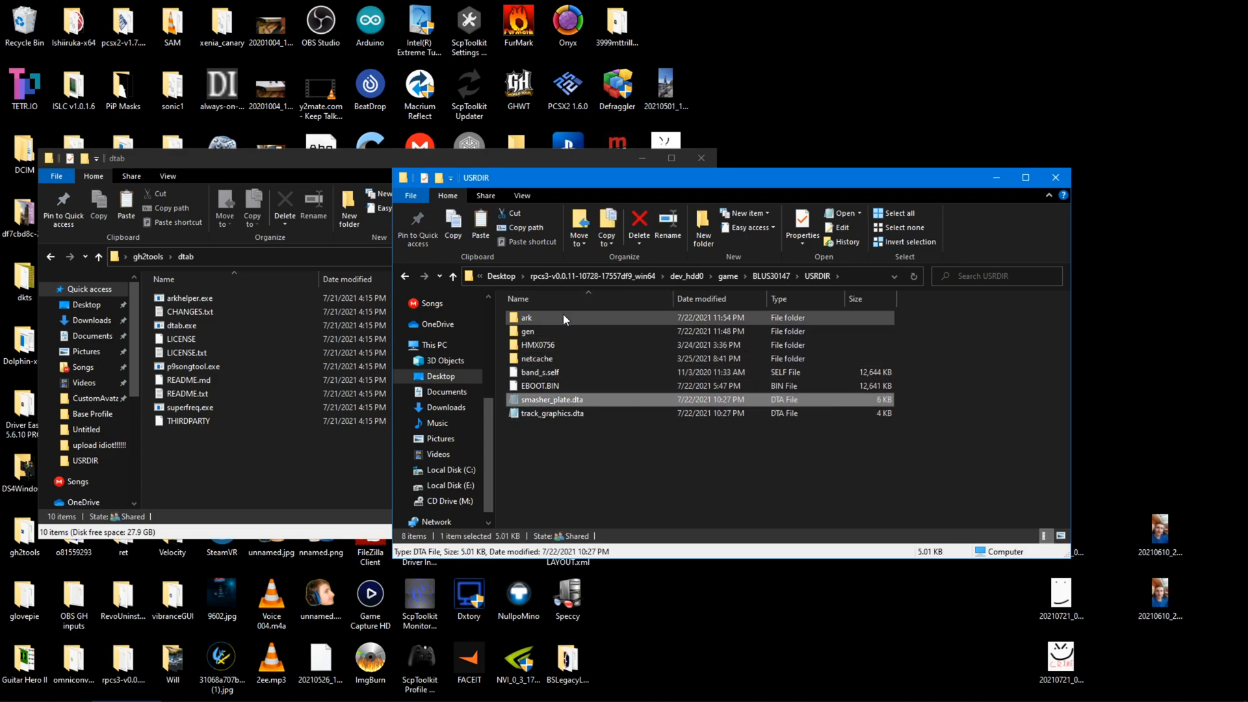
double_click(526, 317)
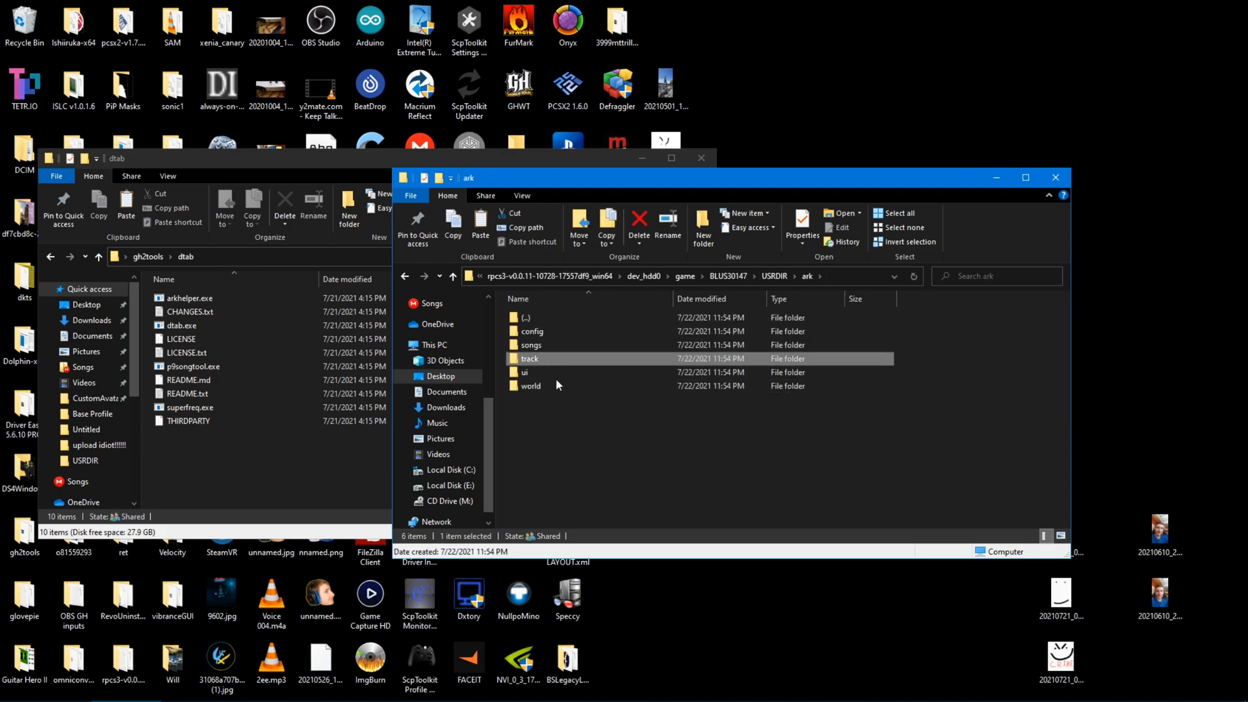
double_click(528, 359)
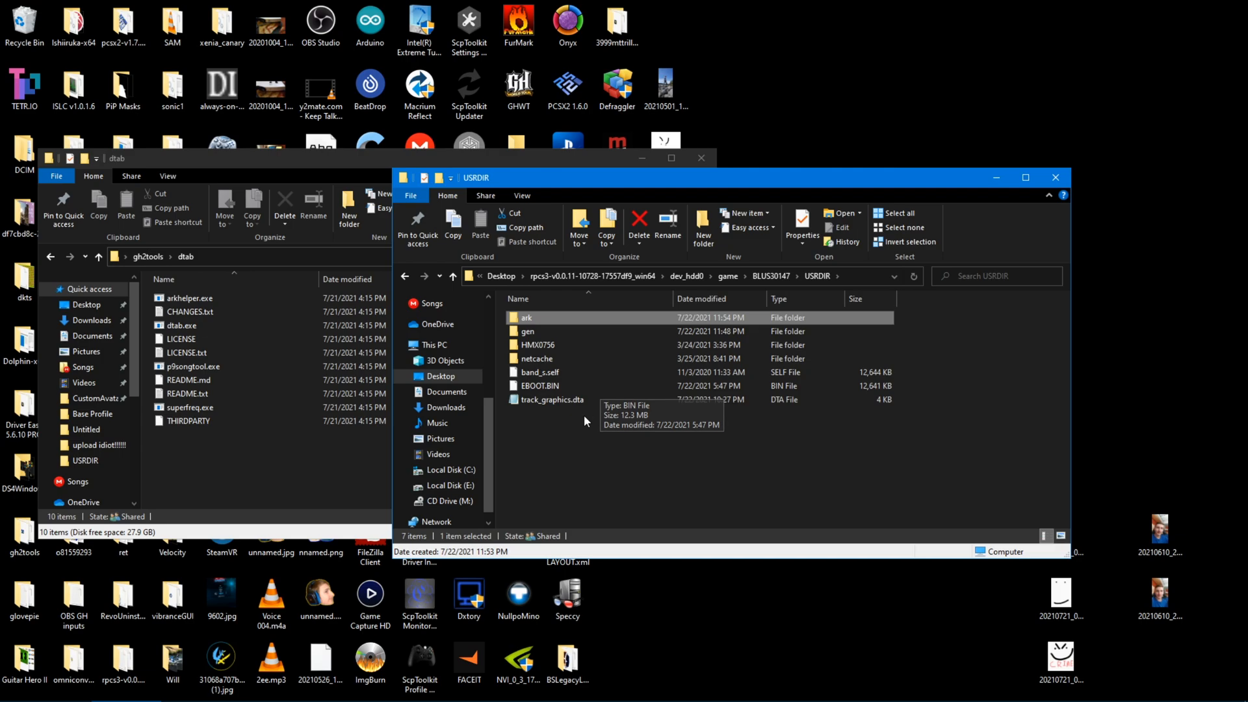
Open ark\config's track_graphics.dta in Notepad to view its gem definitions.
click(553, 399)
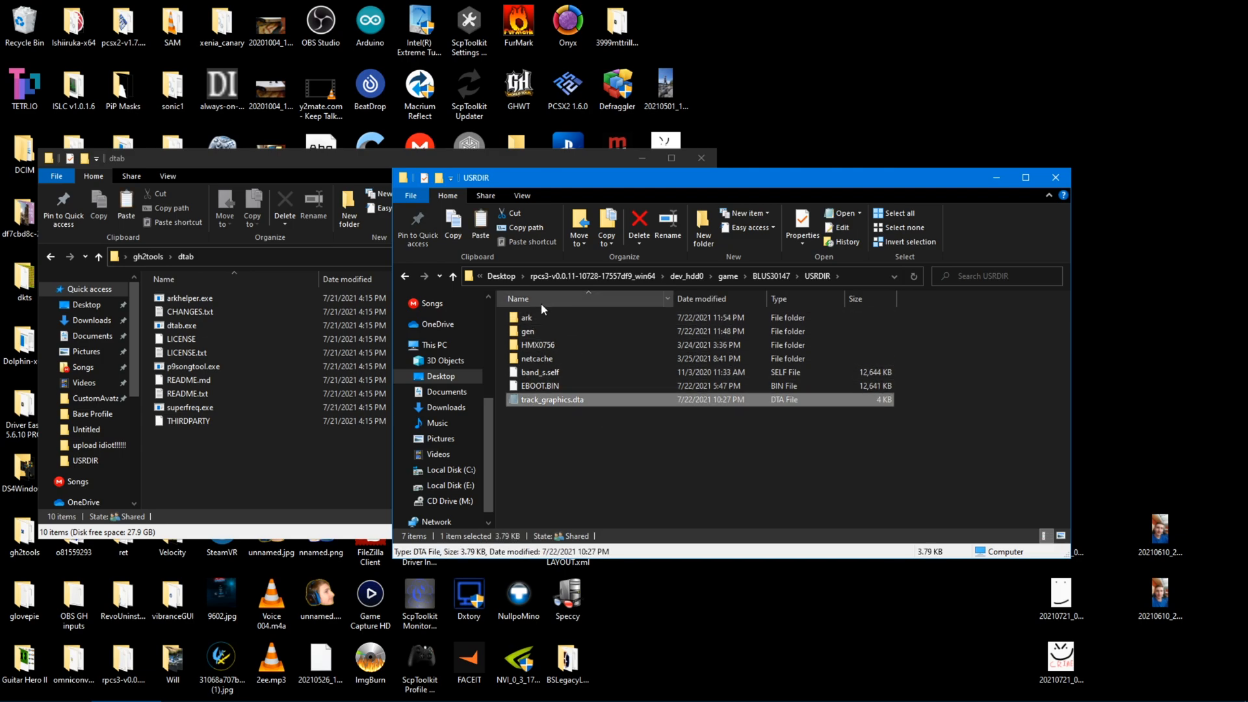
double_click(527, 318)
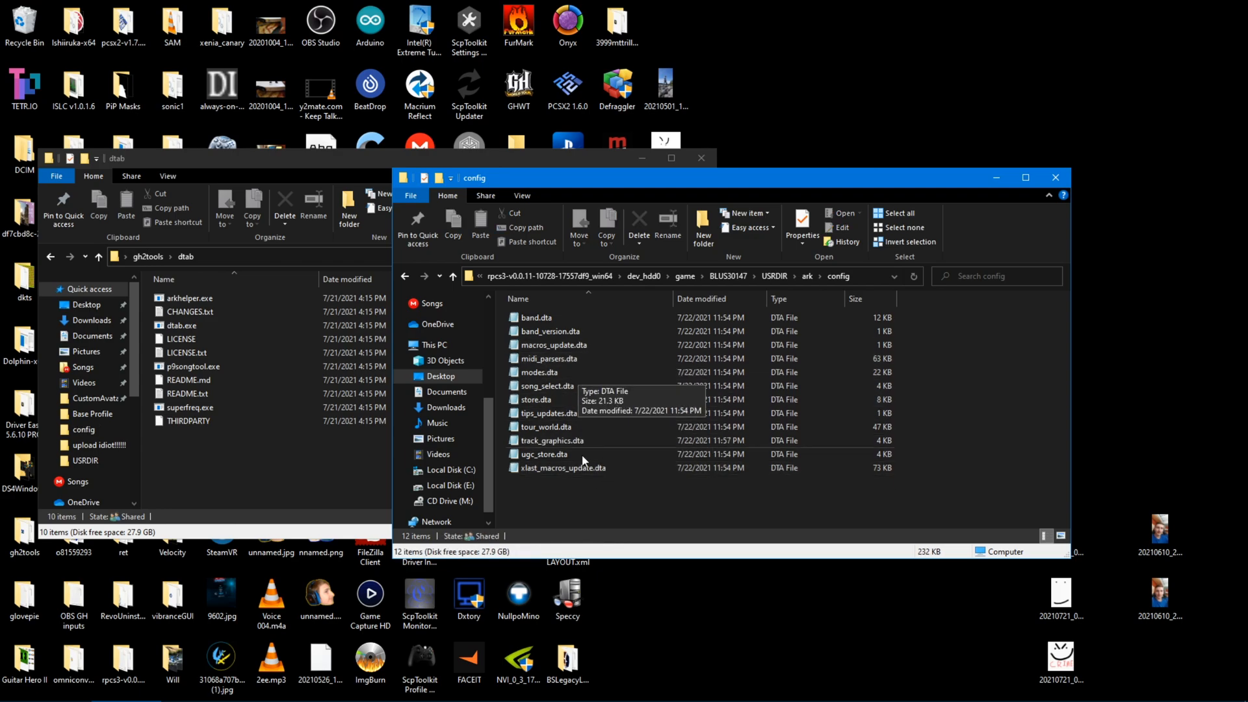
double_click(554, 439)
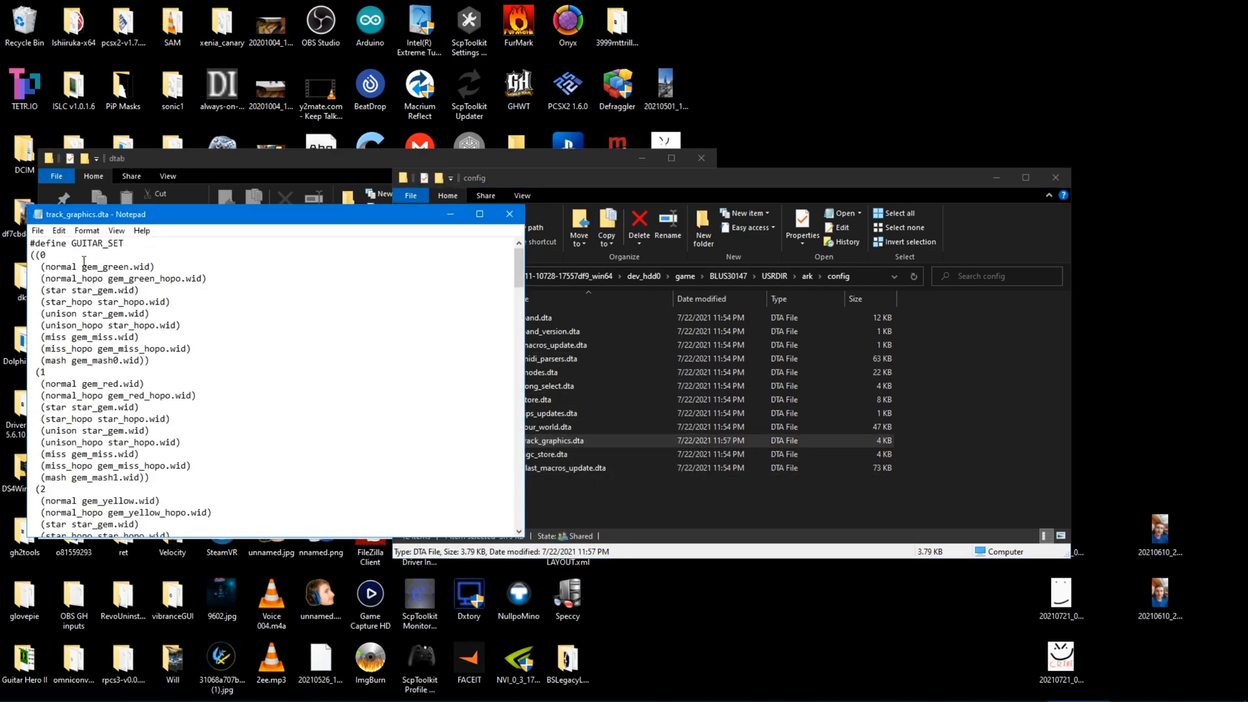
scroll(down, 3)
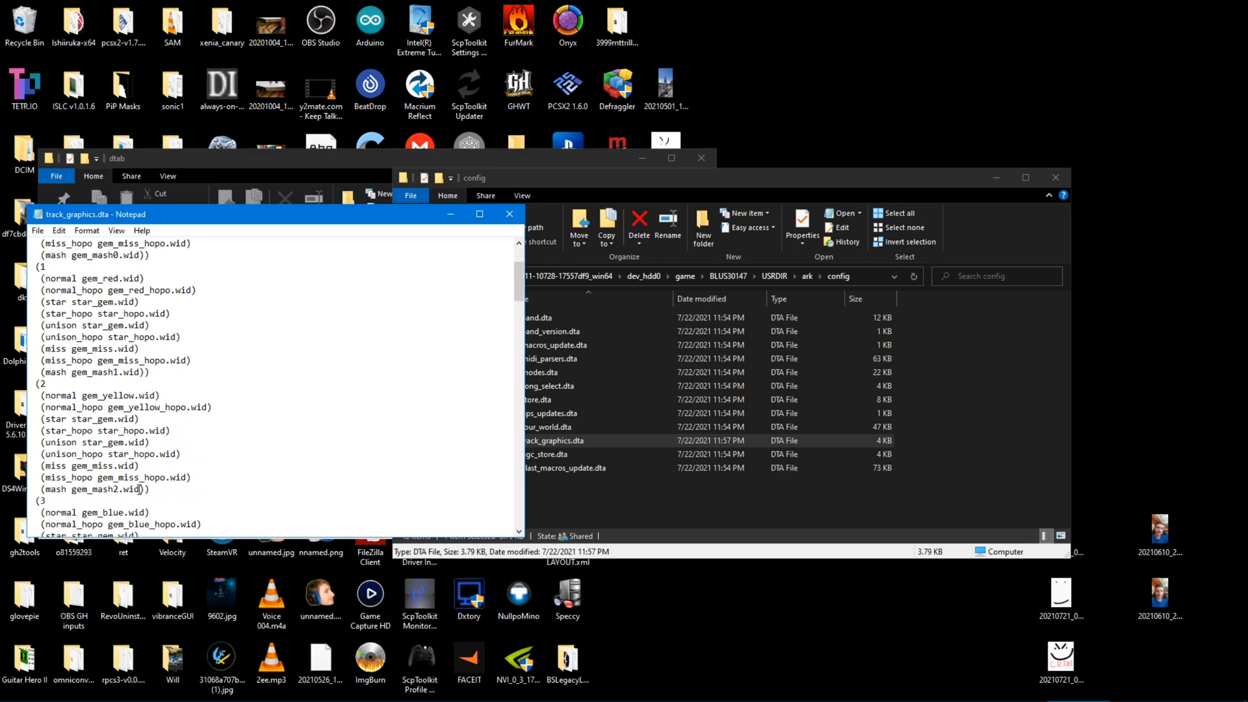
scroll(down, 3)
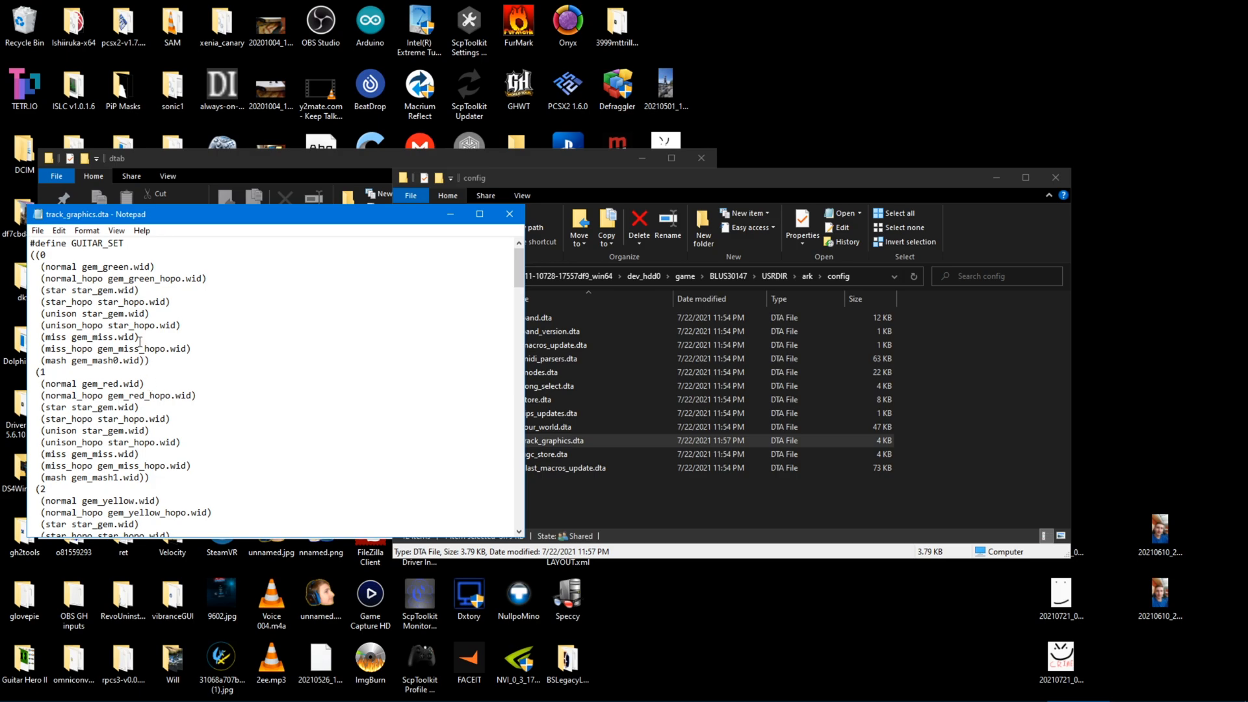
scroll(down, 3)
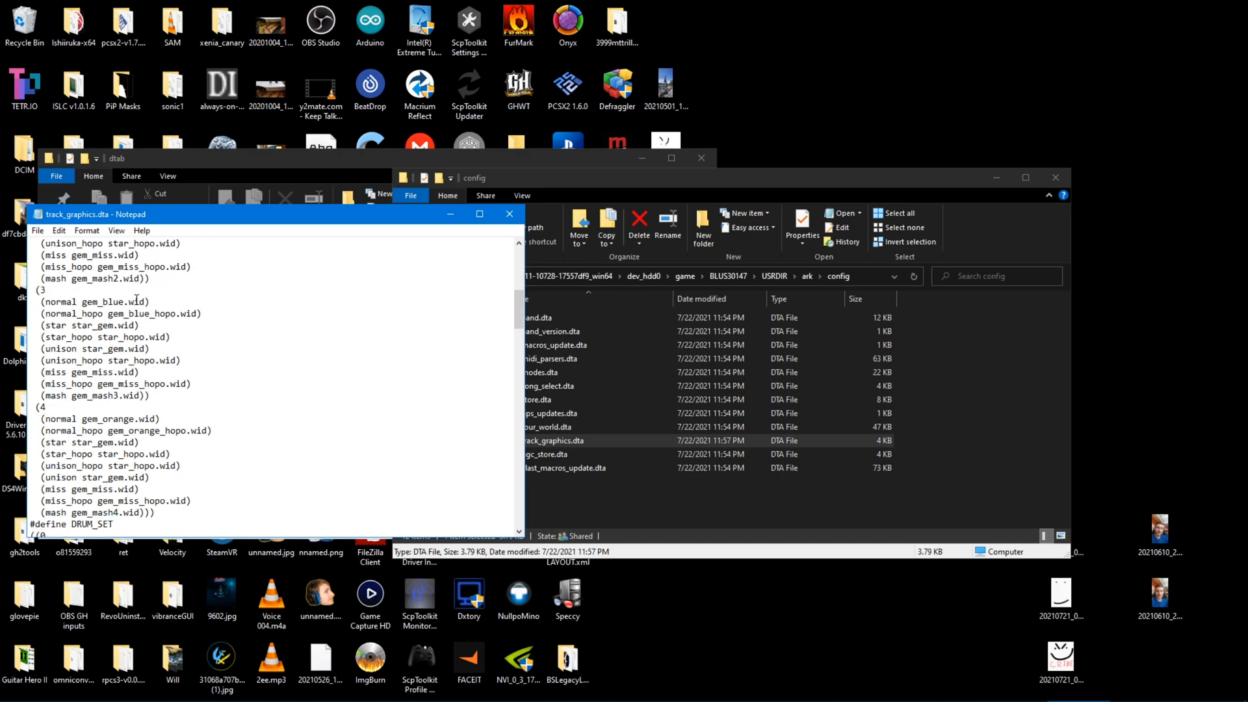
scroll(down, 3)
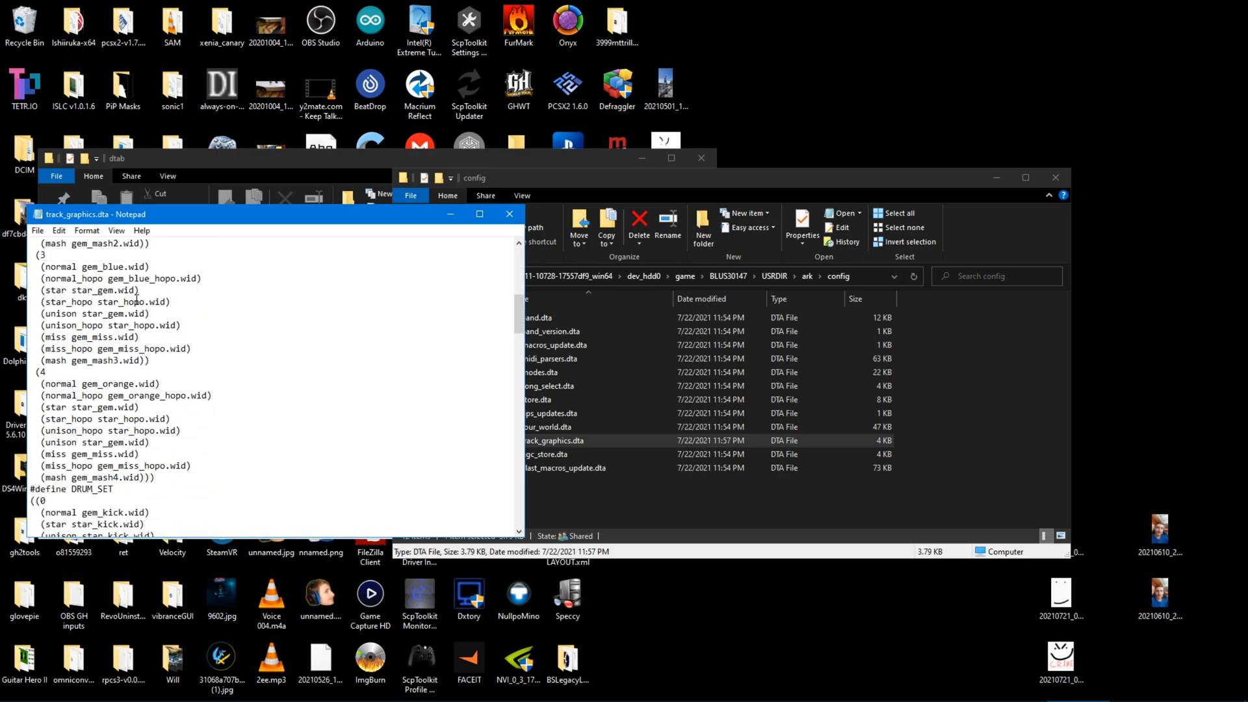
scroll(down, 3)
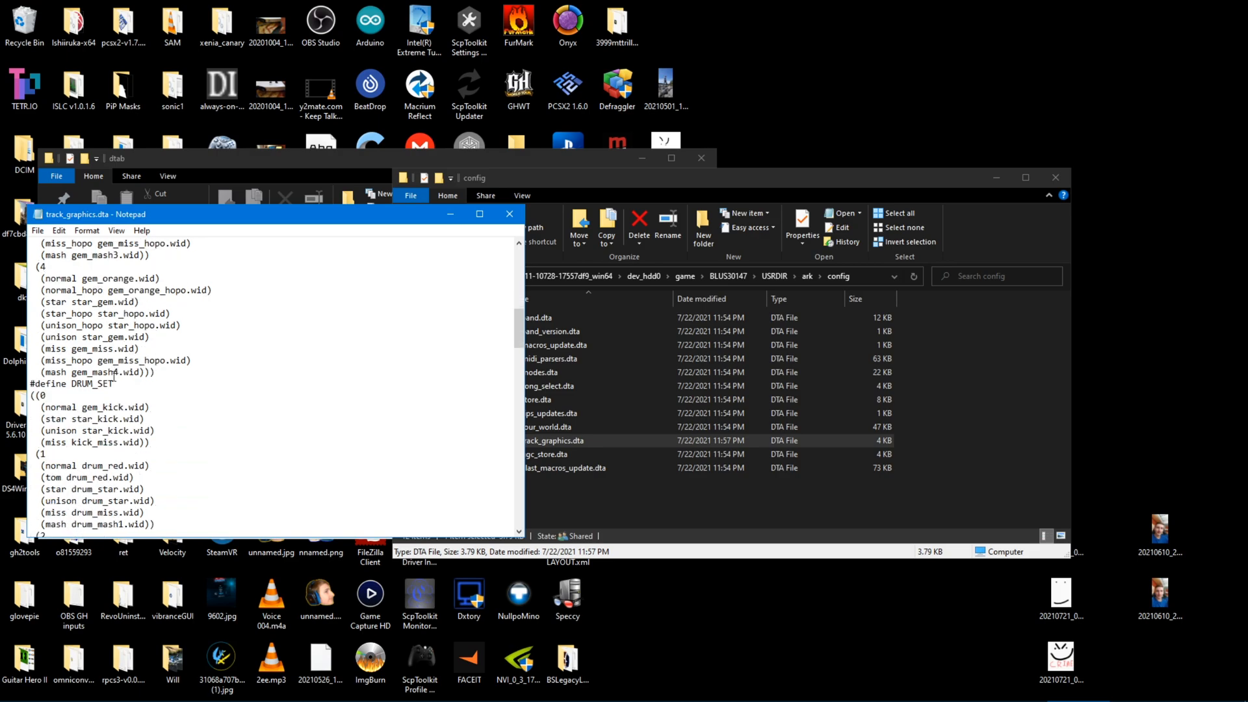
scroll(down, 3)
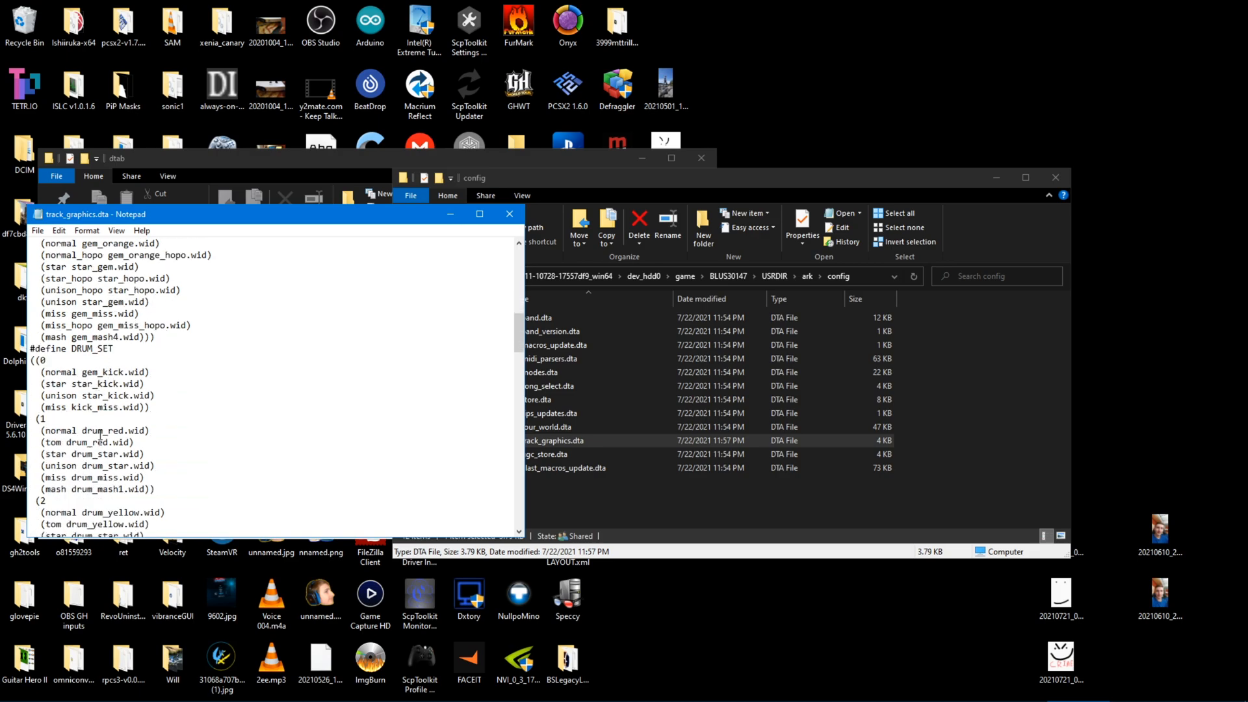
scroll(down, 3)
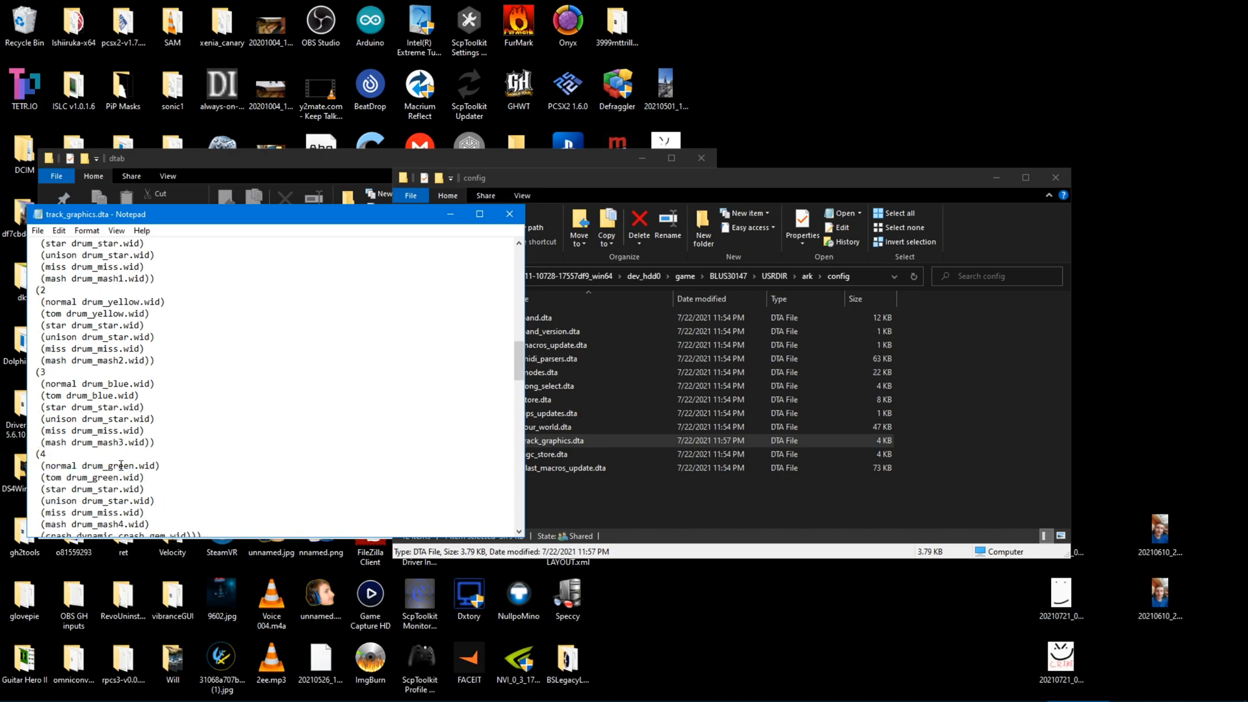
scroll(down, 3)
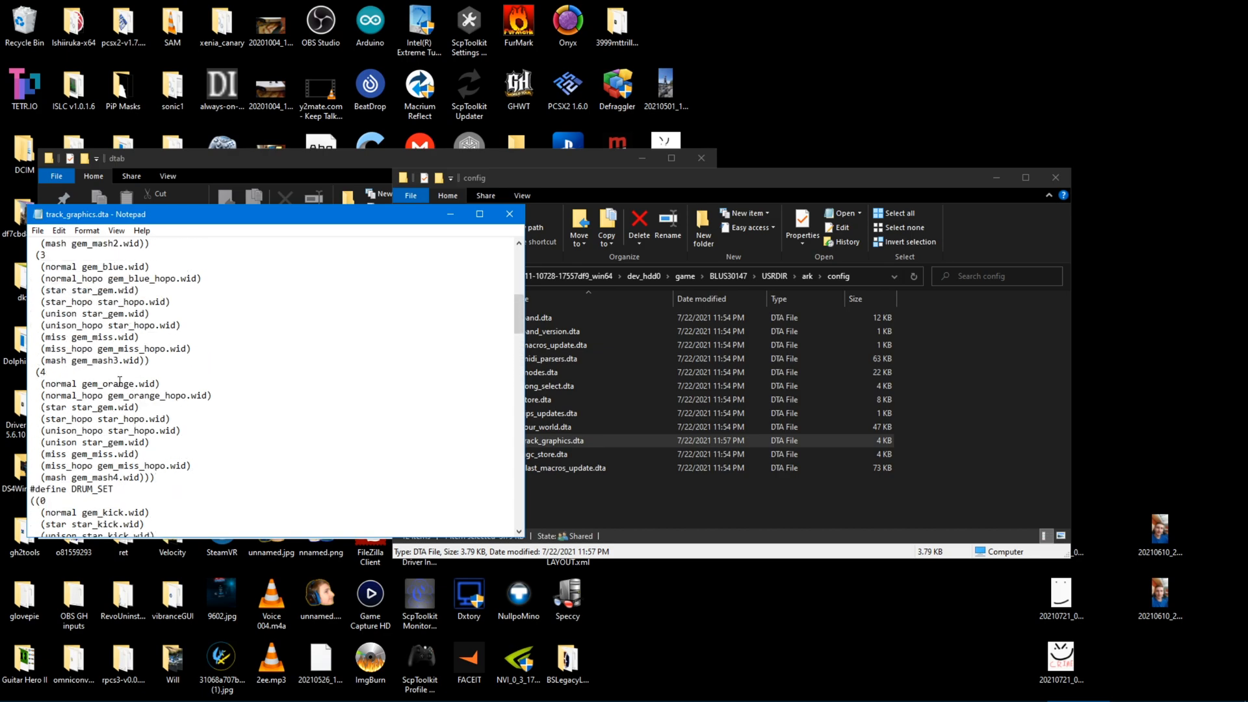
scroll(down, 3)
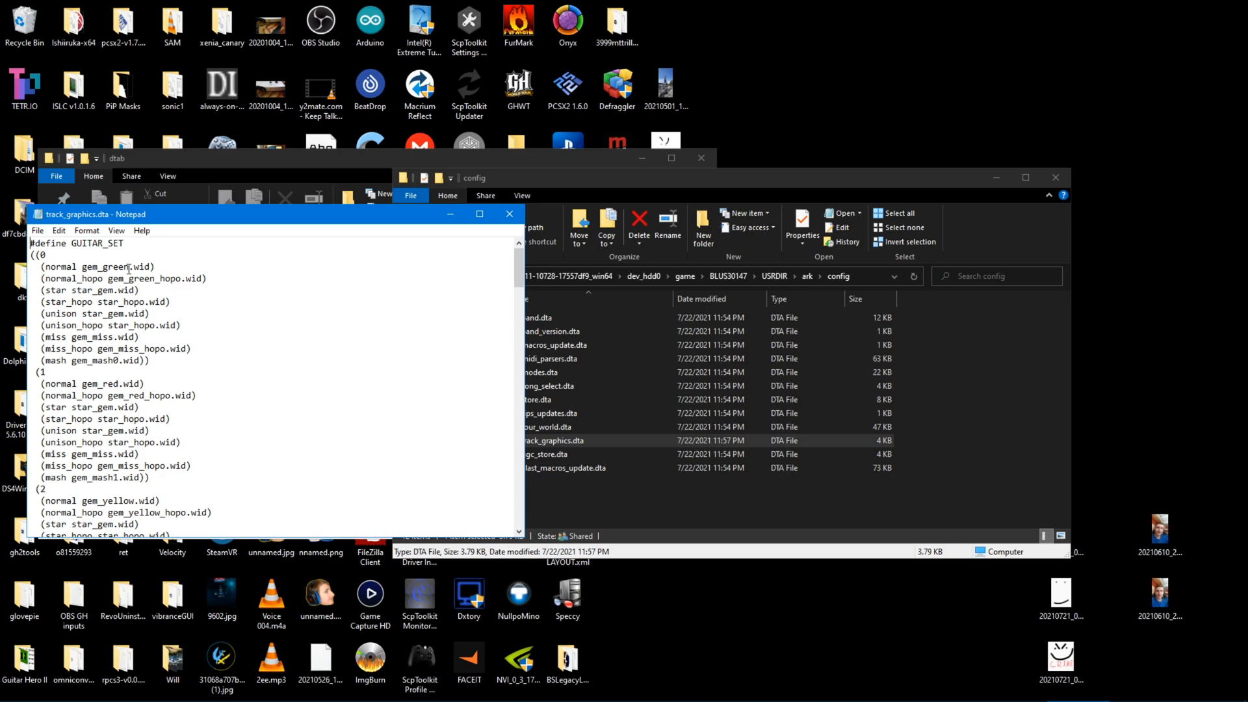
Retype GUITAR_SET gem and hopo colour words so lanes read red, orange, yellow, green, blue.
double_click(114, 266)
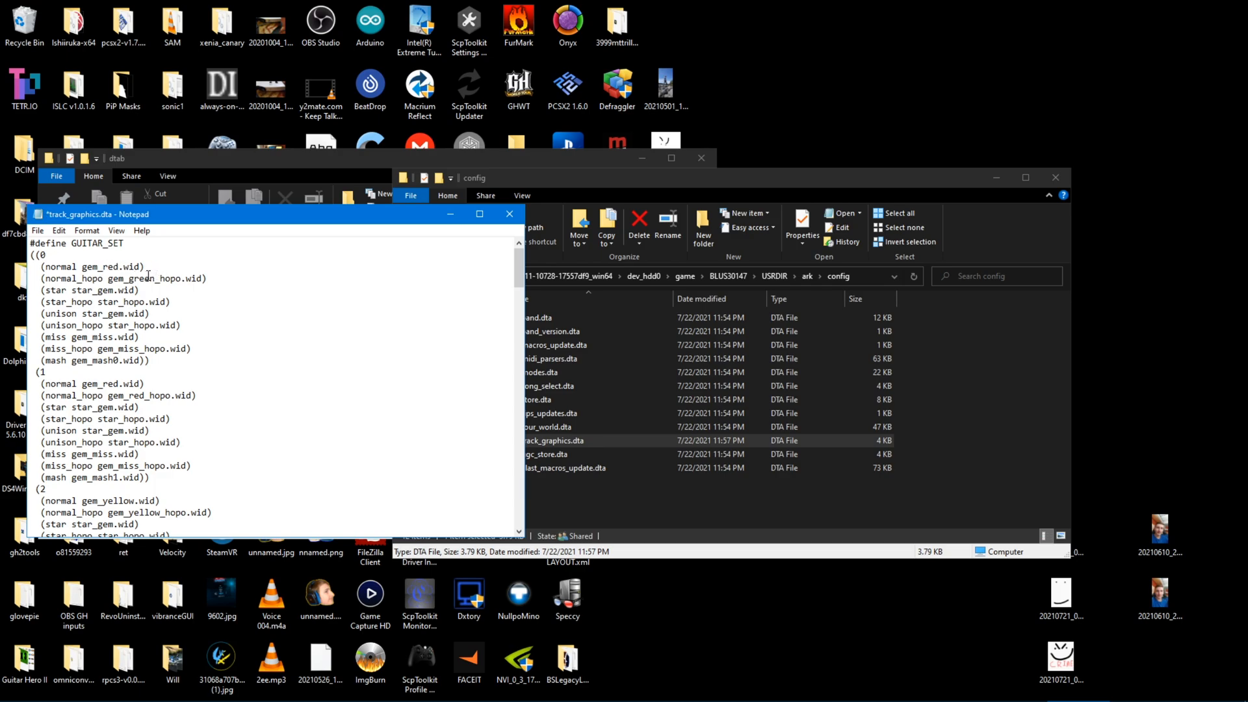
click(60, 230)
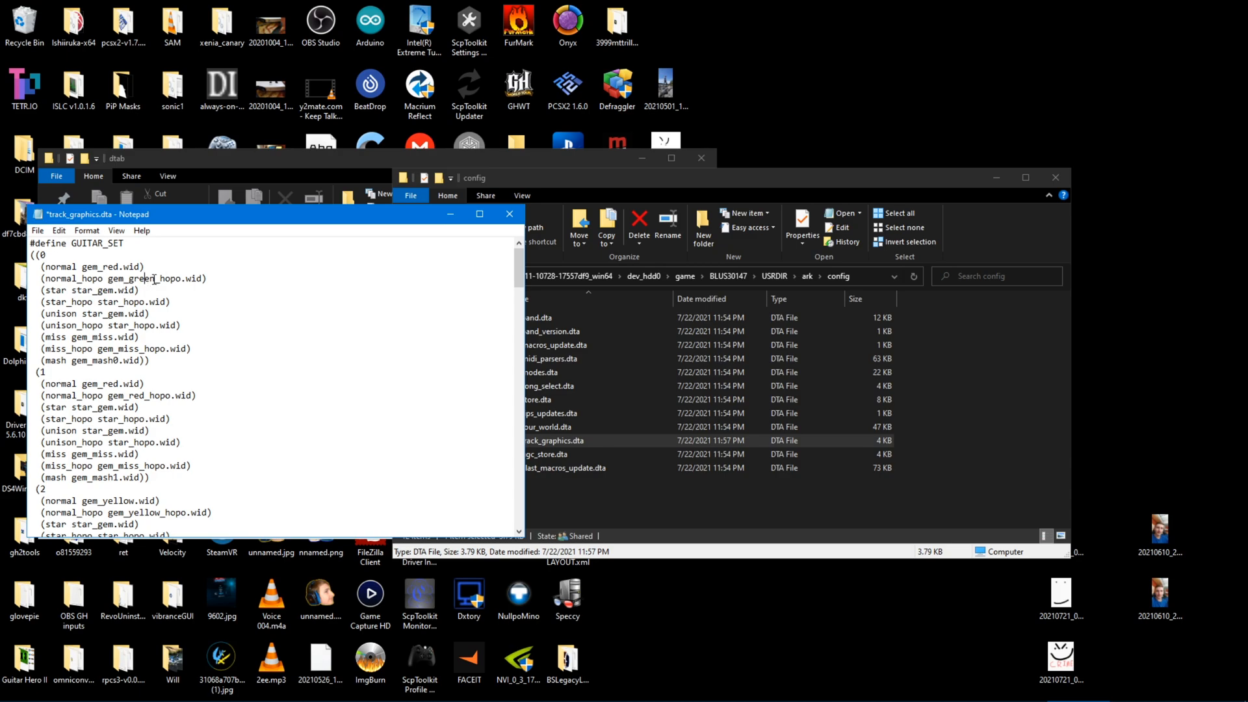
double_click(143, 278)
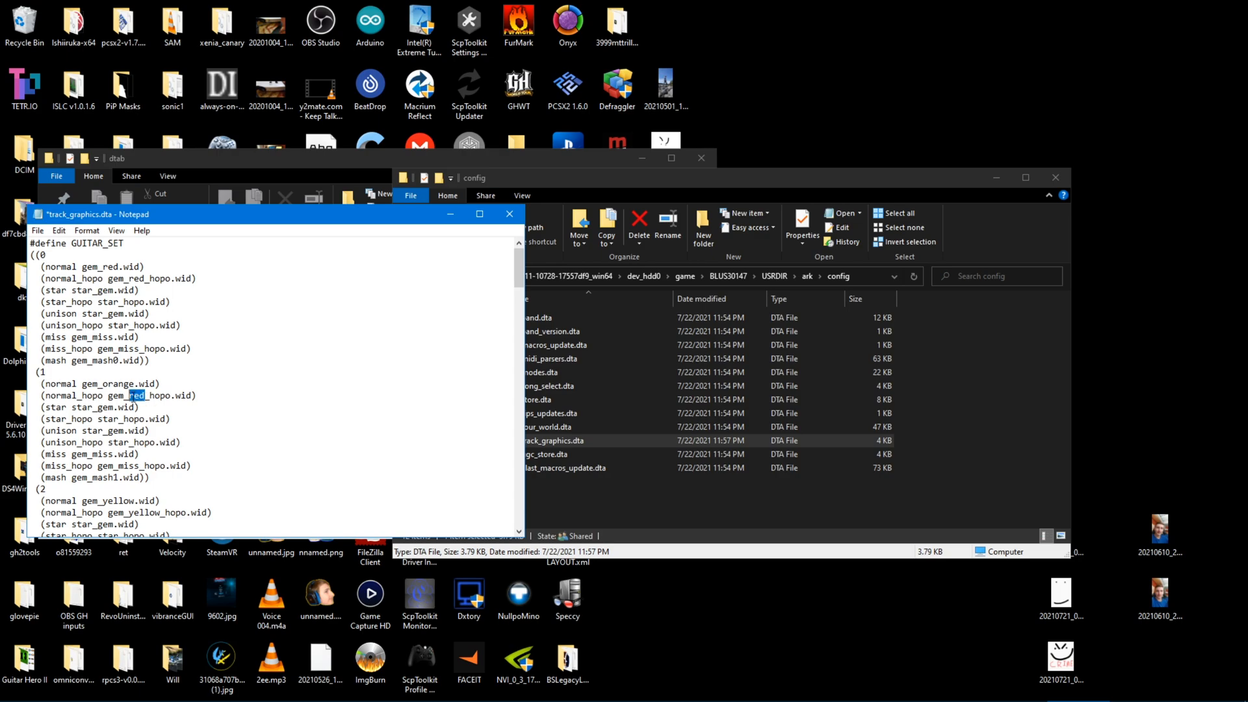
scroll(down, 3)
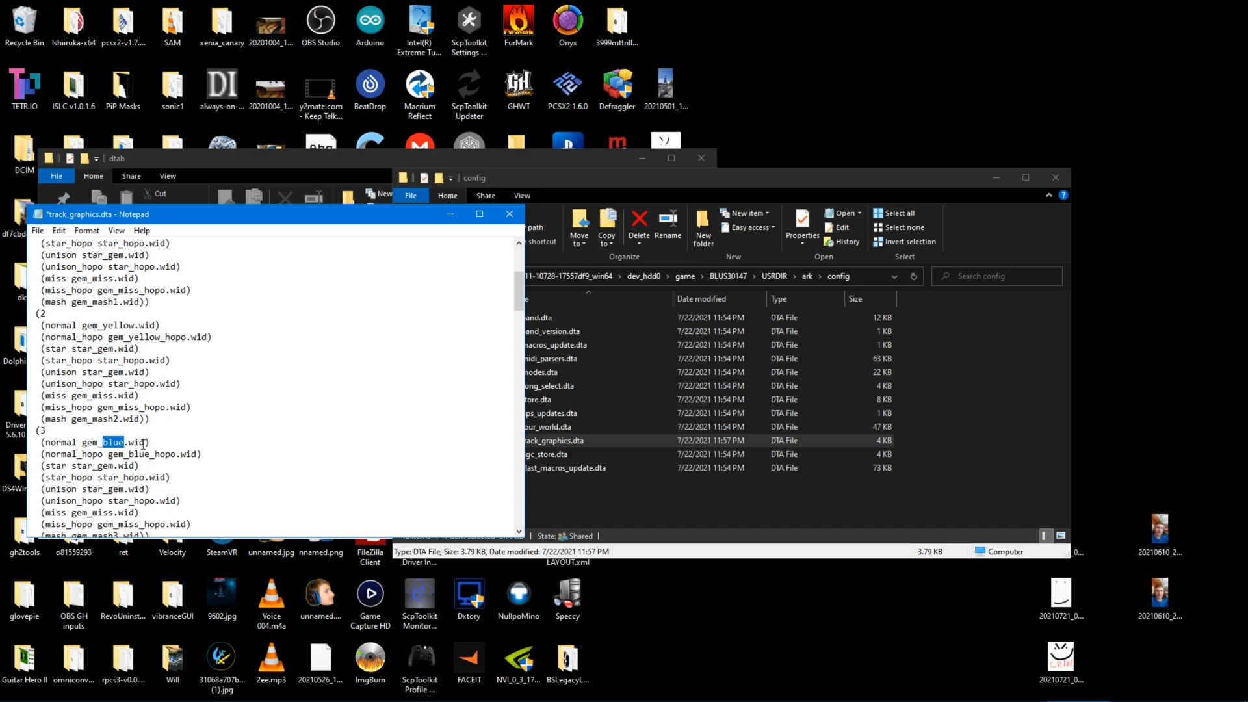
text(green)
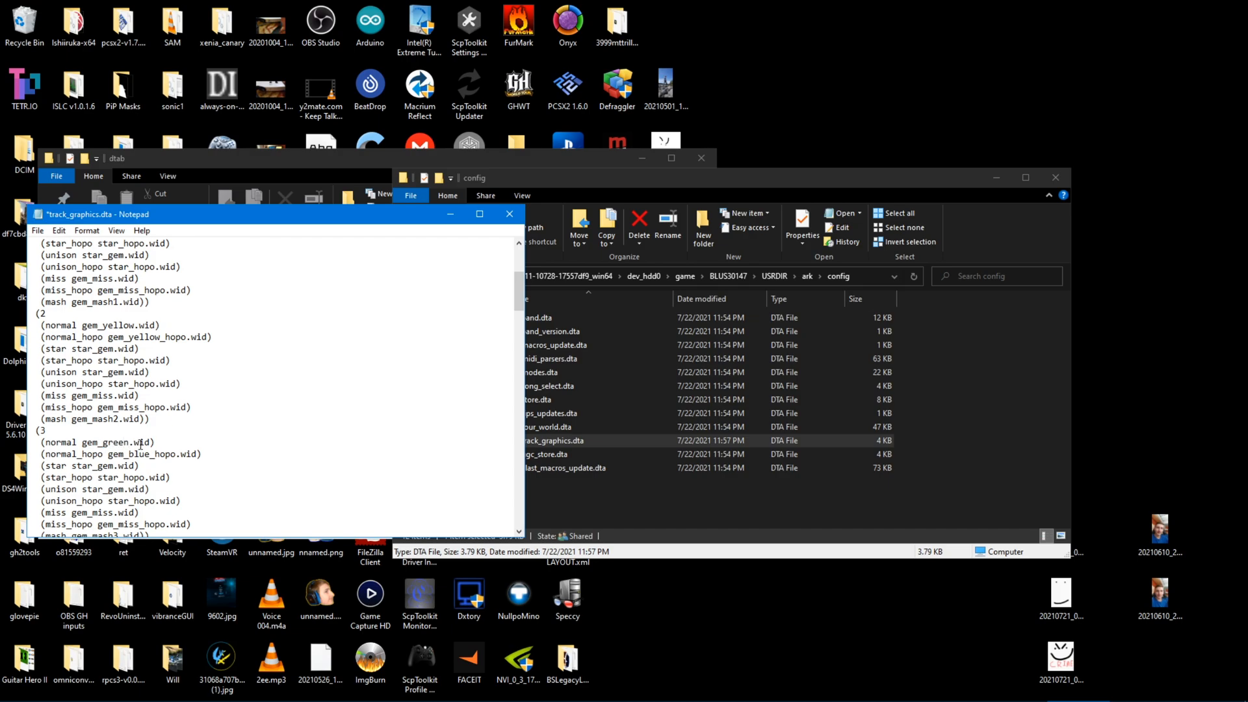
double_click(138, 454)
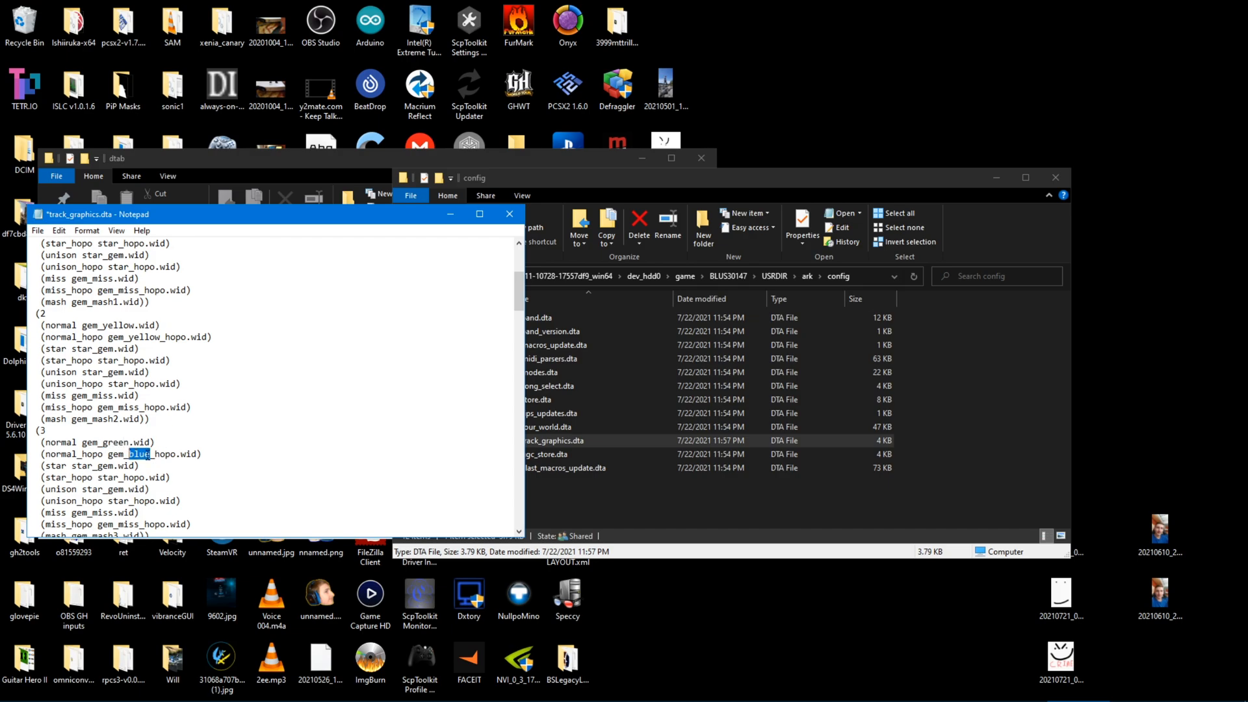
scroll(down, 3)
text(green)
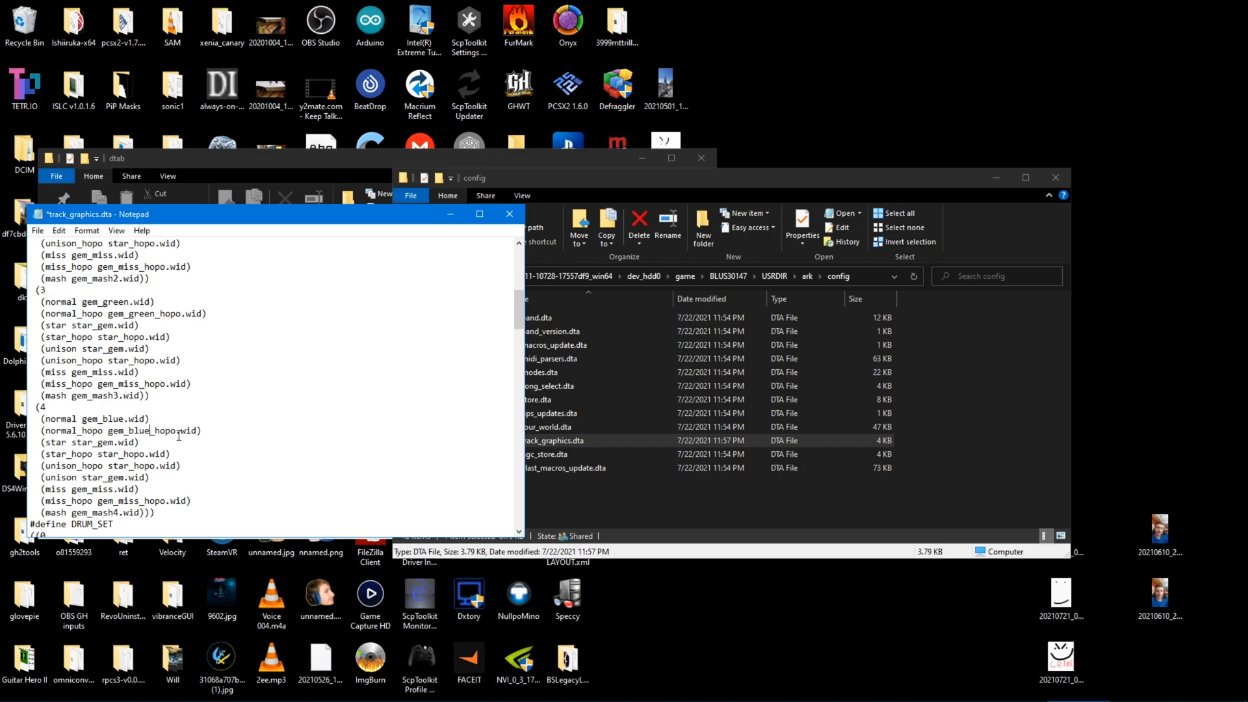
scroll(down, 3)
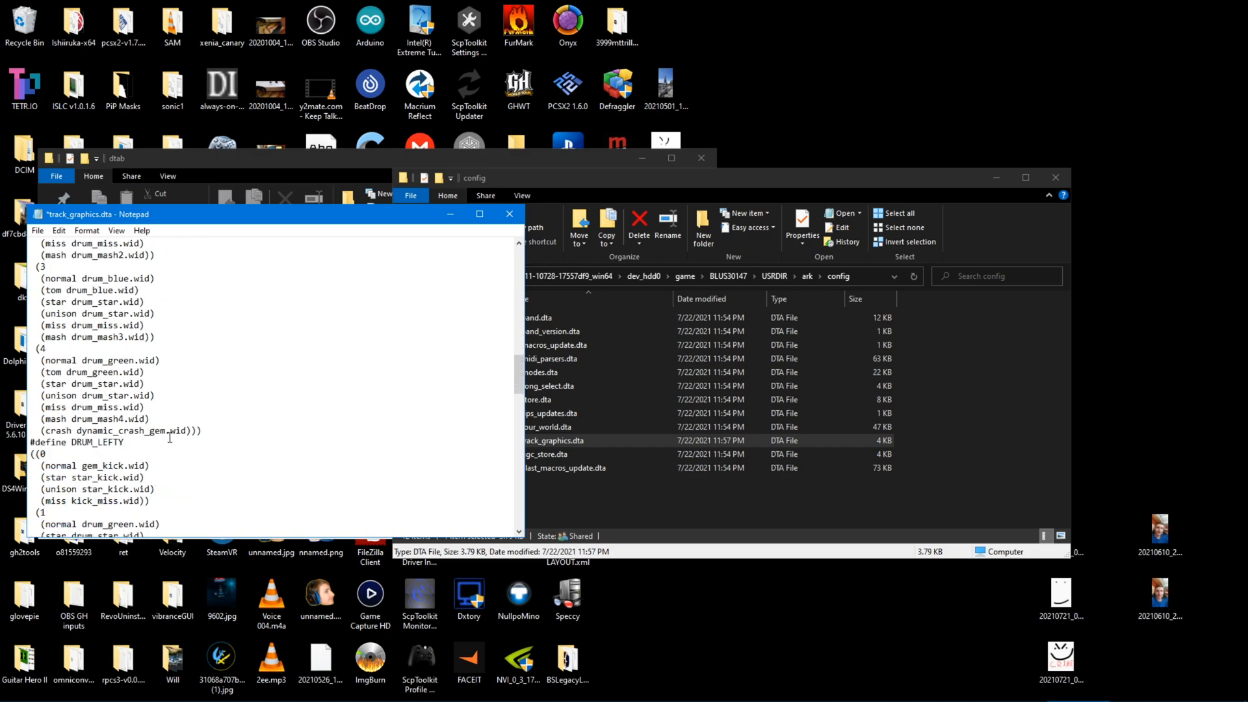
Reorder slot_colors to start red, orange, yellow, green, then save and close track_graphics.dta.
scroll(down, 3)
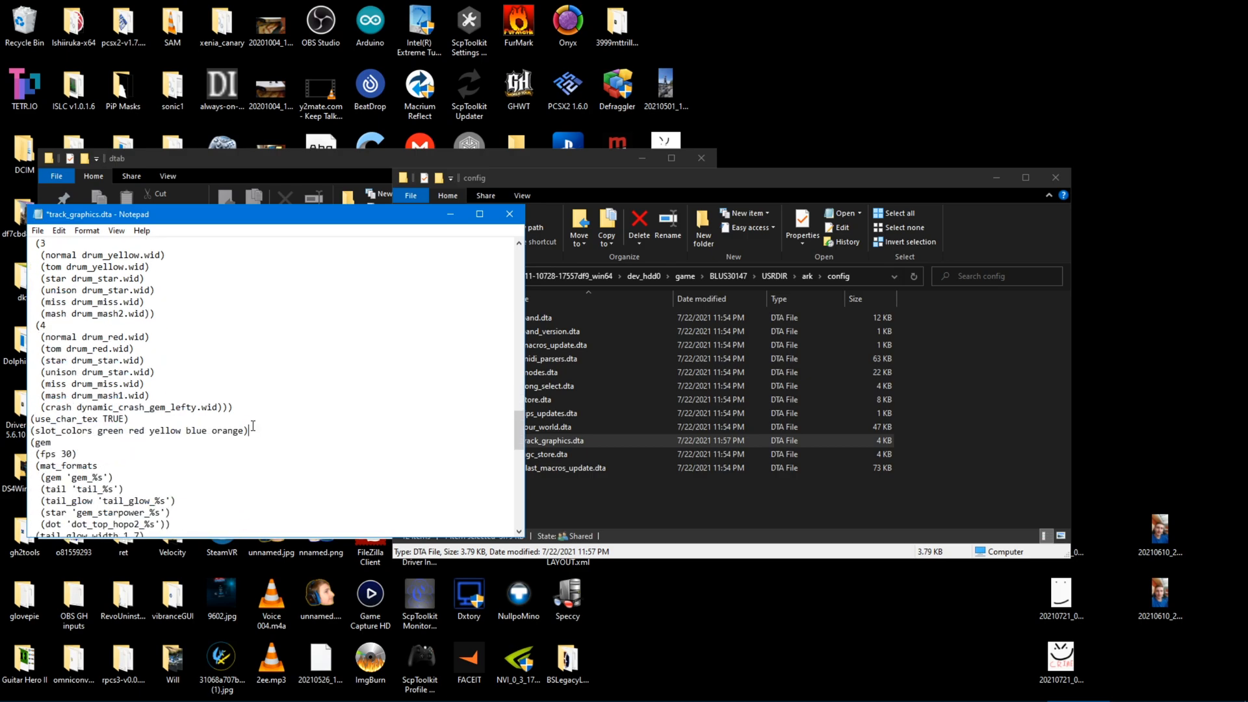
double_click(110, 430)
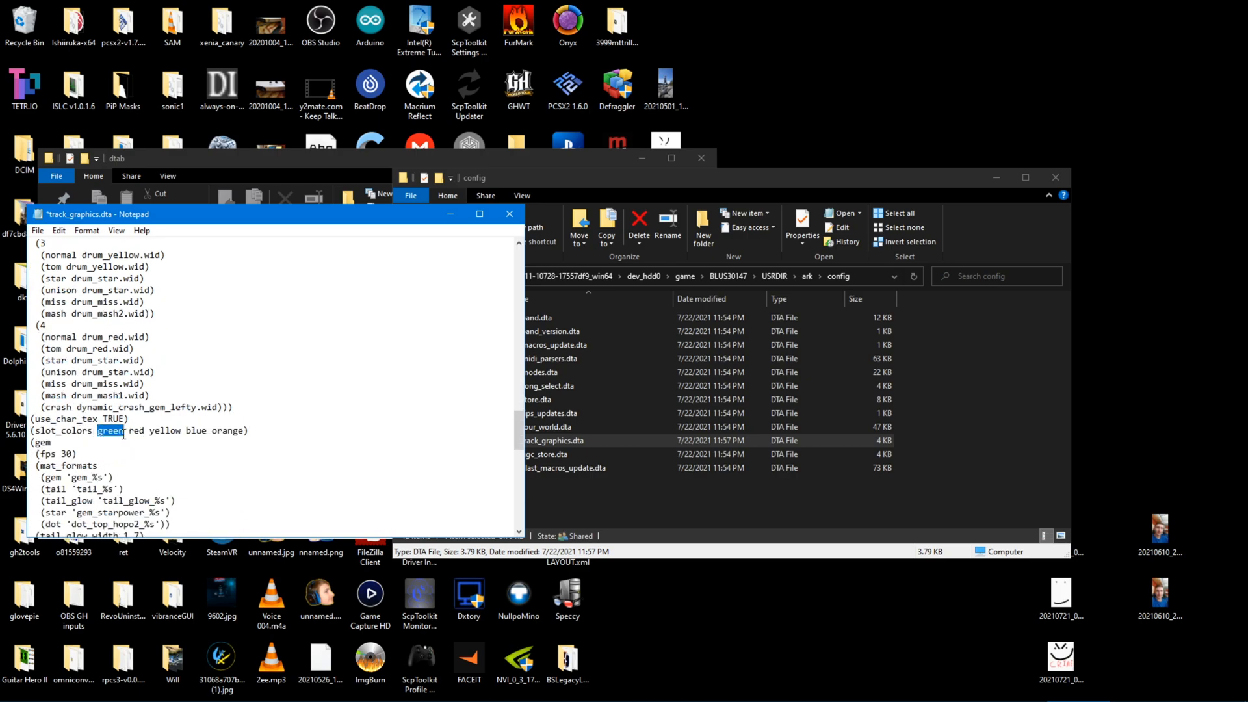
text(range)
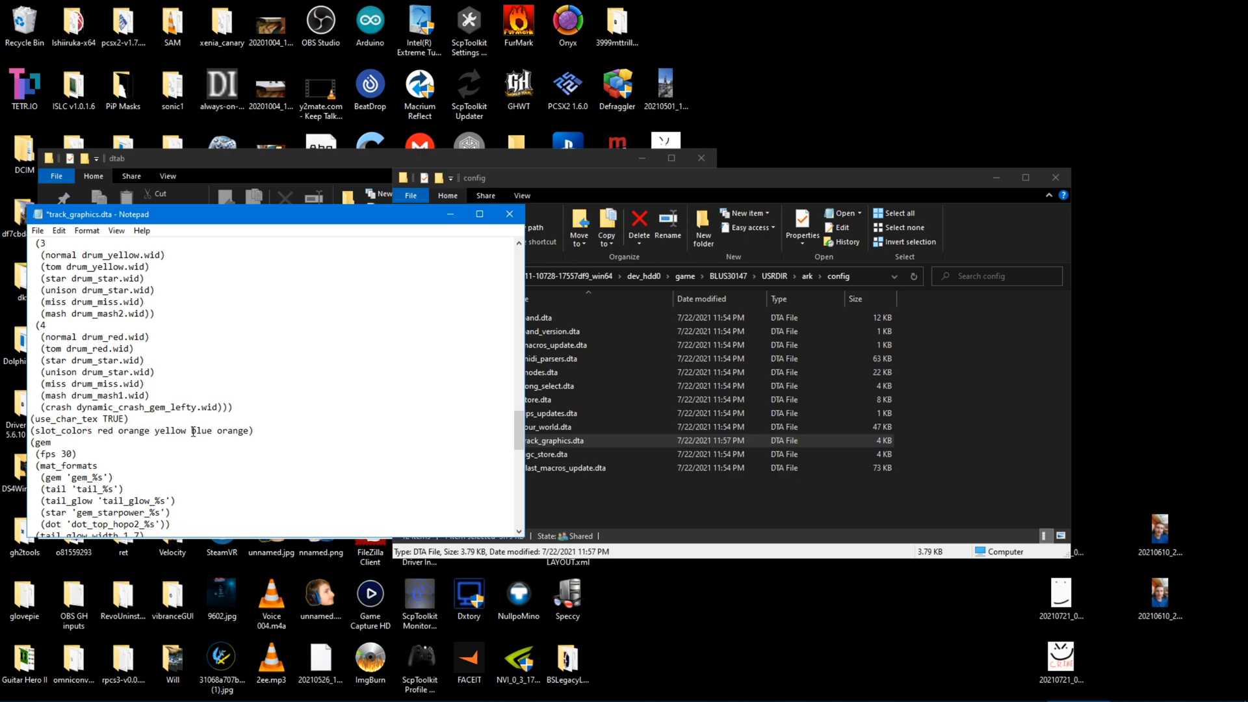
text(green)
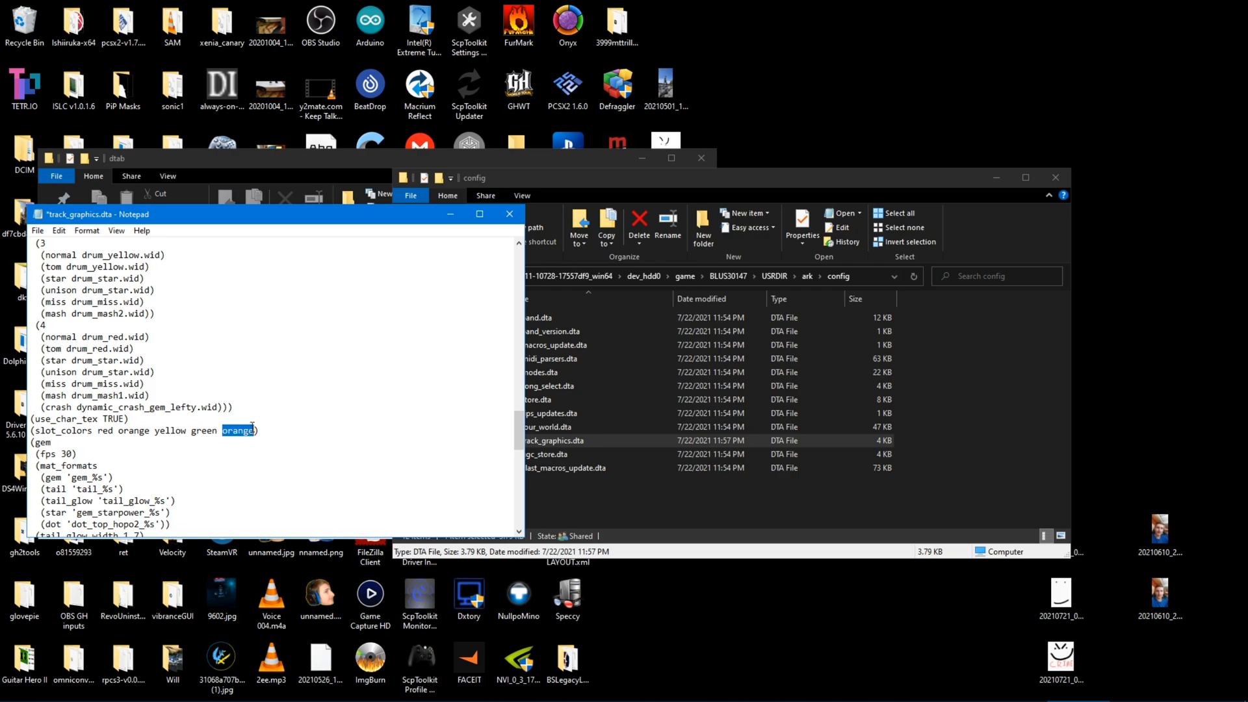
click(37, 230)
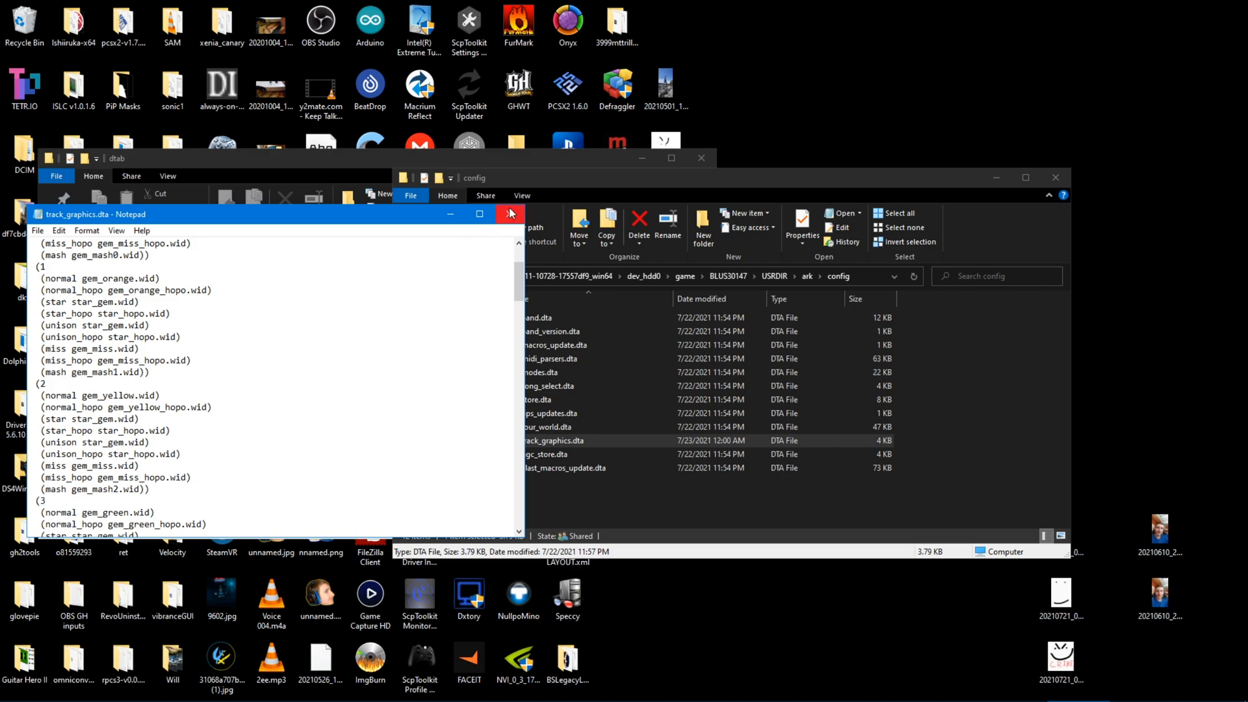
click(509, 213)
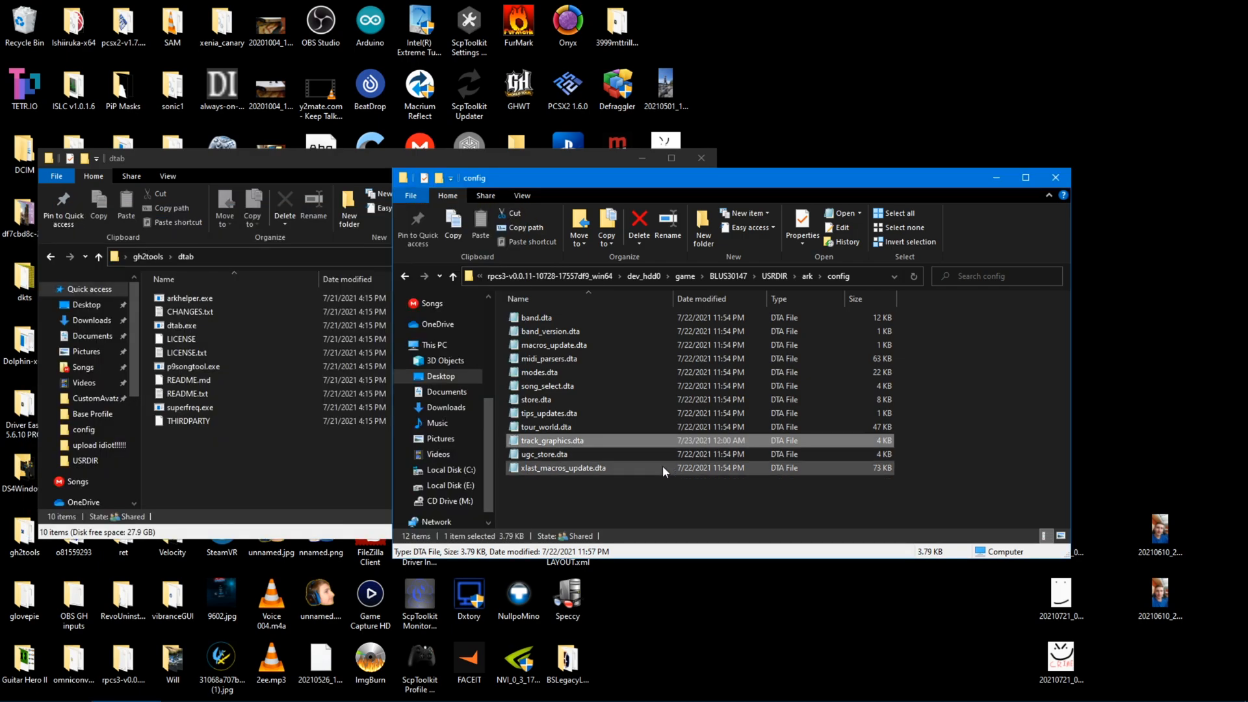
Open smasher_plate.dta from the ark's track folder in Notepad.
click(536, 317)
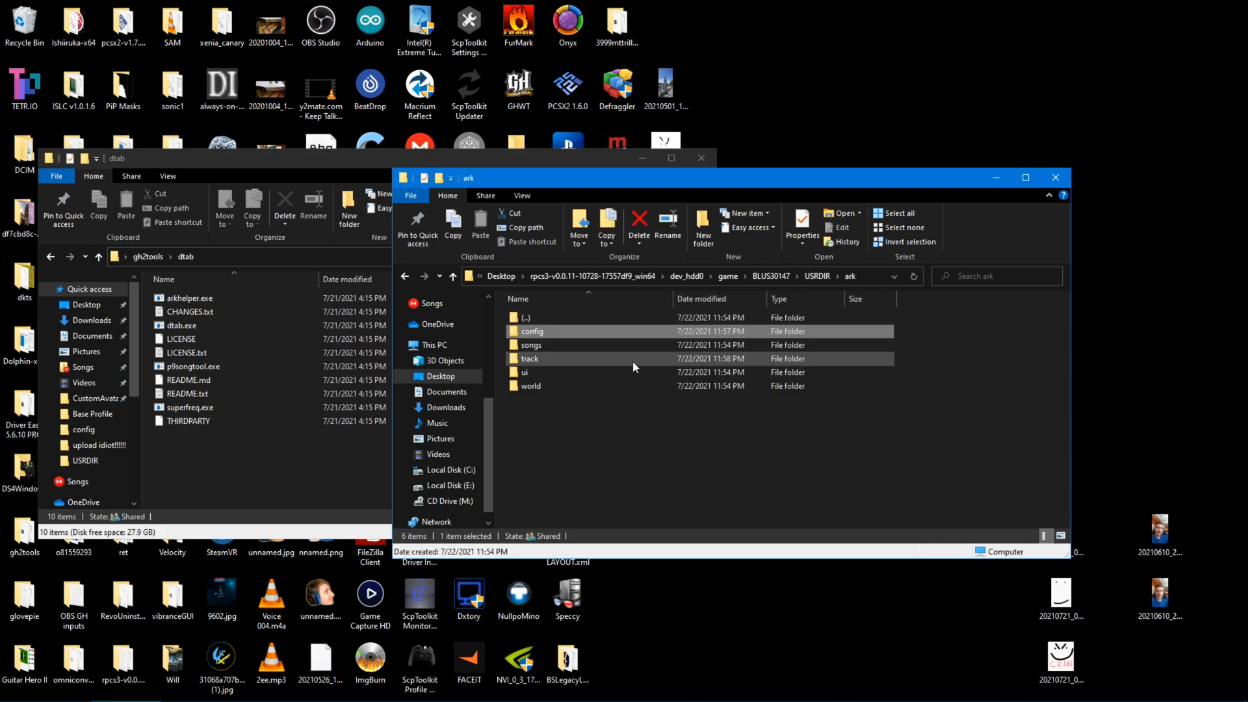
double_click(529, 359)
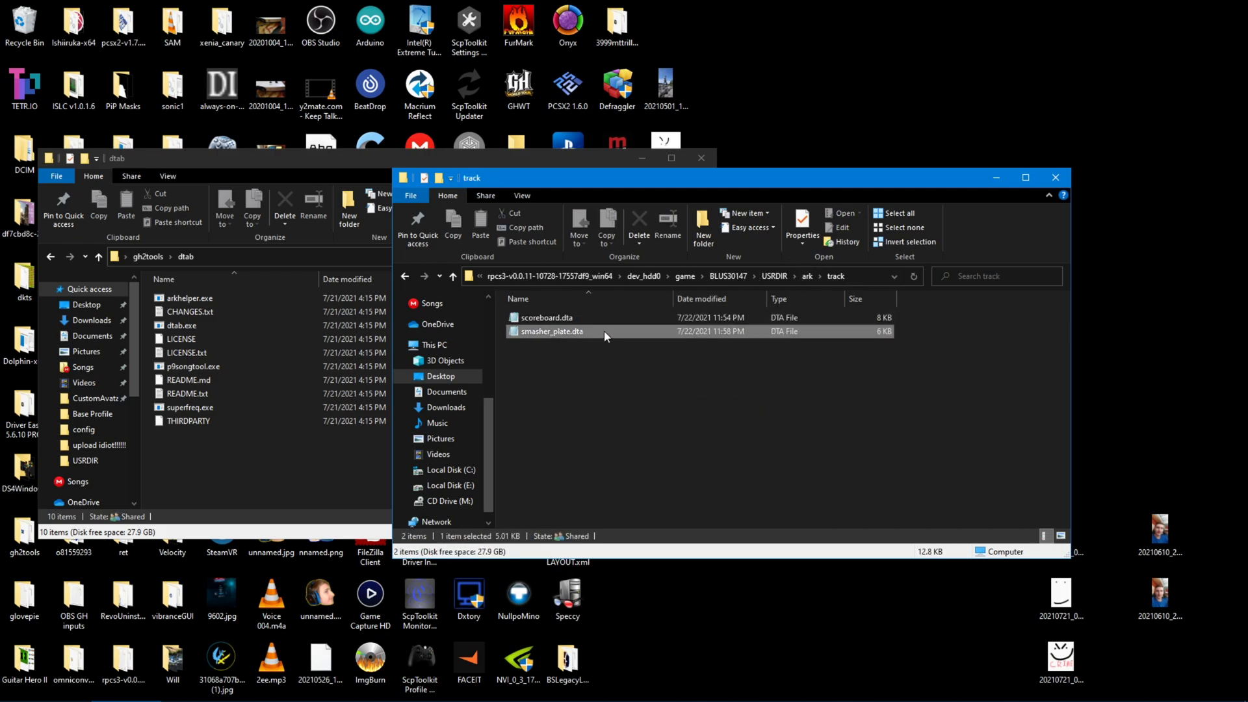
double_click(551, 331)
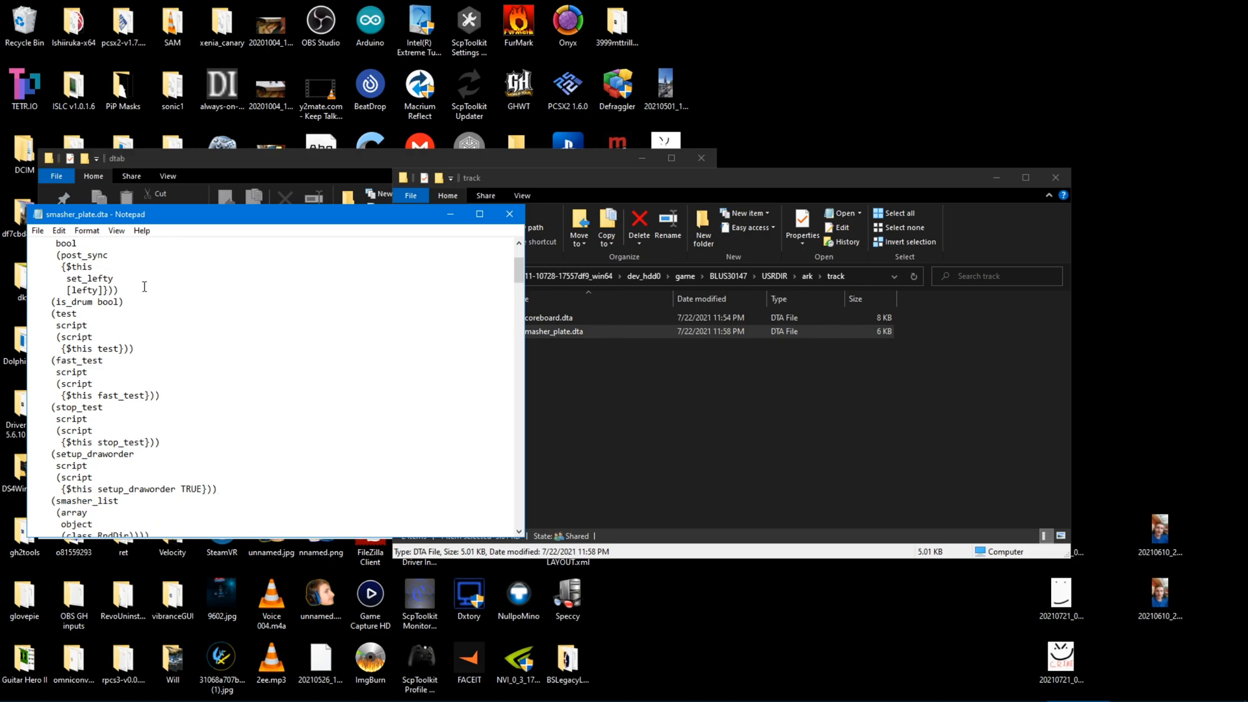
Retype the gem smasher colors as red, orange, yellow, green and blue, then save the file.
scroll(down, 3)
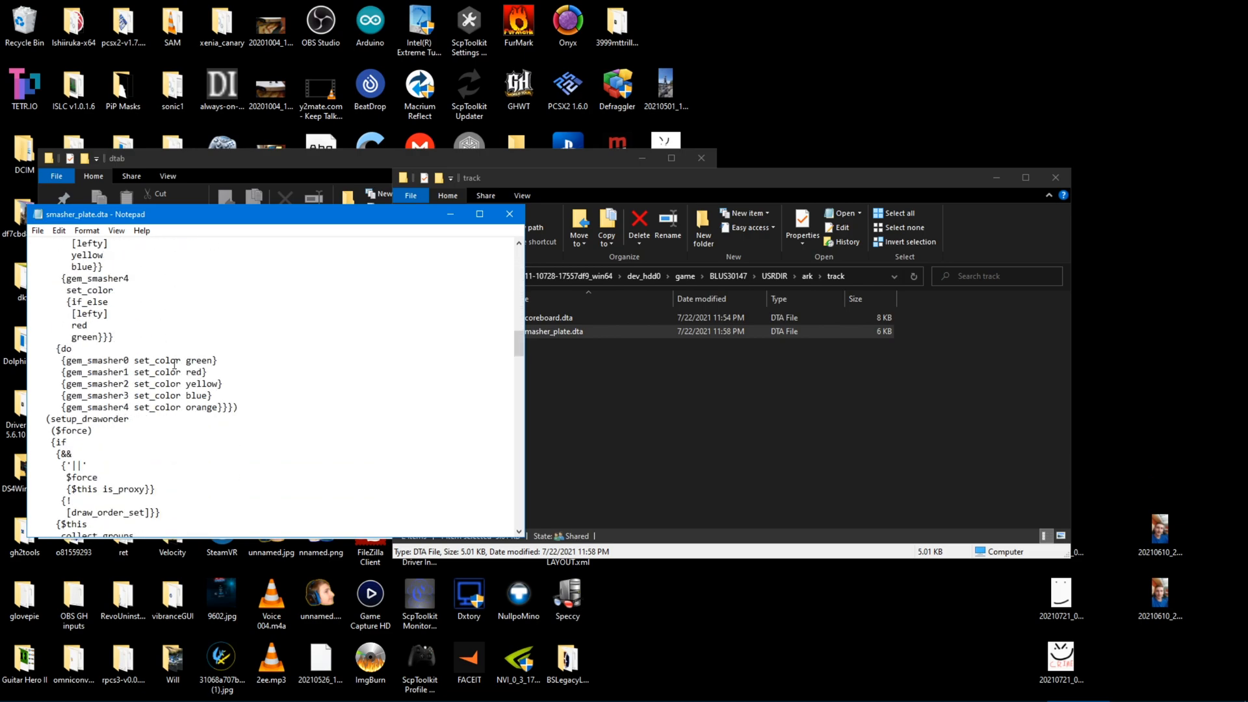
double_click(200, 360)
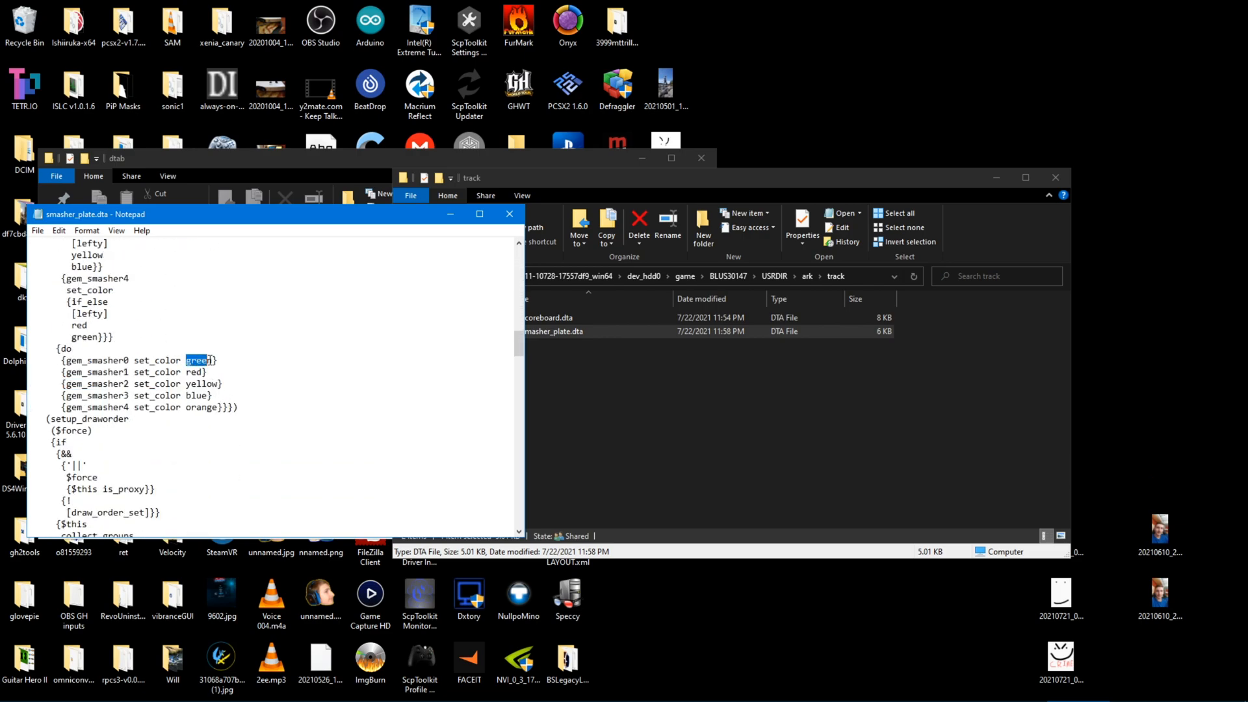
text(red)
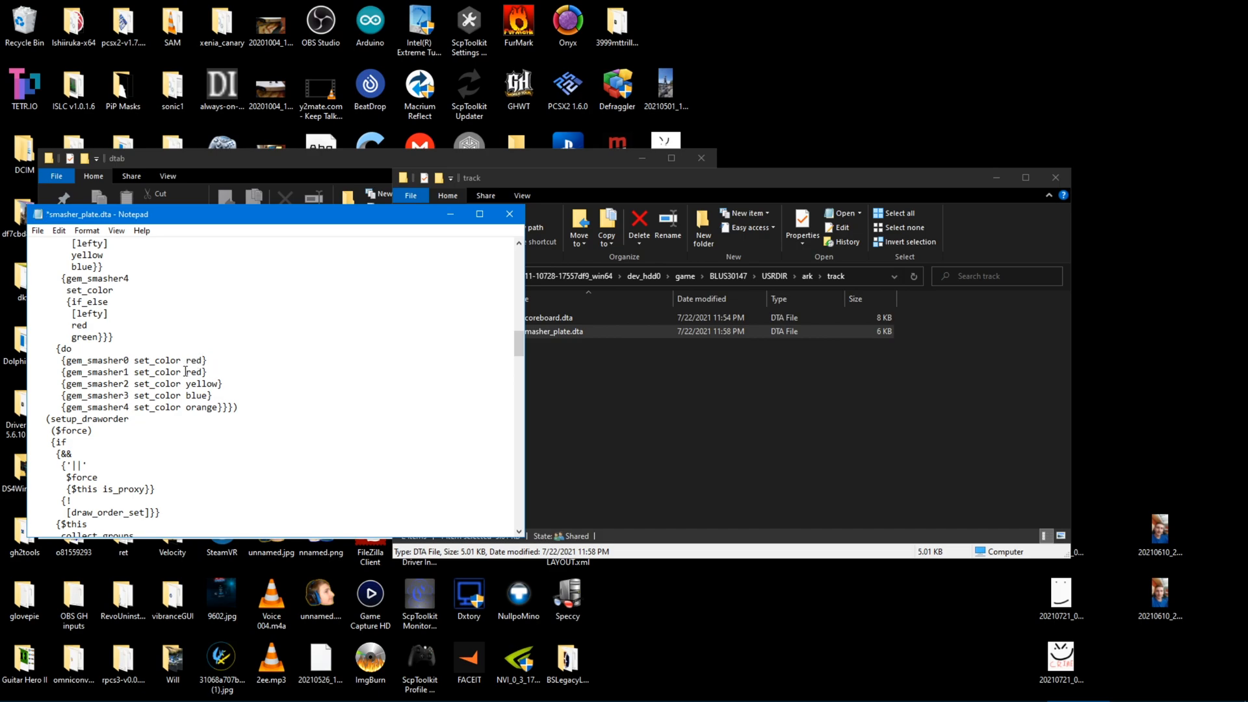
text(orange)
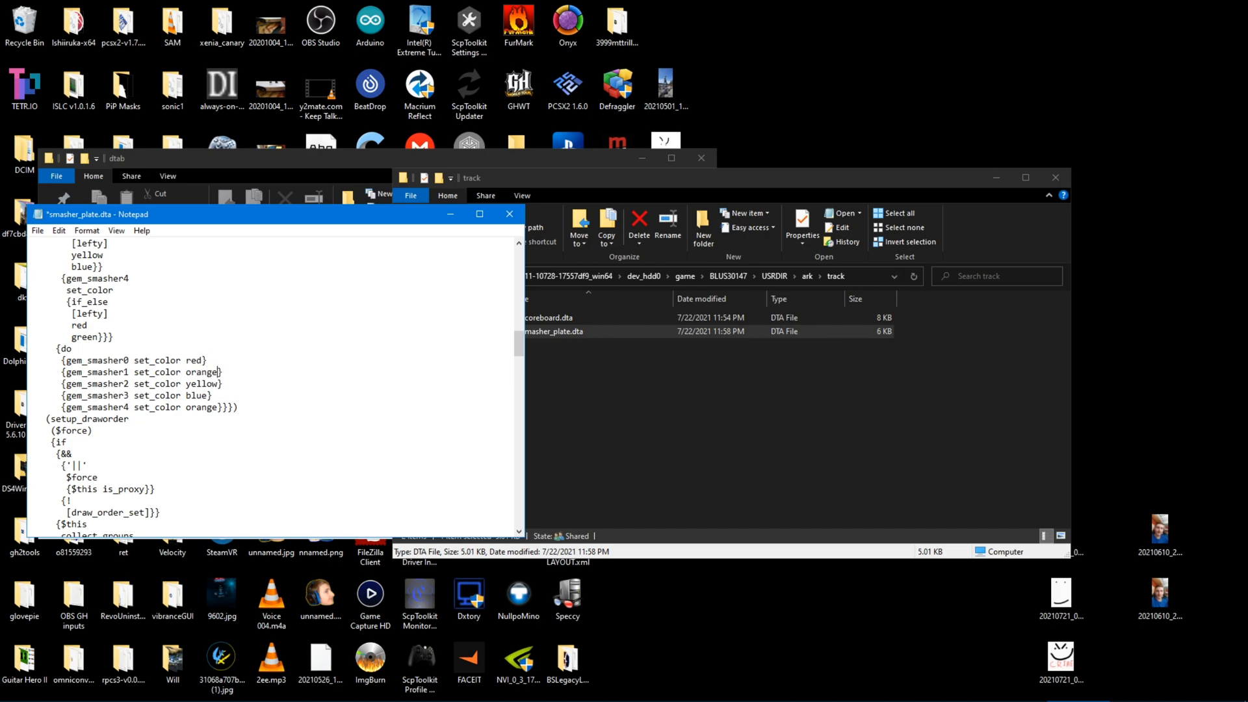
double_click(195, 396)
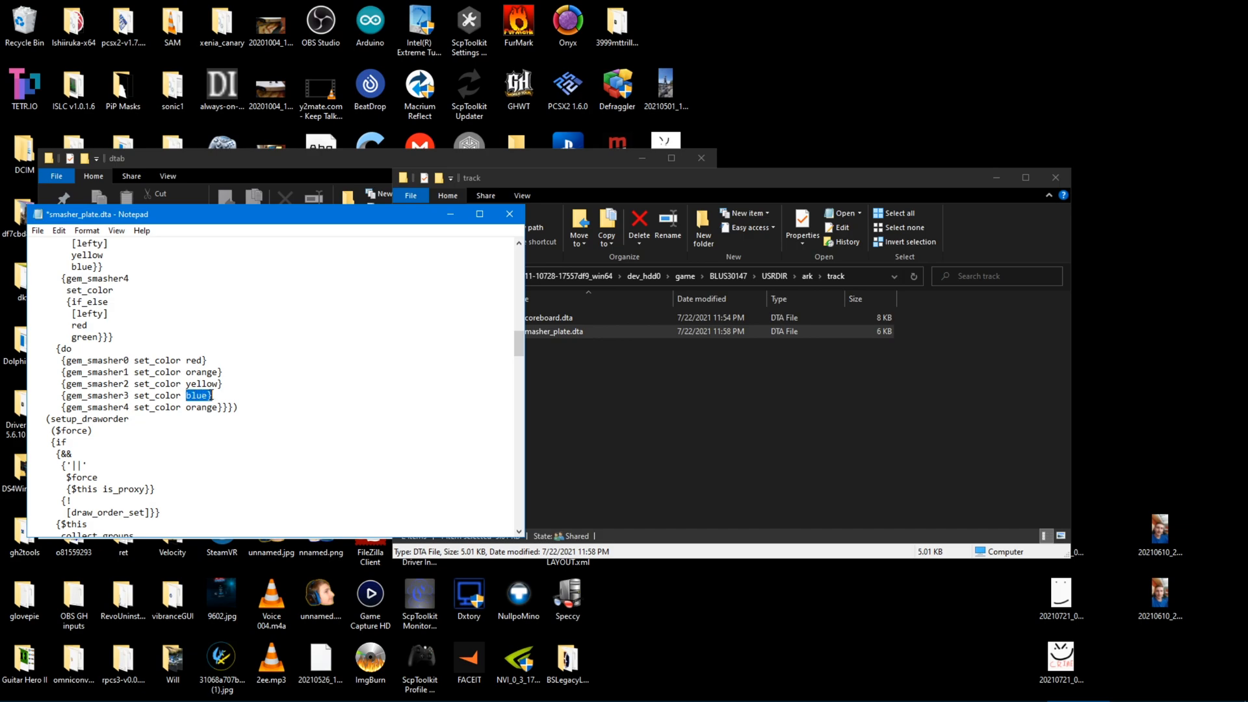
text(green)
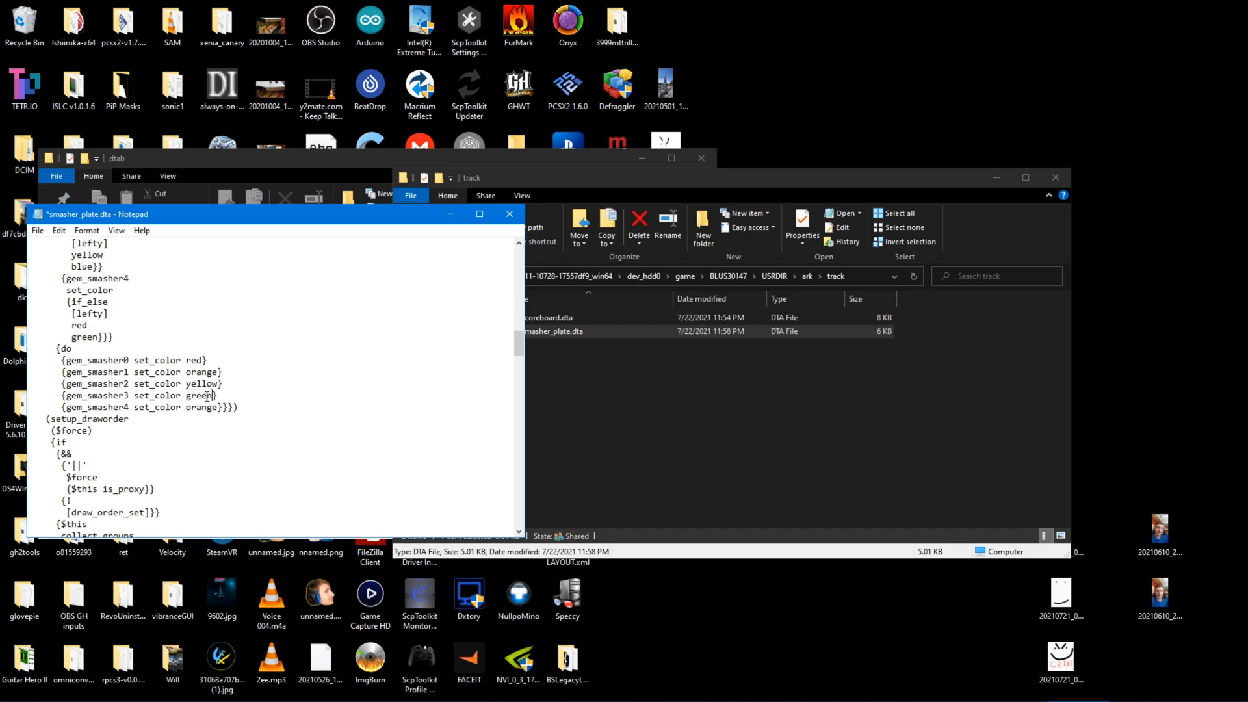
double_click(202, 407)
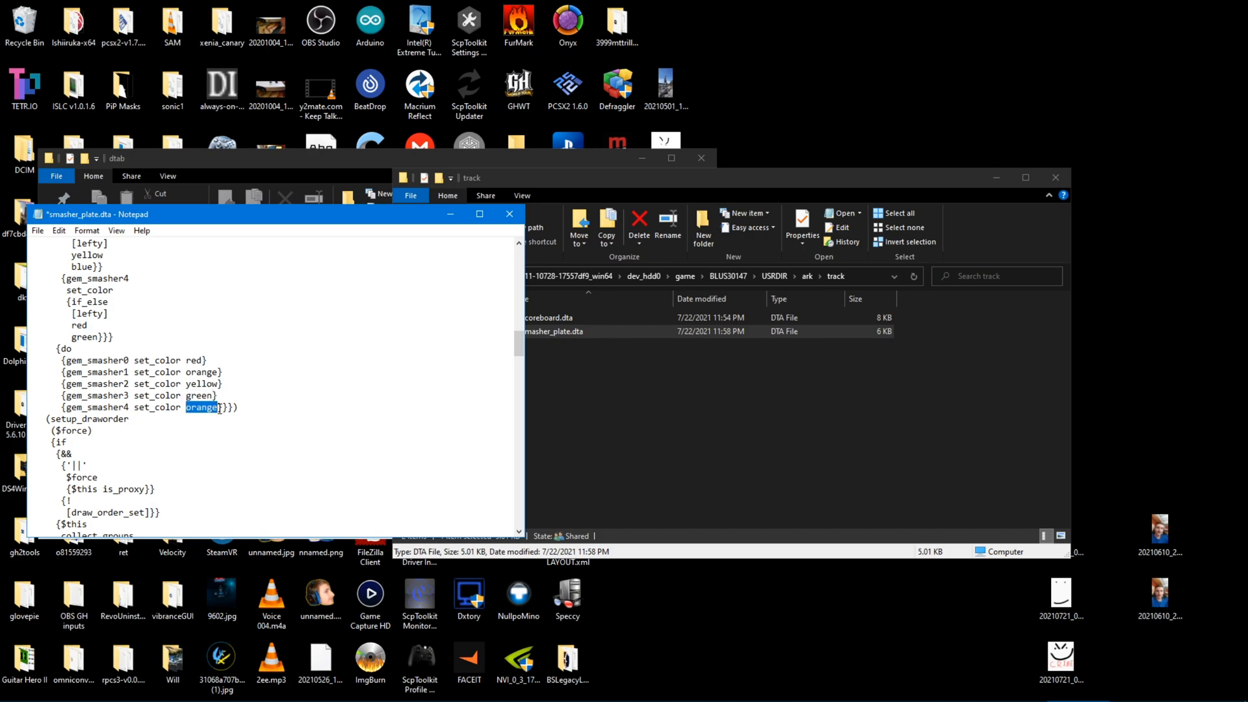
click(36, 230)
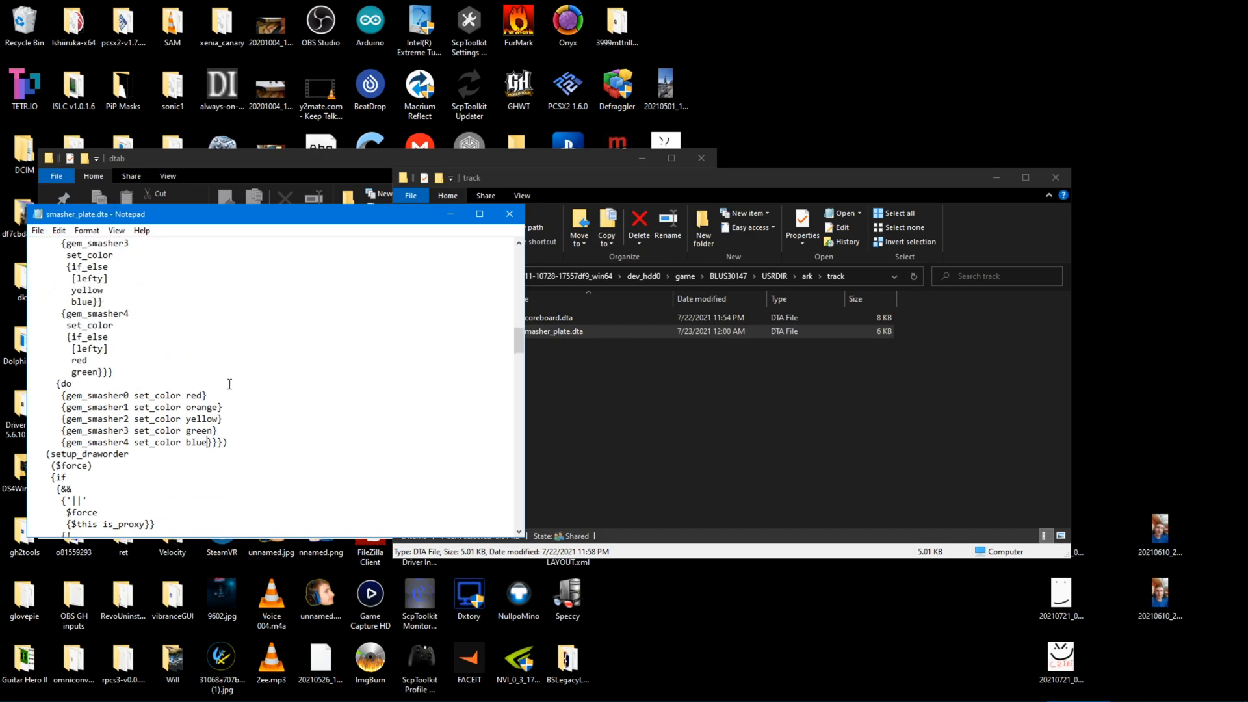
mouse_move(226, 383)
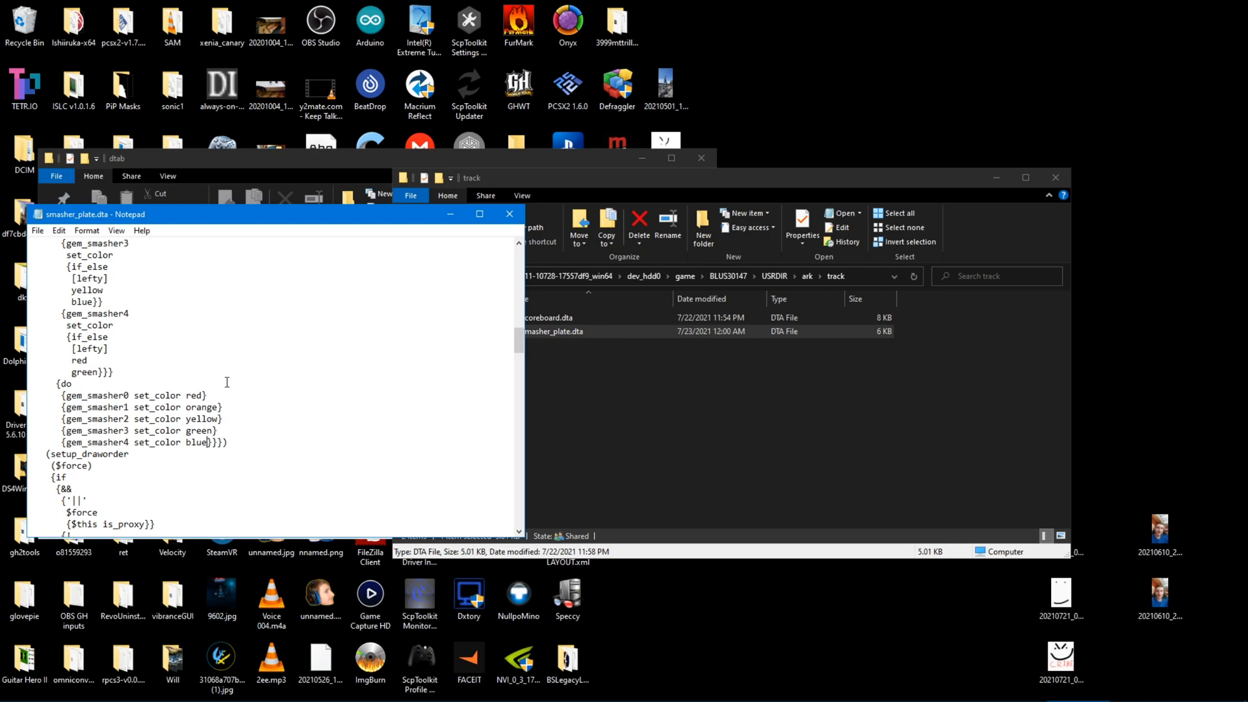
mouse_move(329, 384)
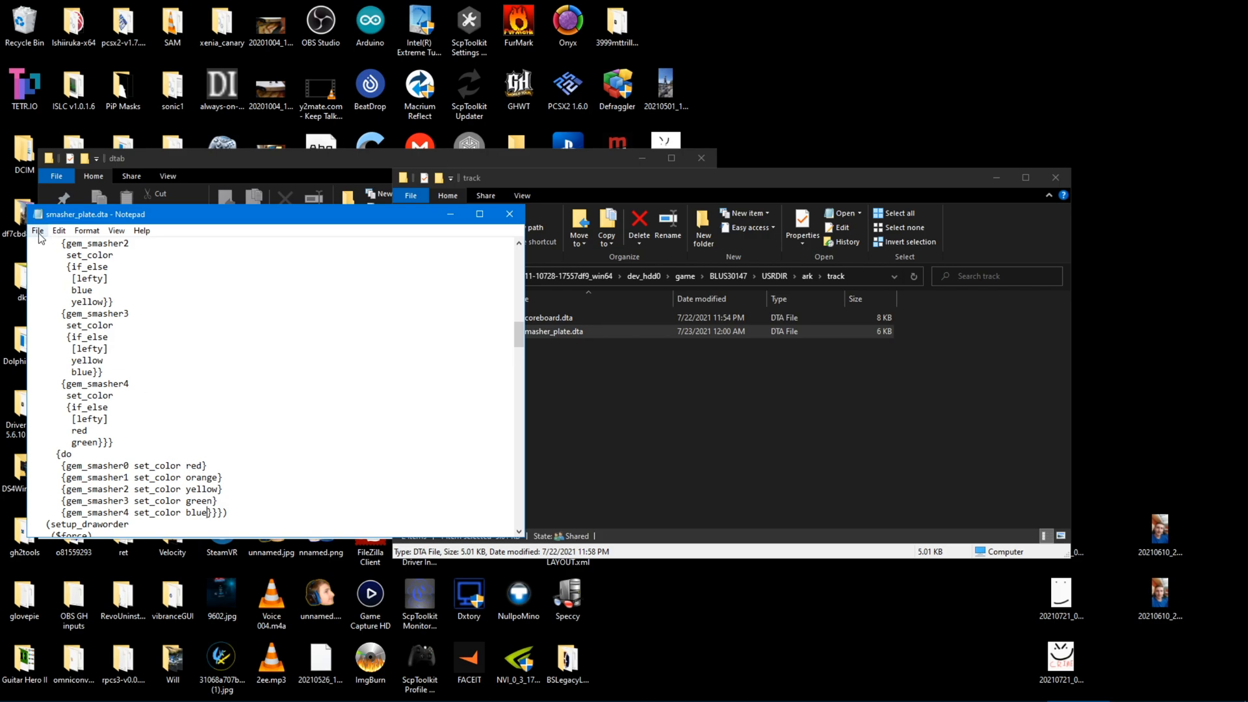
scroll(down, 3)
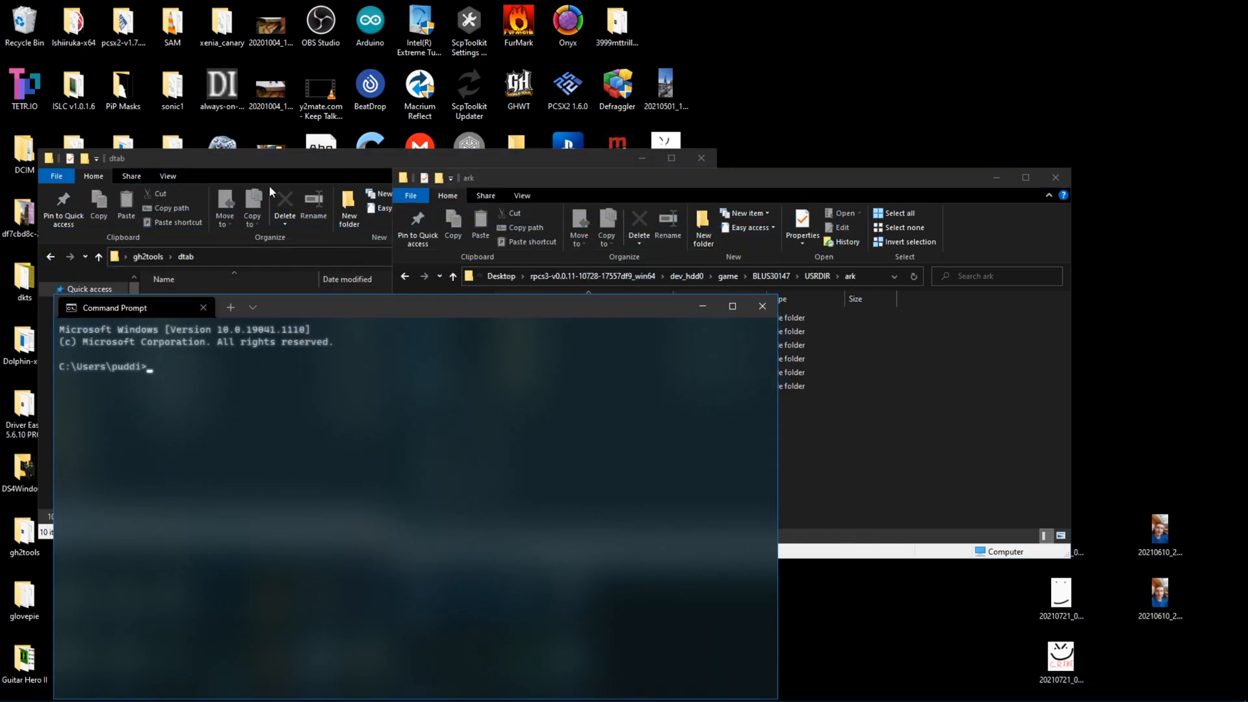
Change directory to C:\Users\puddi\Desktop\gh2tools\dtab.
text(c)
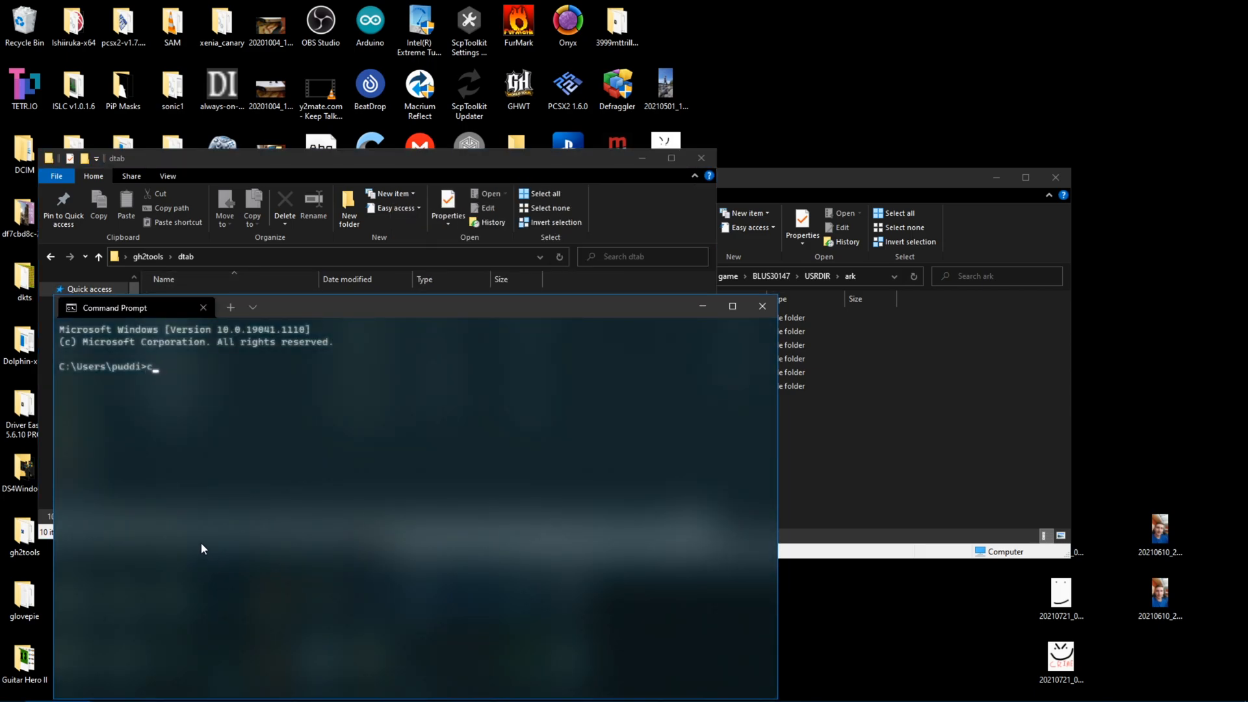
text(d C:\Users\puddi\Desktop\gh2tools\dtab)
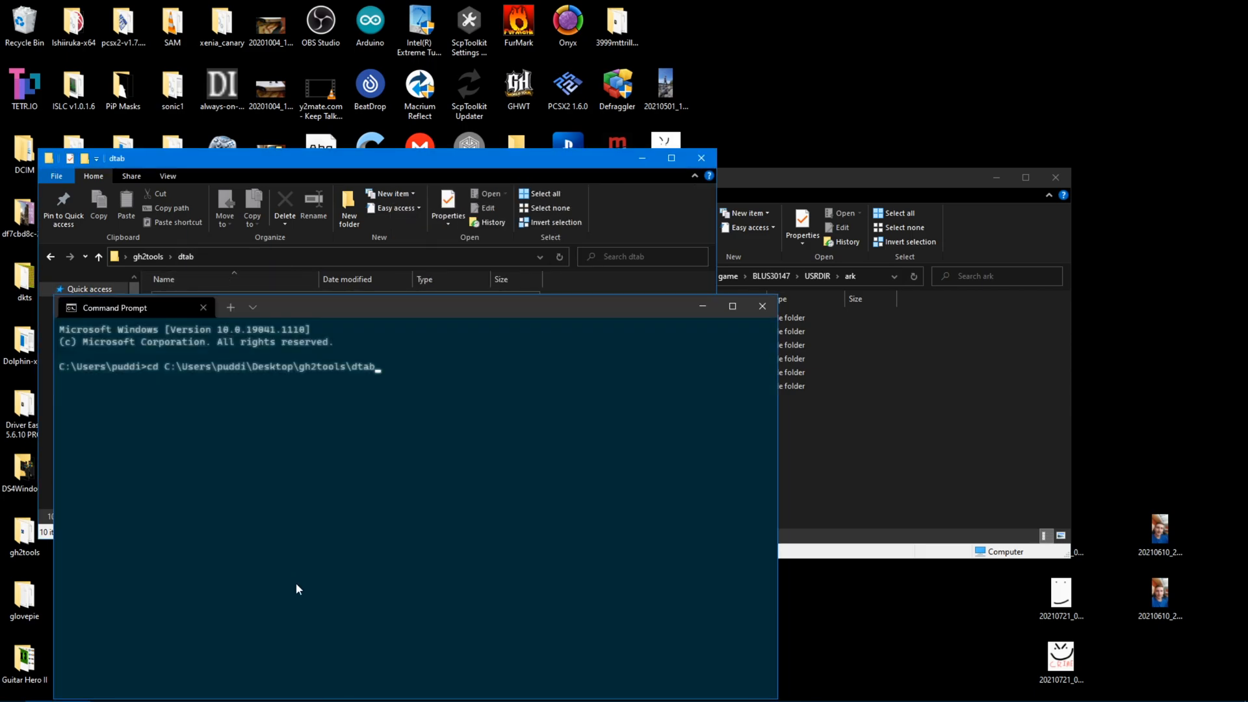
Begin the arkhelper dir2ark command at the prompt.
text(ark)
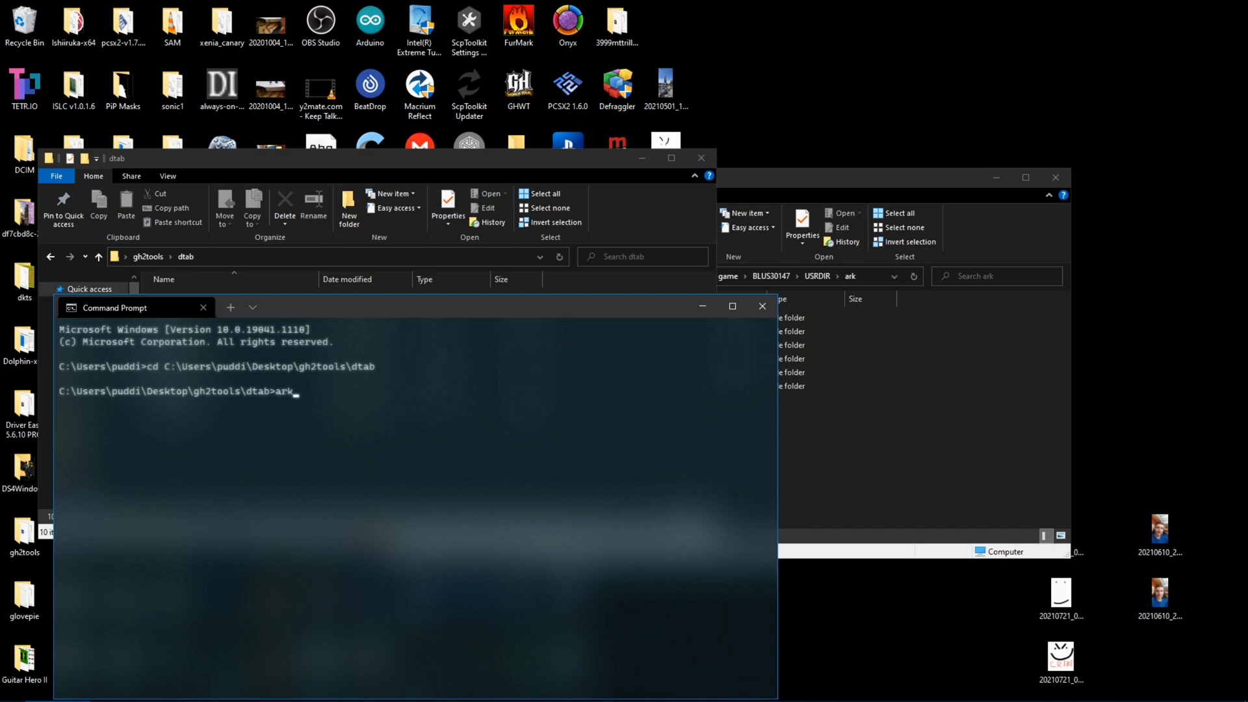
text(helpe)
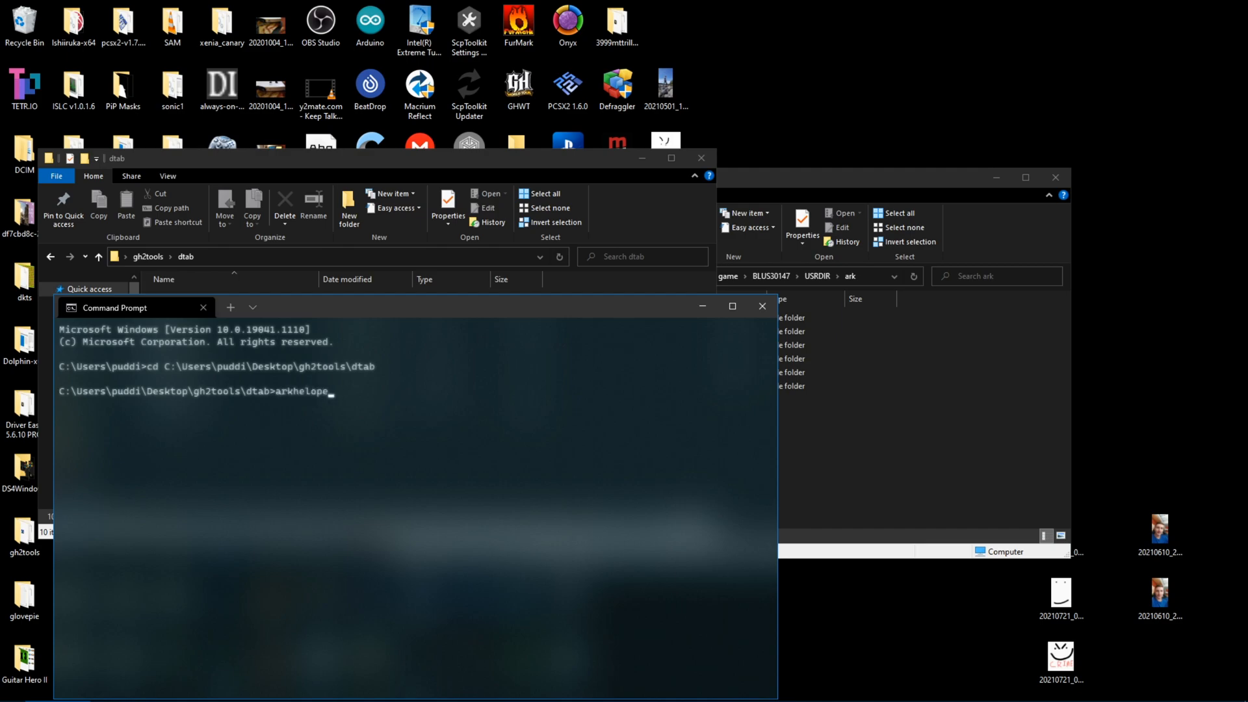
text(r)
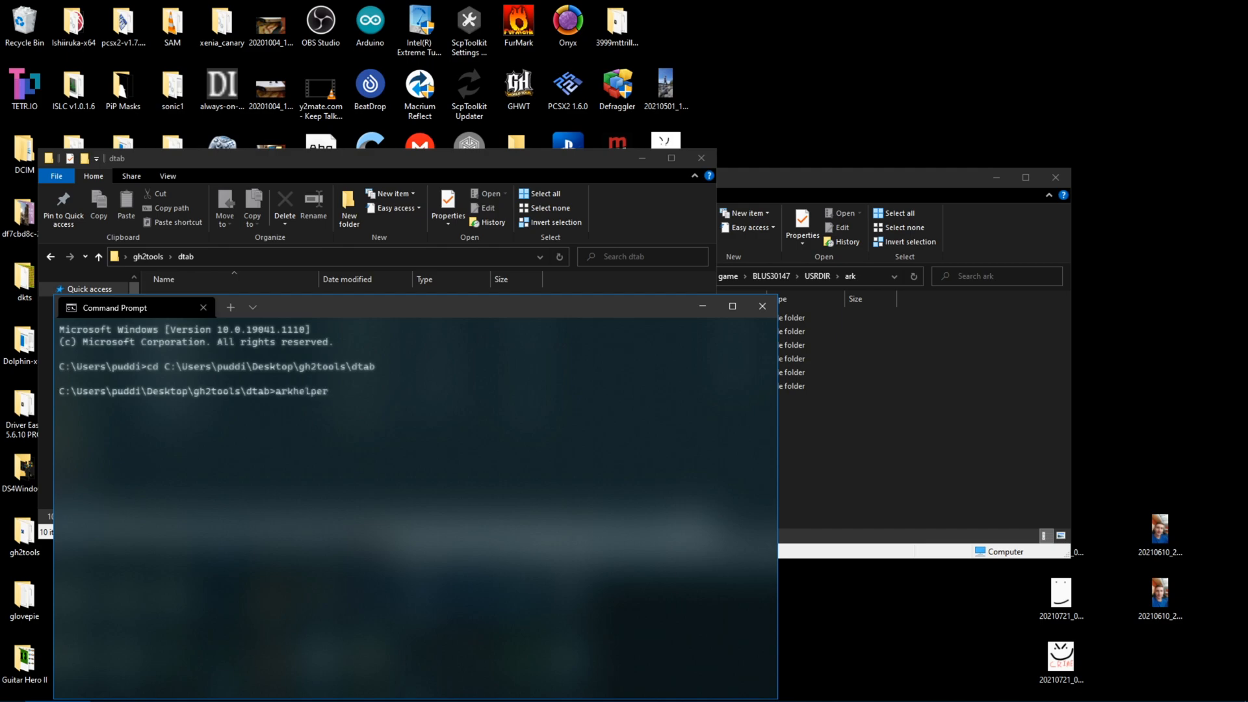
text(di)
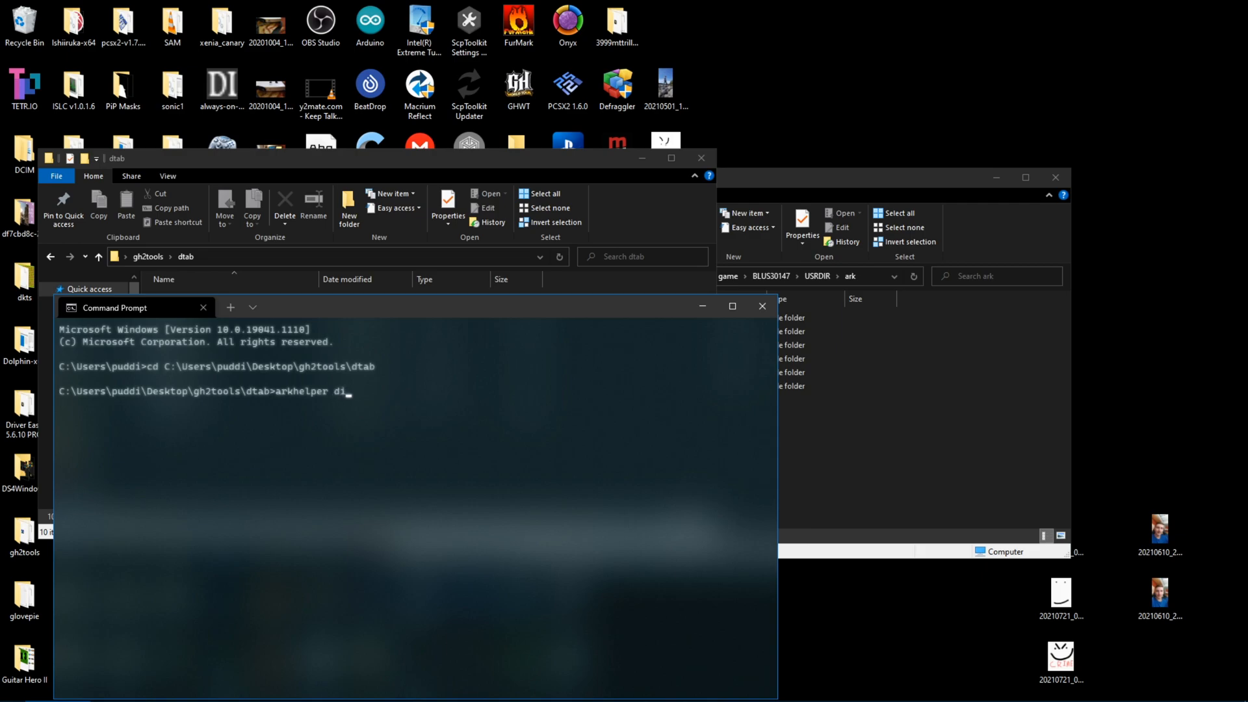
text(r2ark)
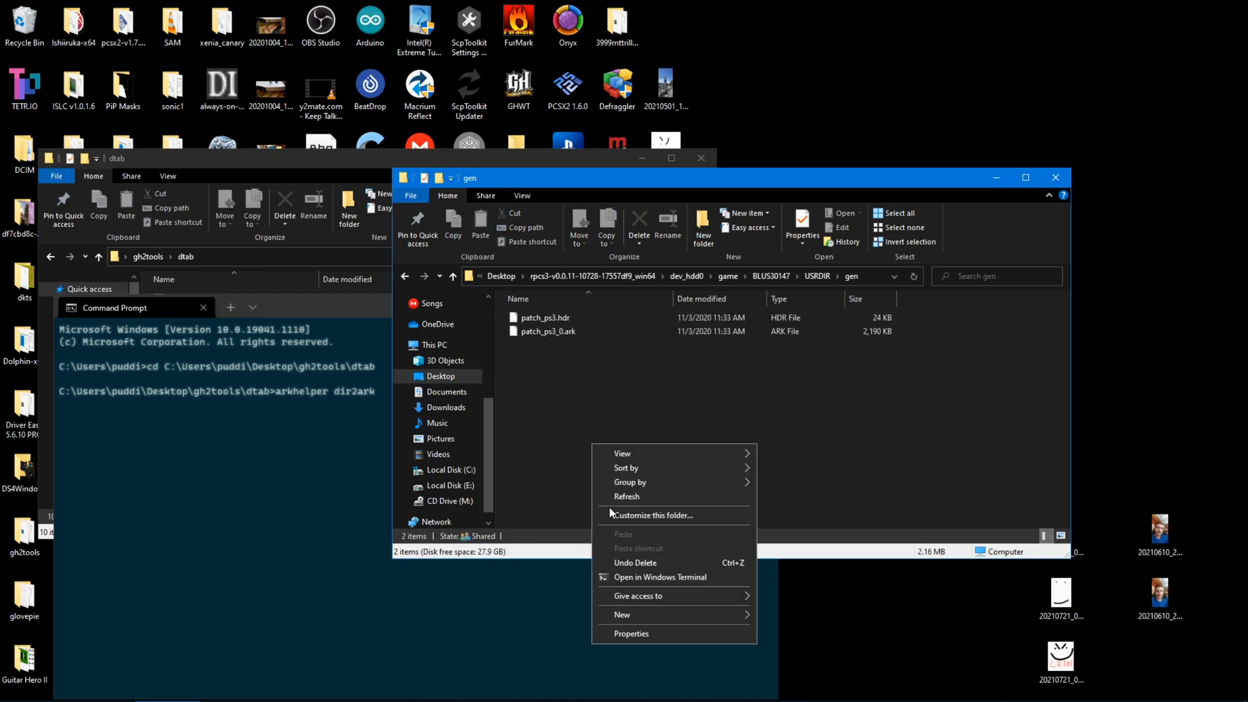
Create a new folder named bak inside USRDIR\gen for the old patch_ps3 files.
click(621, 613)
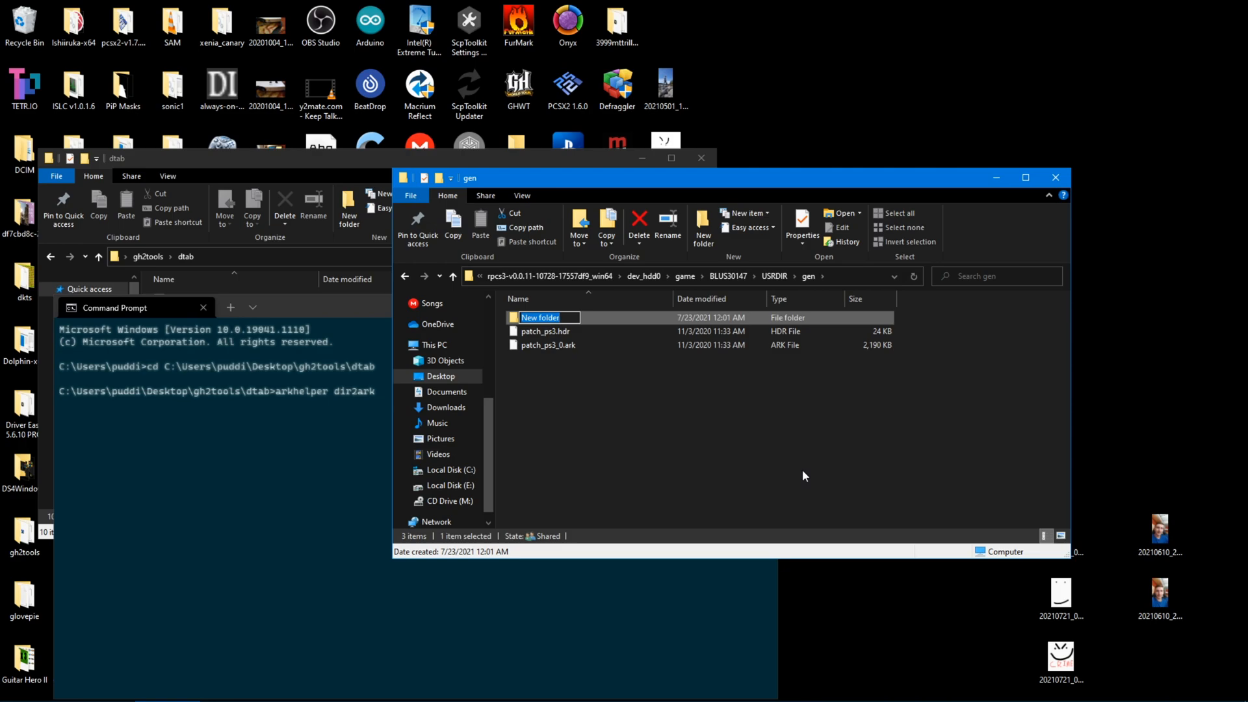
text(bak)
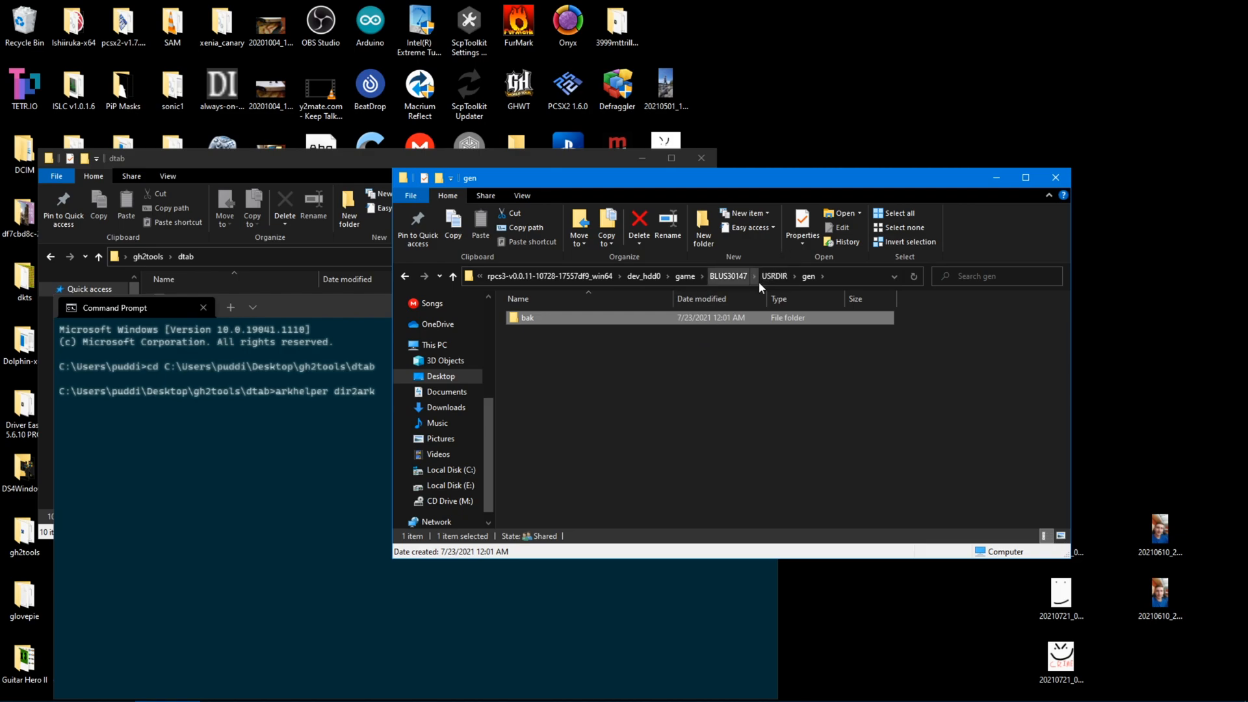
mouse_move(236, 424)
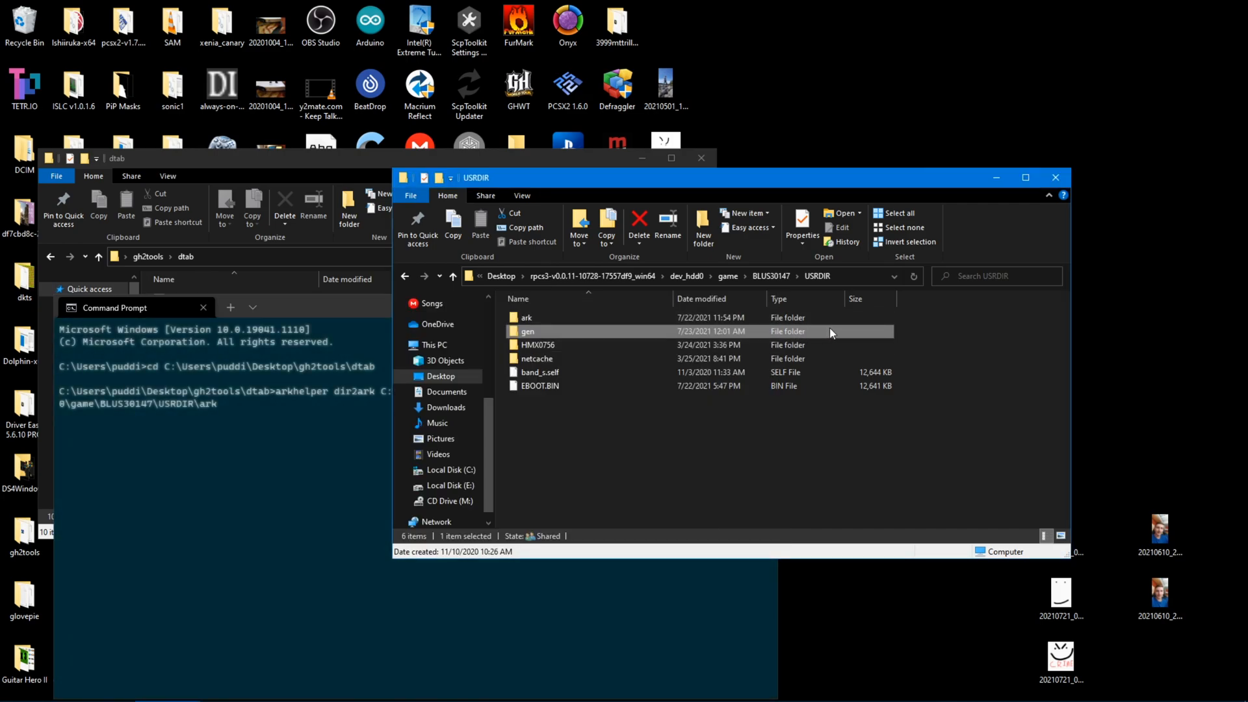
Run dir2ark on USRDIR\ark into gen as patch_ps3, then check gen for the rebuilt files.
text(C:\Users\puddi\Desktop\rpcs3-)
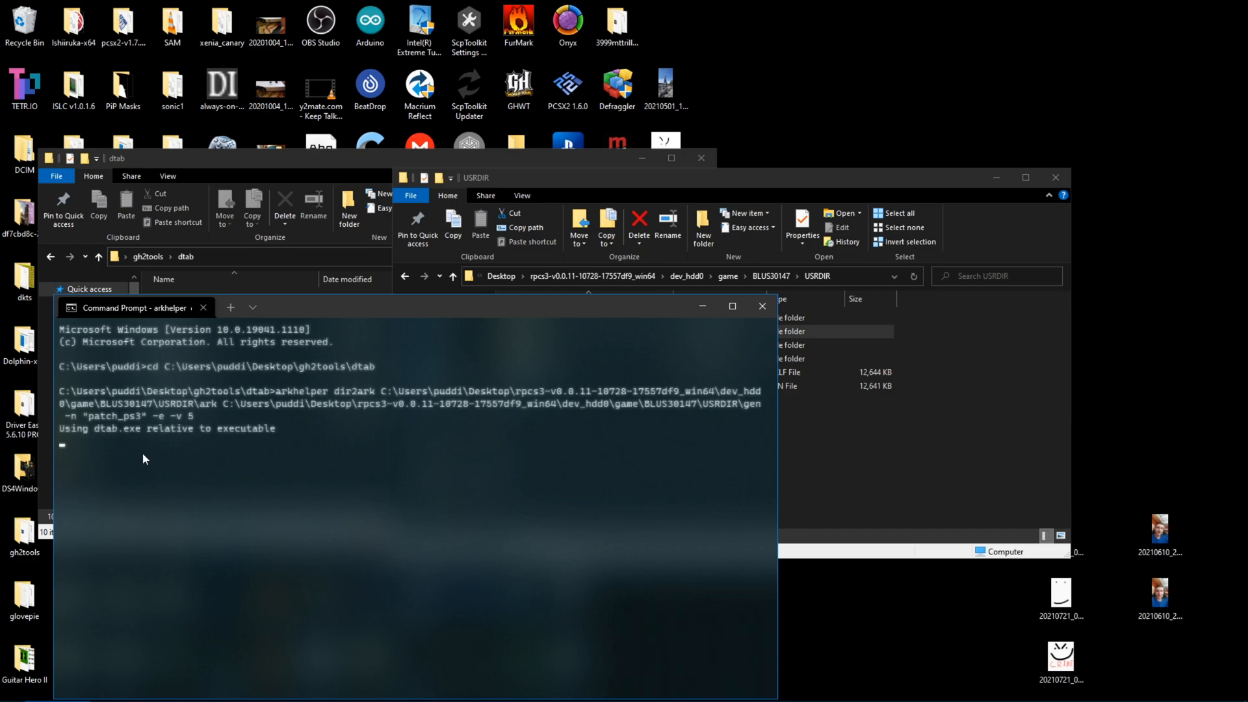
mouse_move(188, 467)
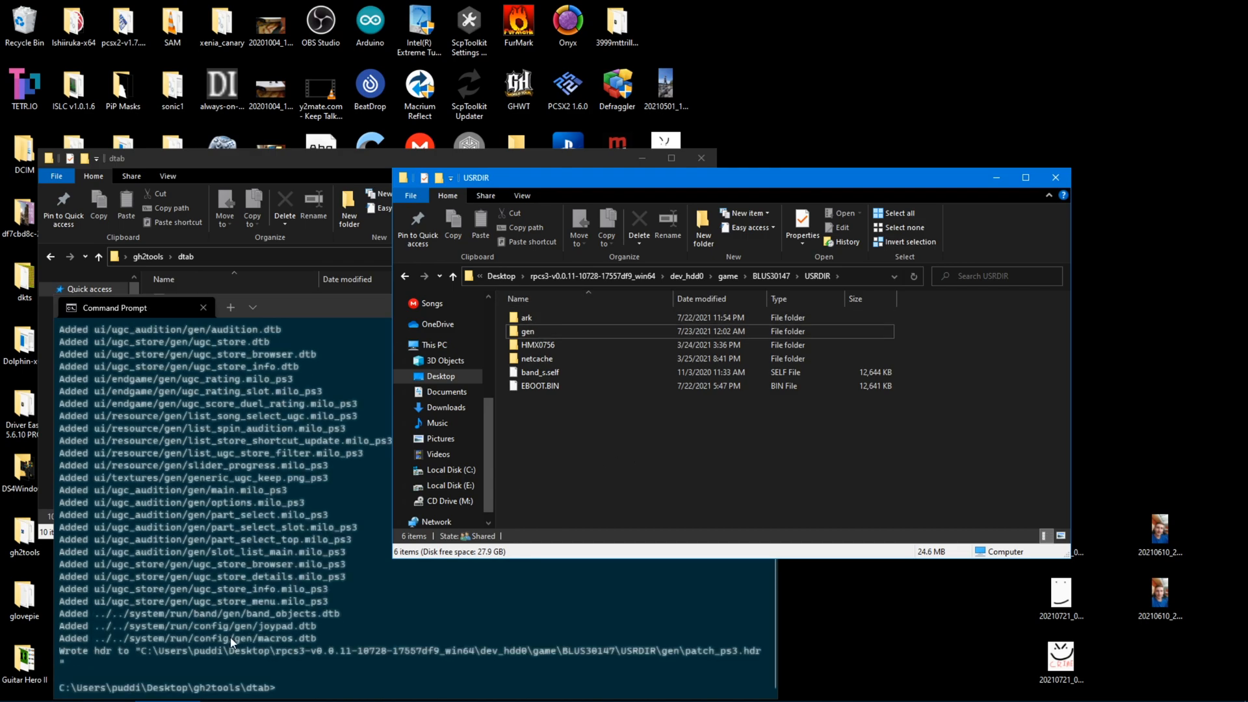
click(527, 317)
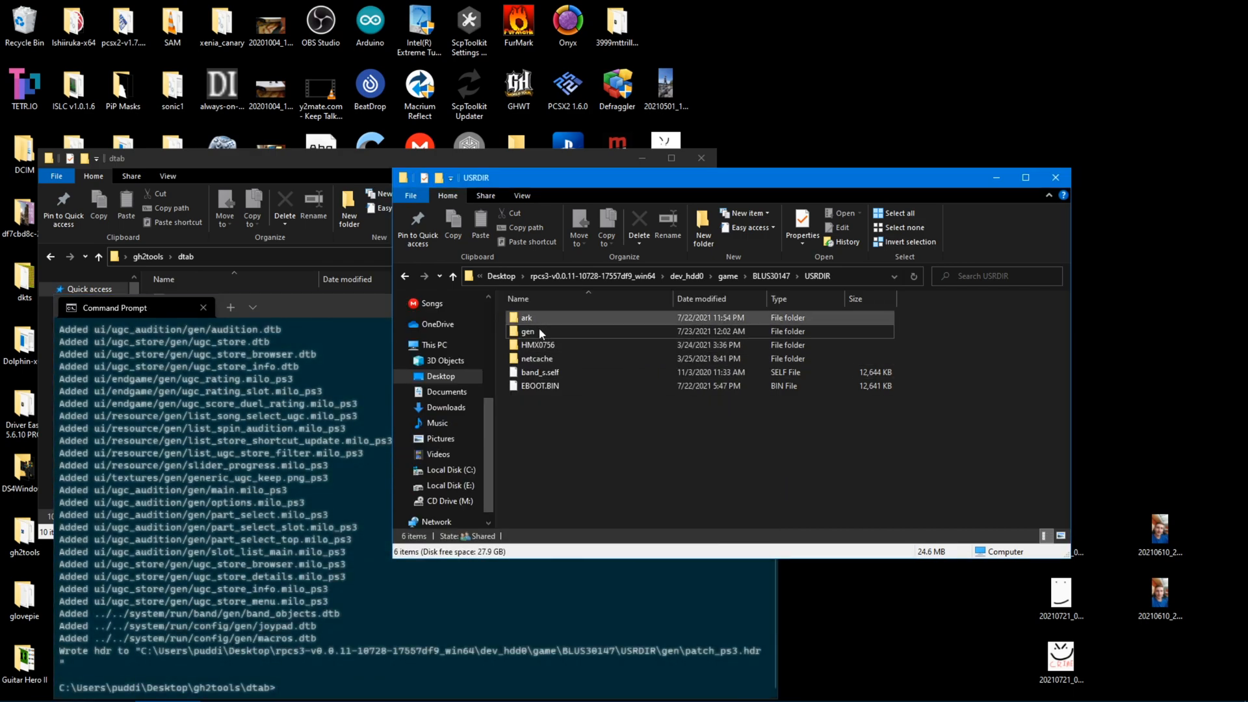
double_click(528, 331)
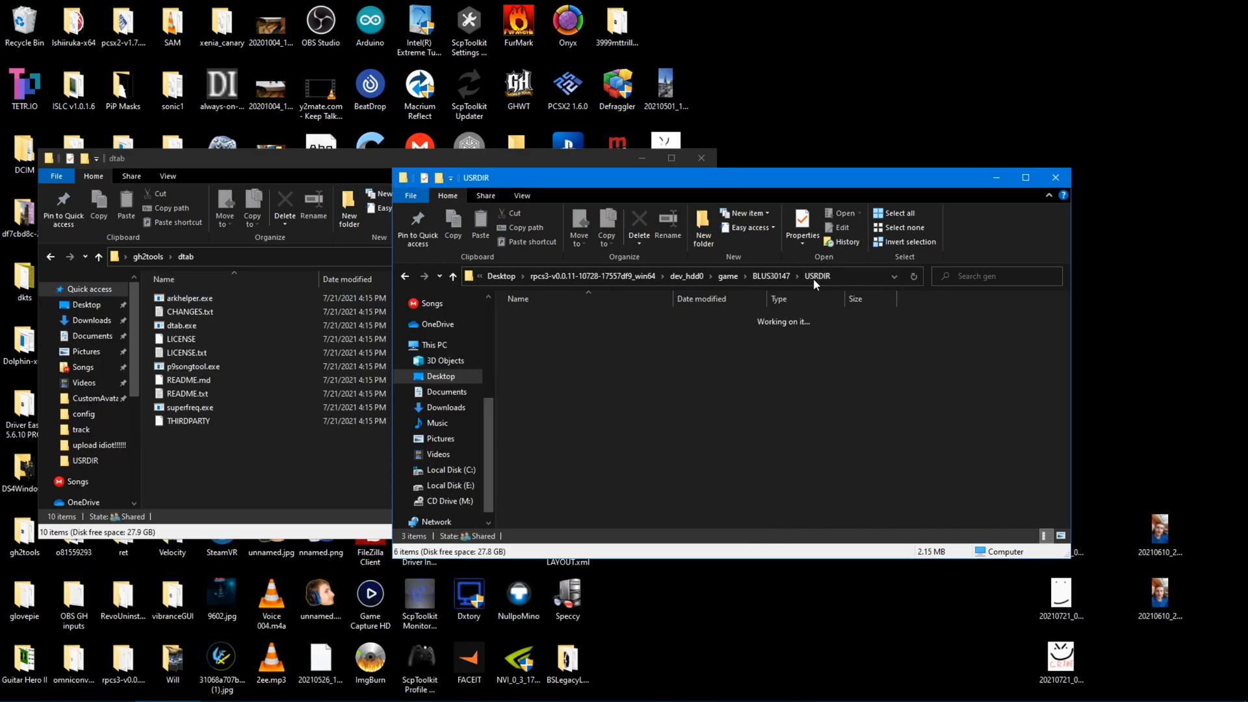
Return to the USRDIR folder to look over the game's files.
click(540, 385)
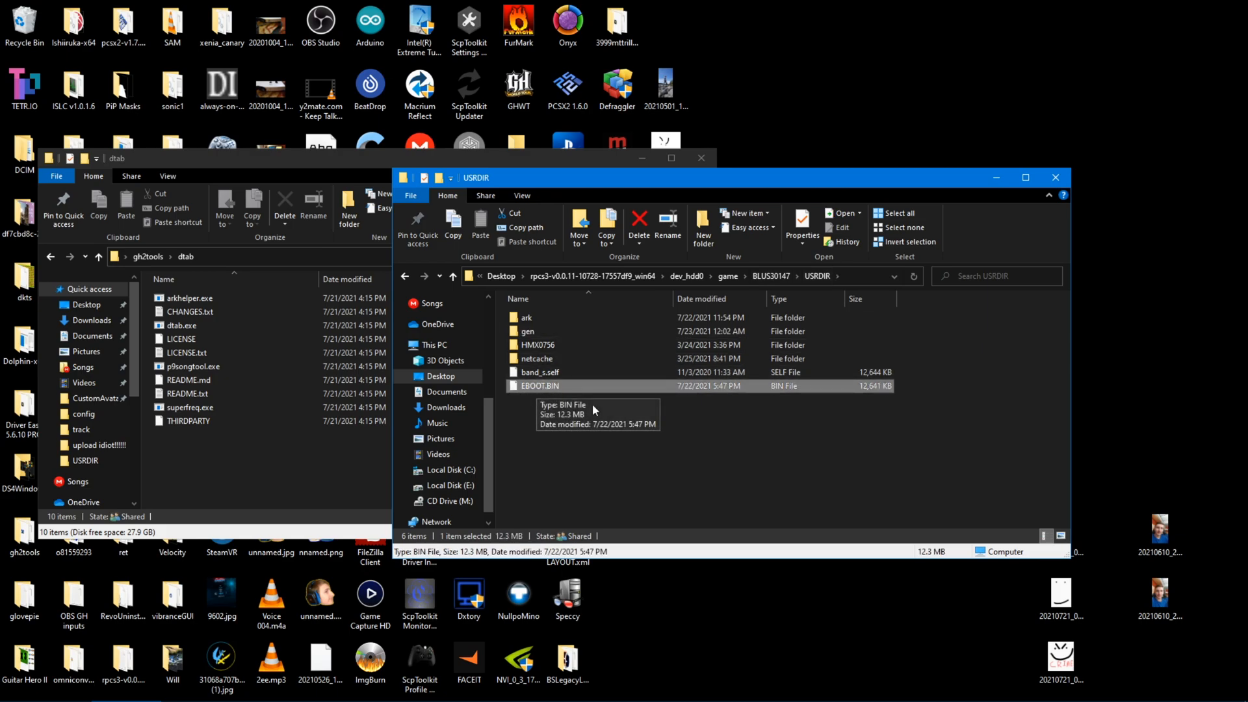
mouse_move(547, 388)
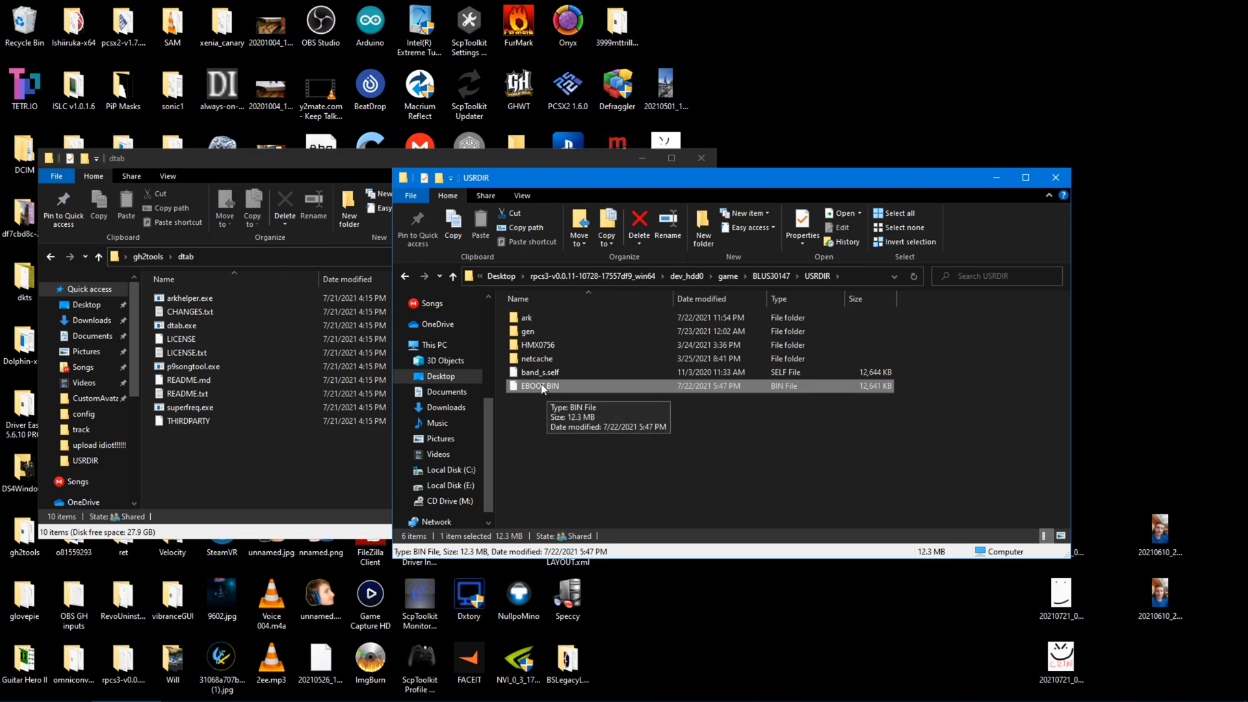
mouse_move(555, 395)
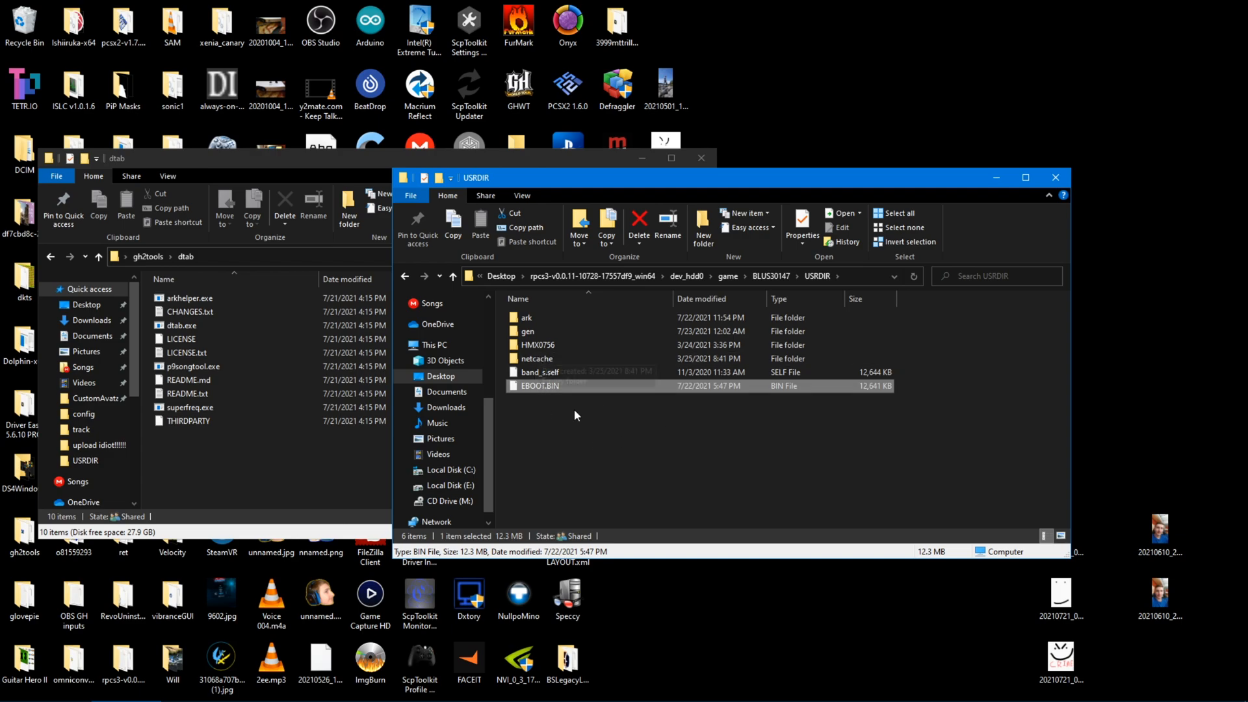
mouse_move(566, 399)
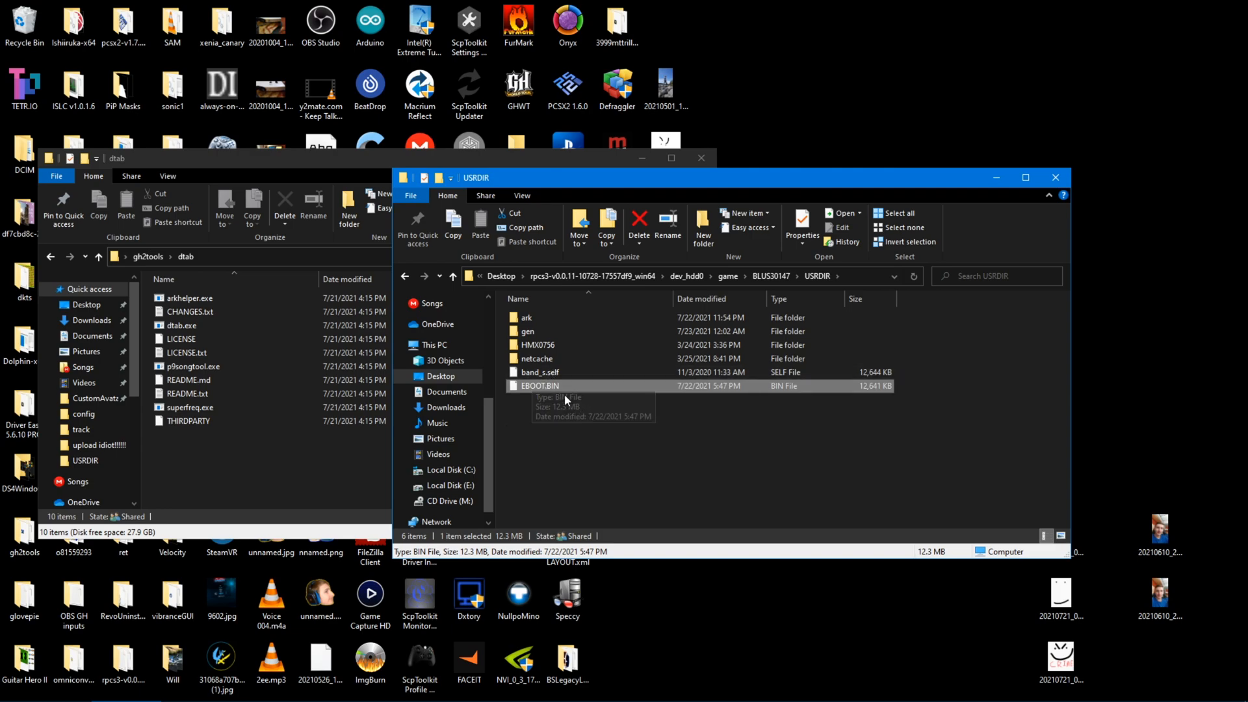
mouse_move(530, 387)
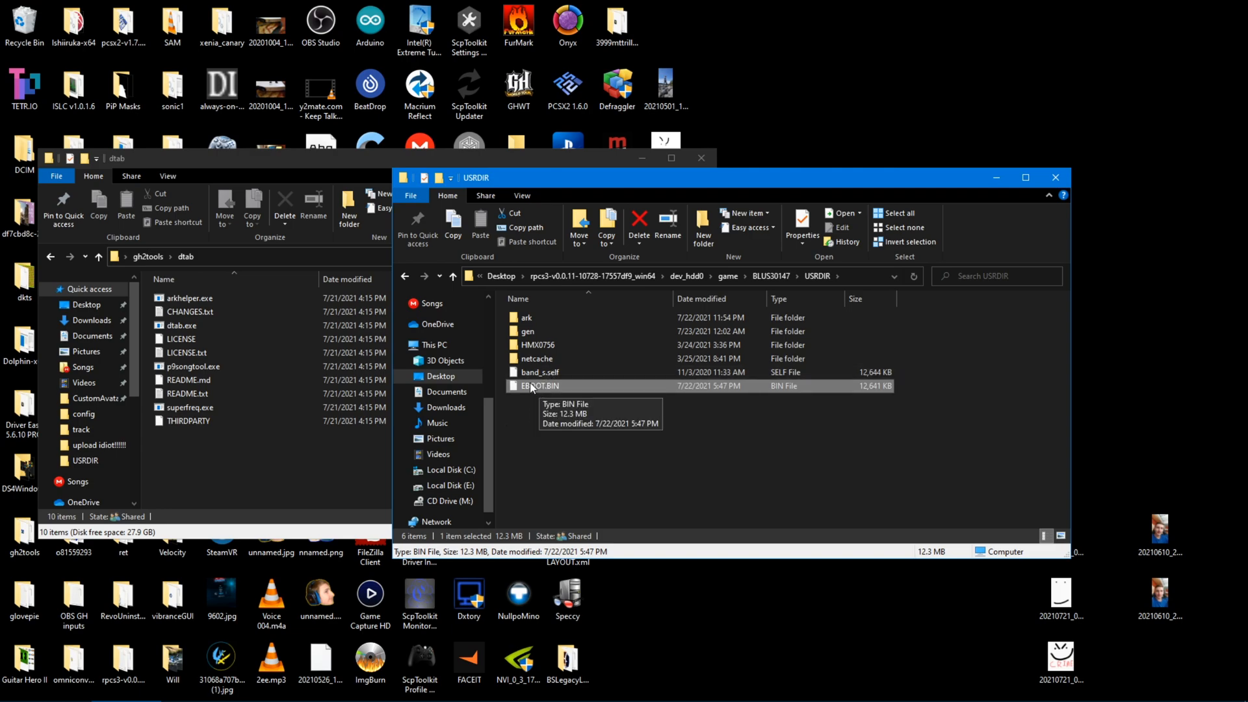
mouse_move(570, 416)
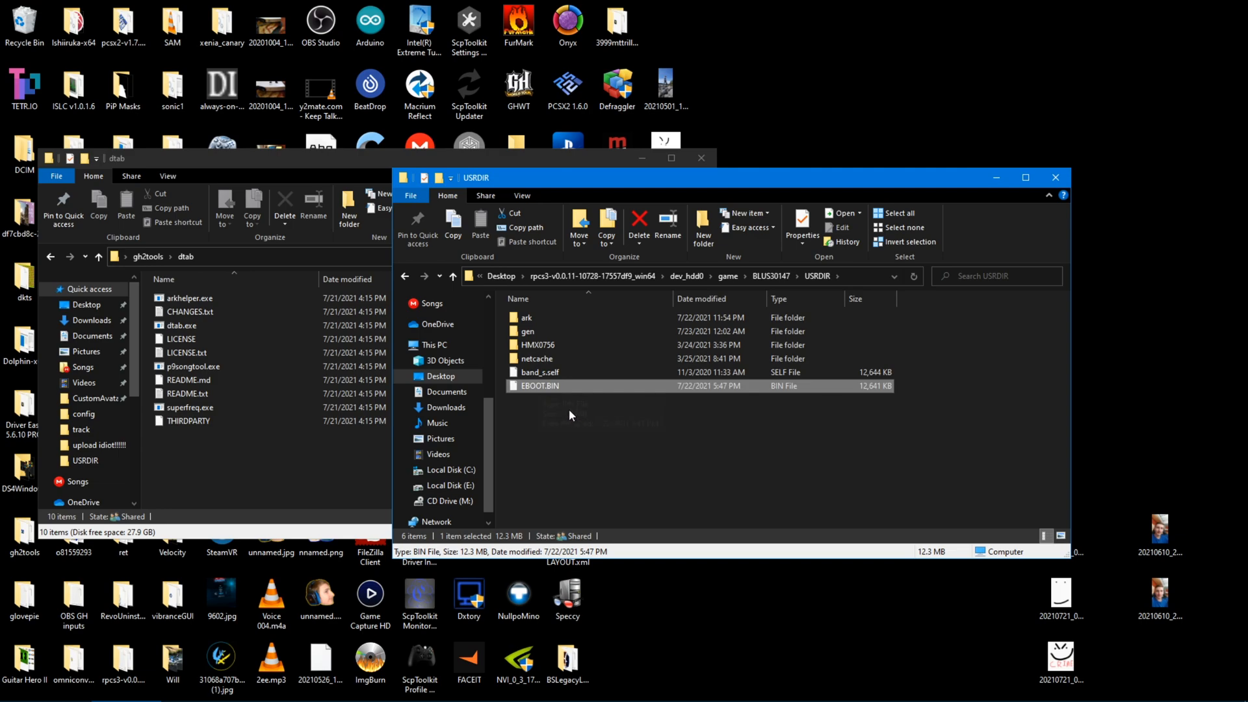
mouse_move(549, 400)
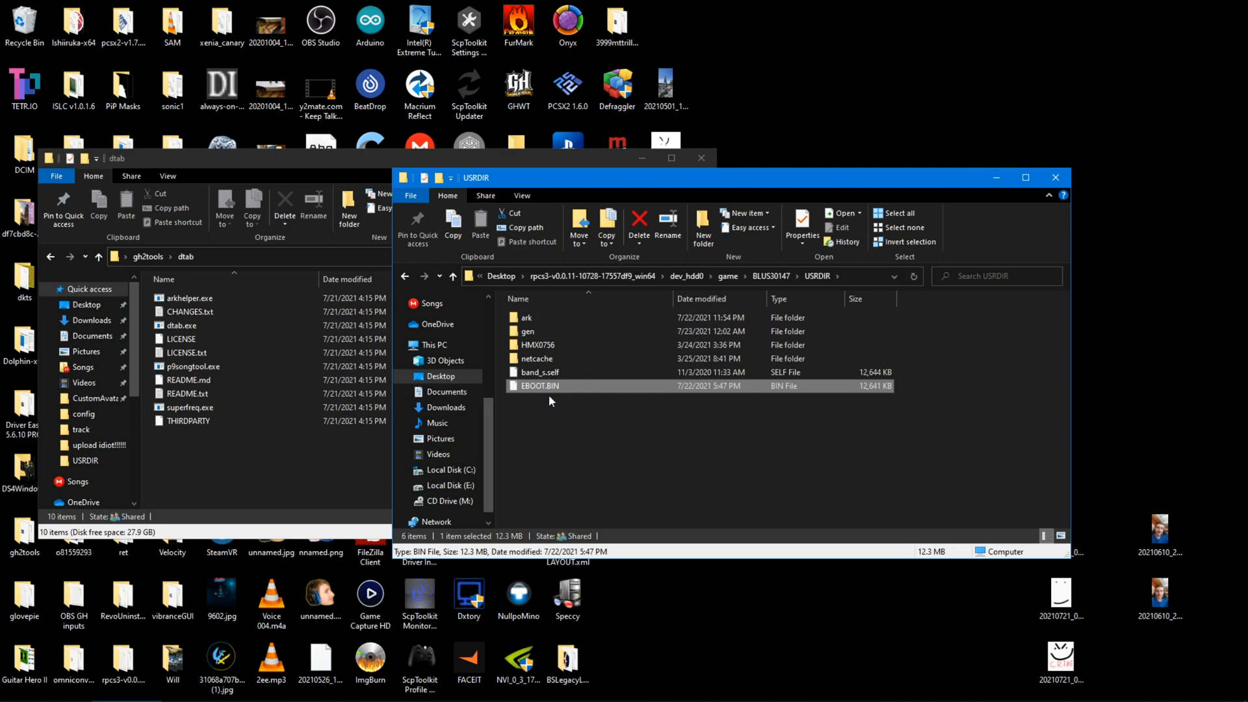
mouse_move(618, 331)
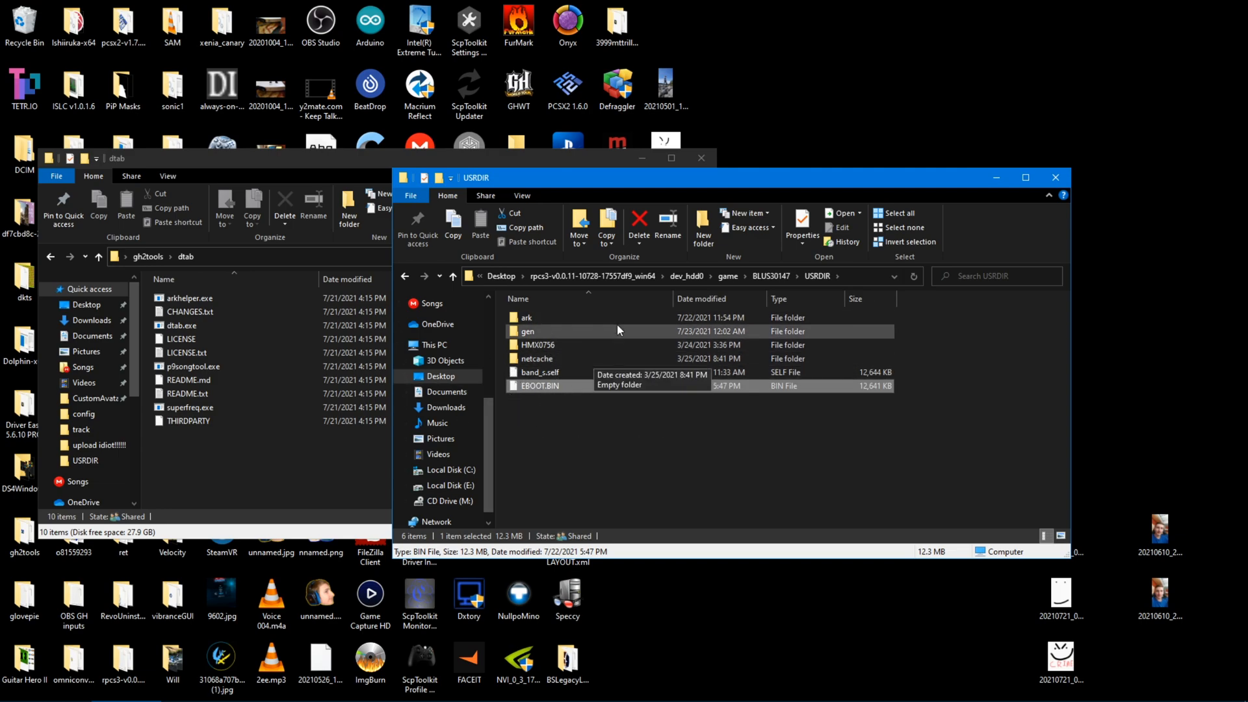
mouse_move(655, 423)
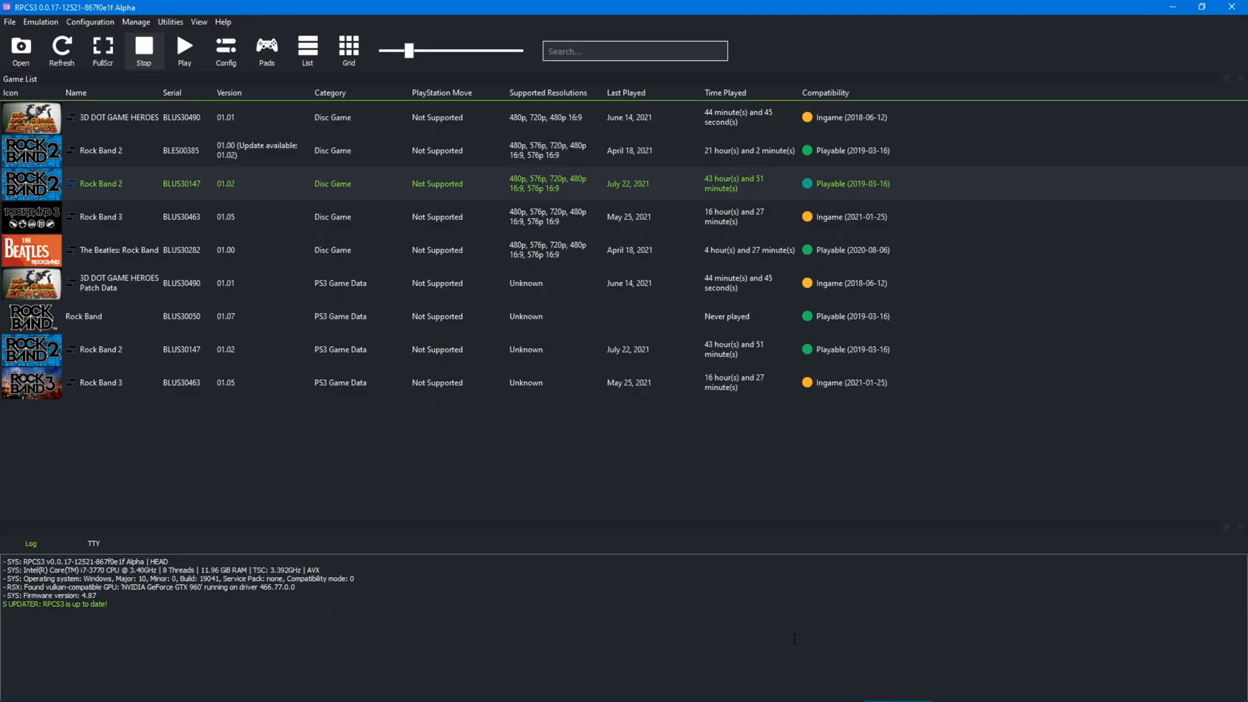
mouse_move(473, 448)
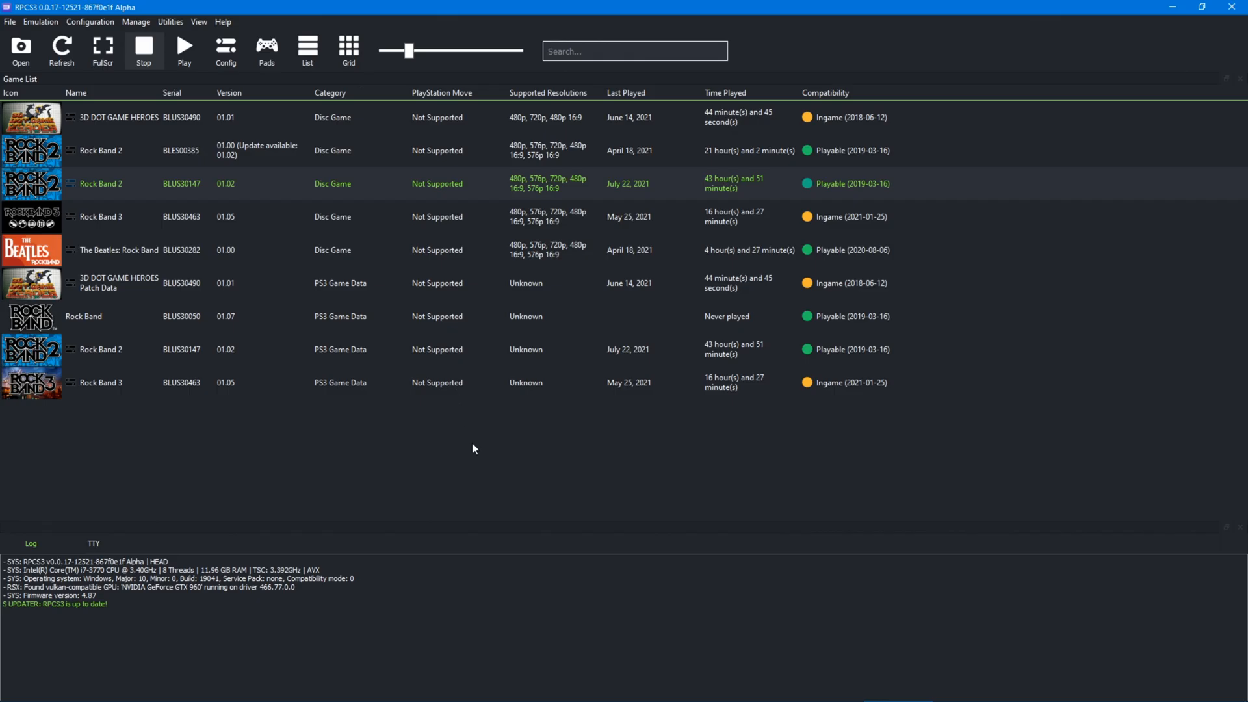
Launch Rock Band 2 (BLUS30147) from the RPCS3 game list.
double_click(100, 183)
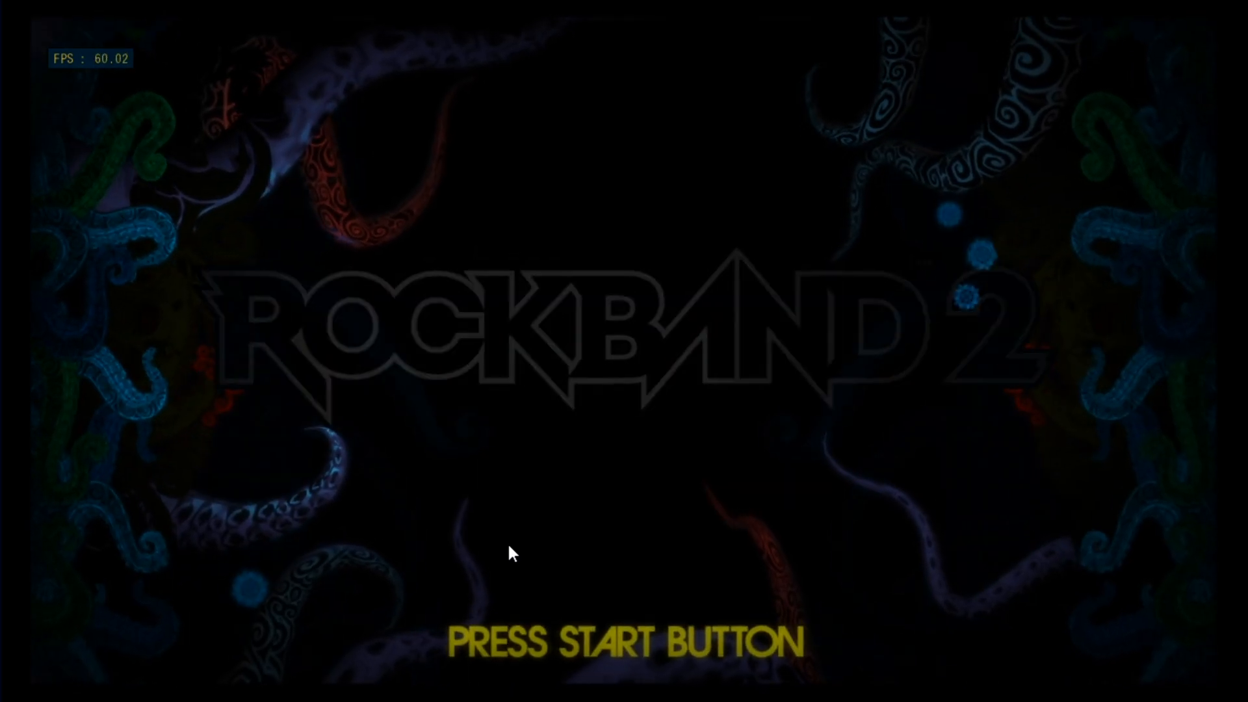
Go through Solo Quickplay to Hangar 18 and start it on Expert guitar.
key(enter)
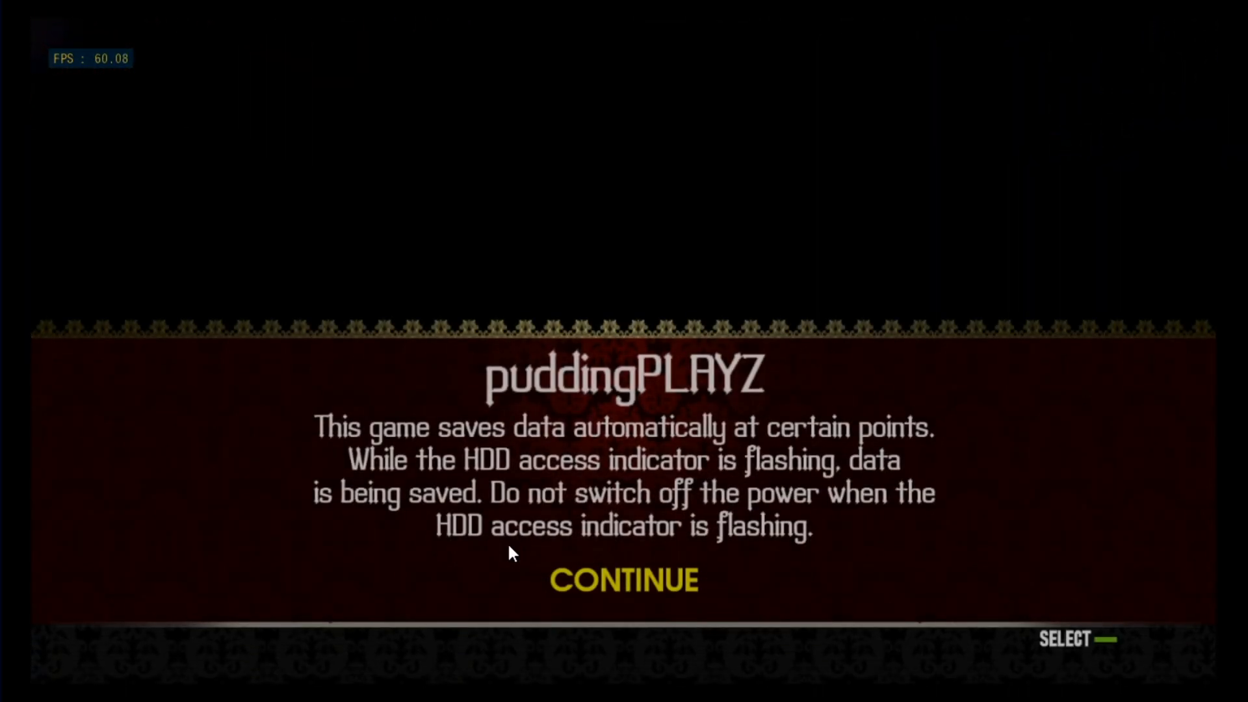
click(624, 579)
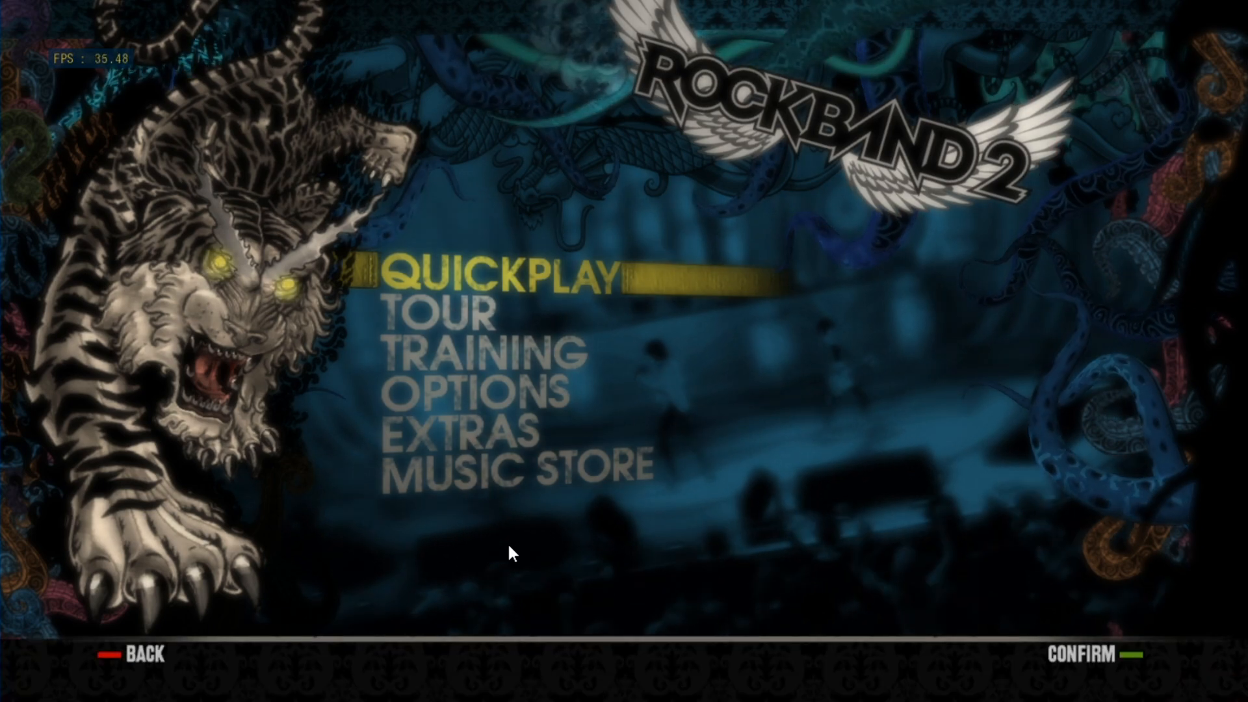
key(down)
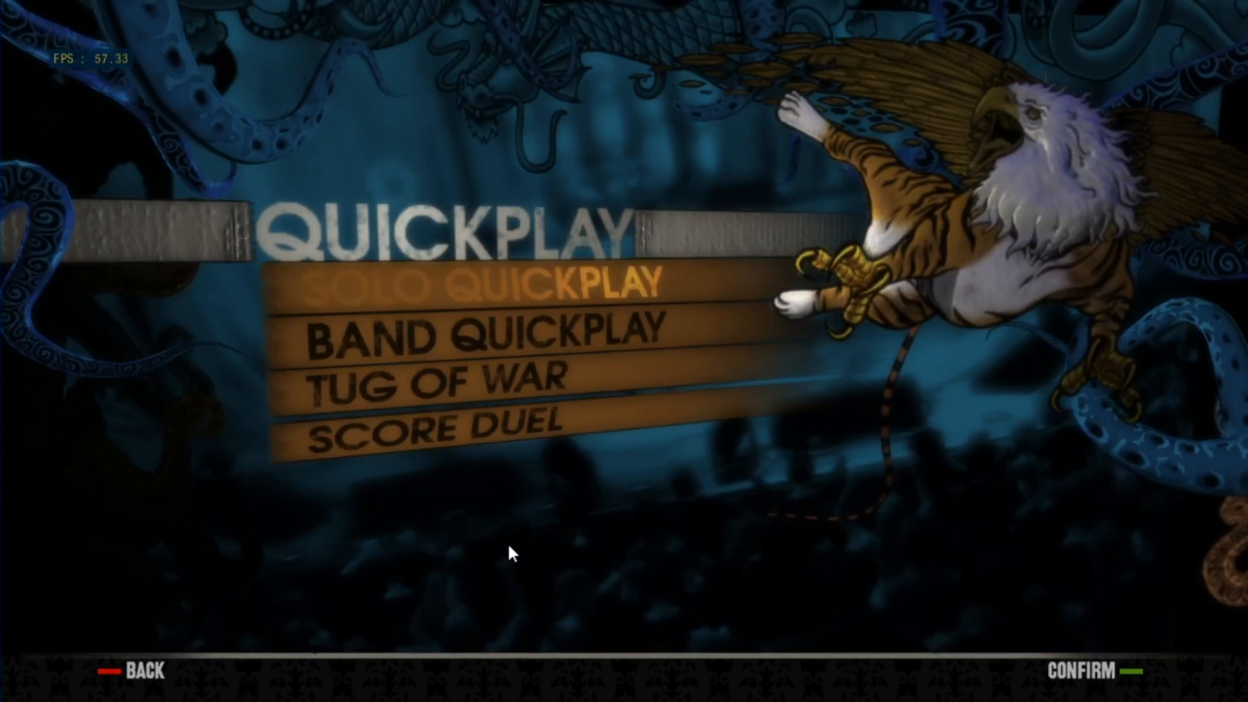
click(482, 286)
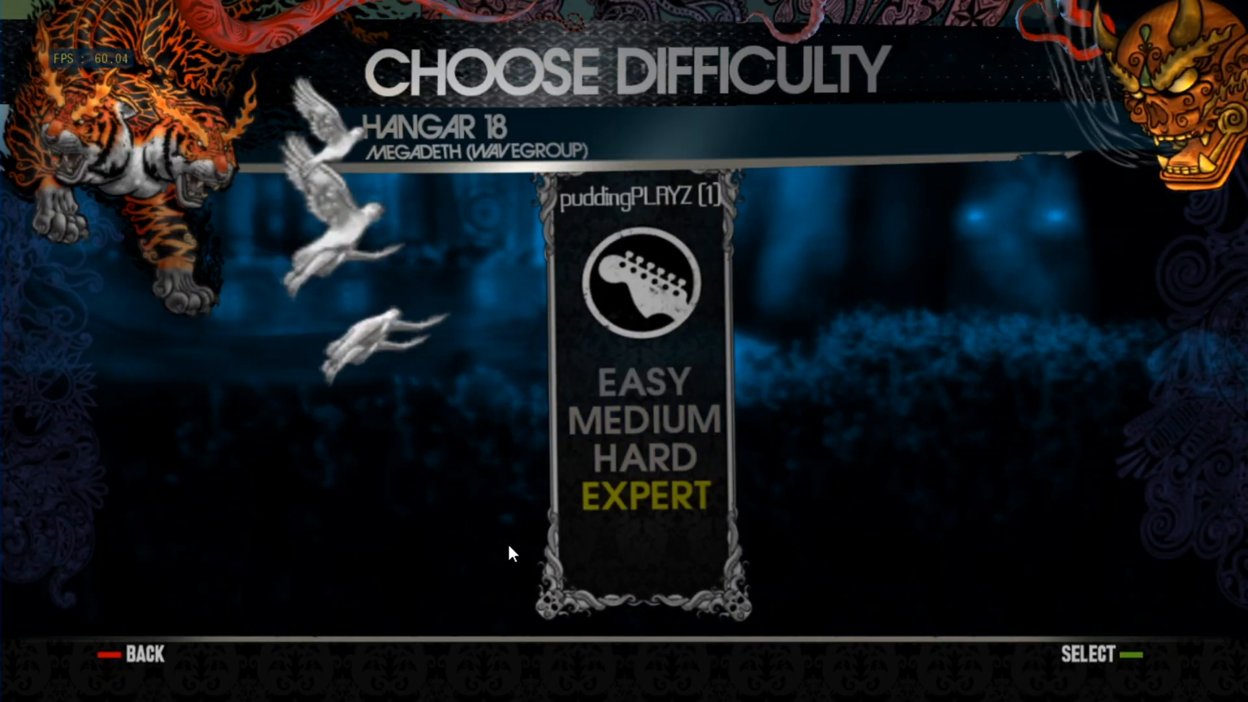
click(645, 494)
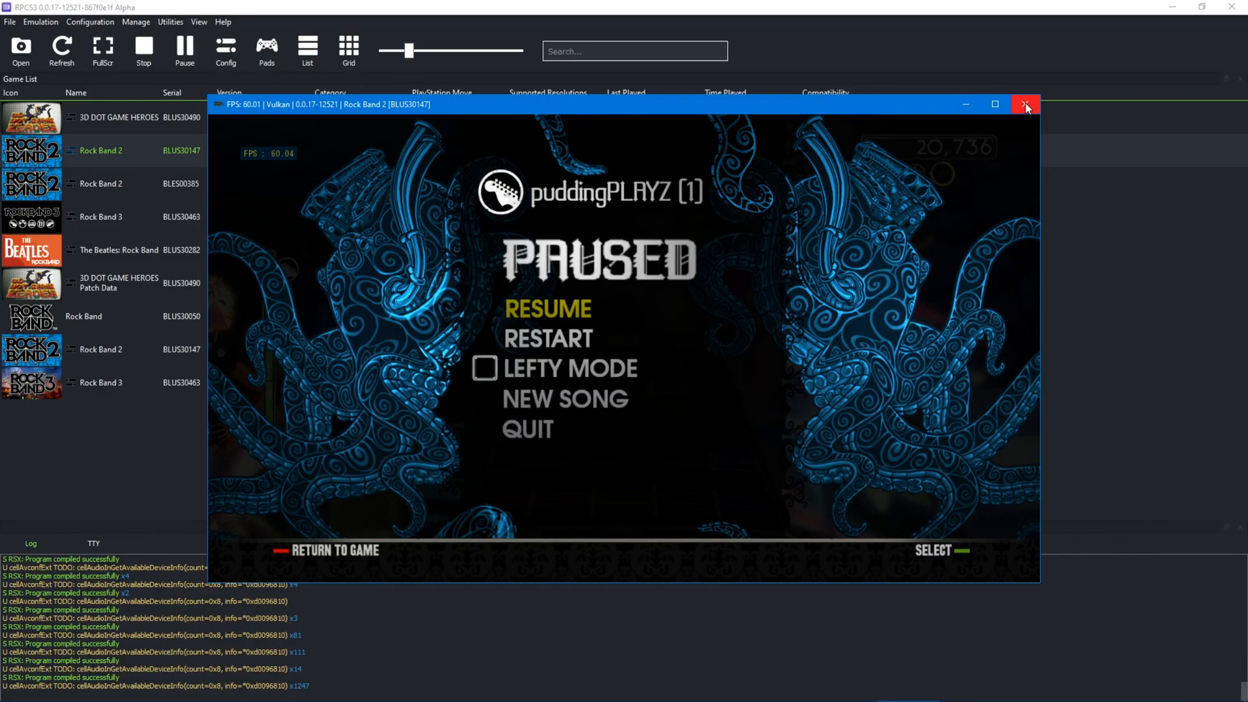
Close the running game and confirm the Exit Game? prompt.
click(1024, 104)
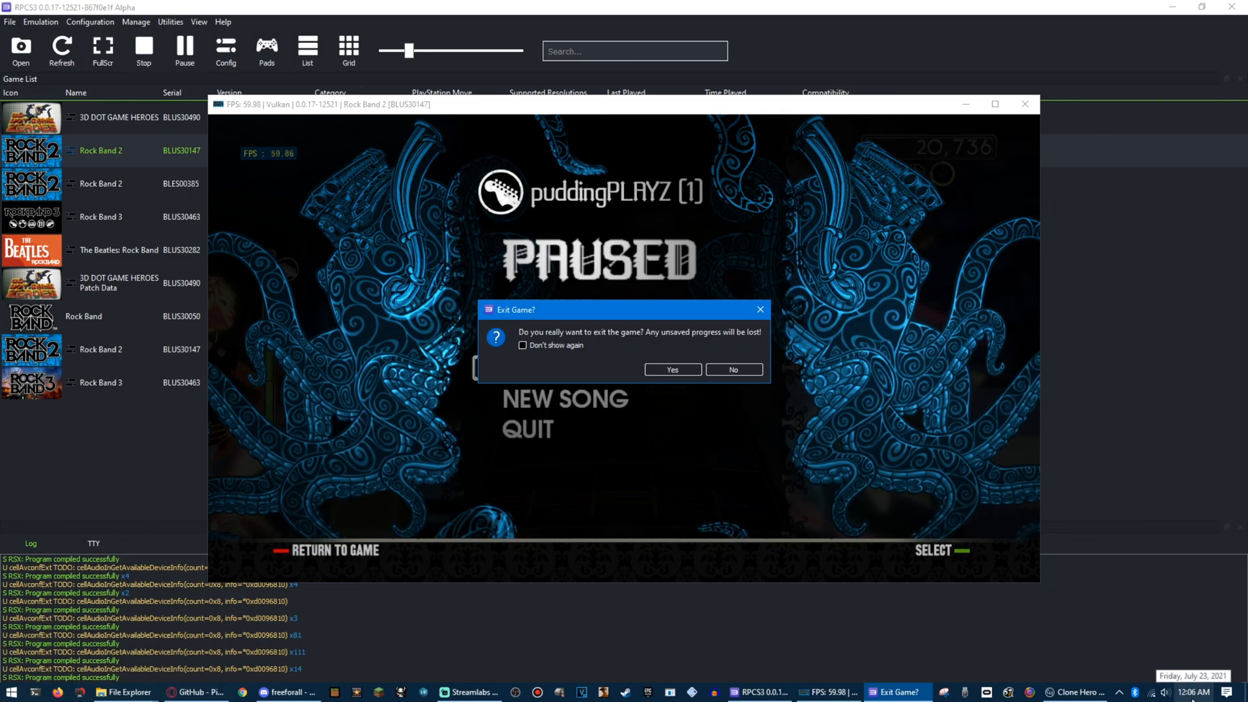
click(672, 369)
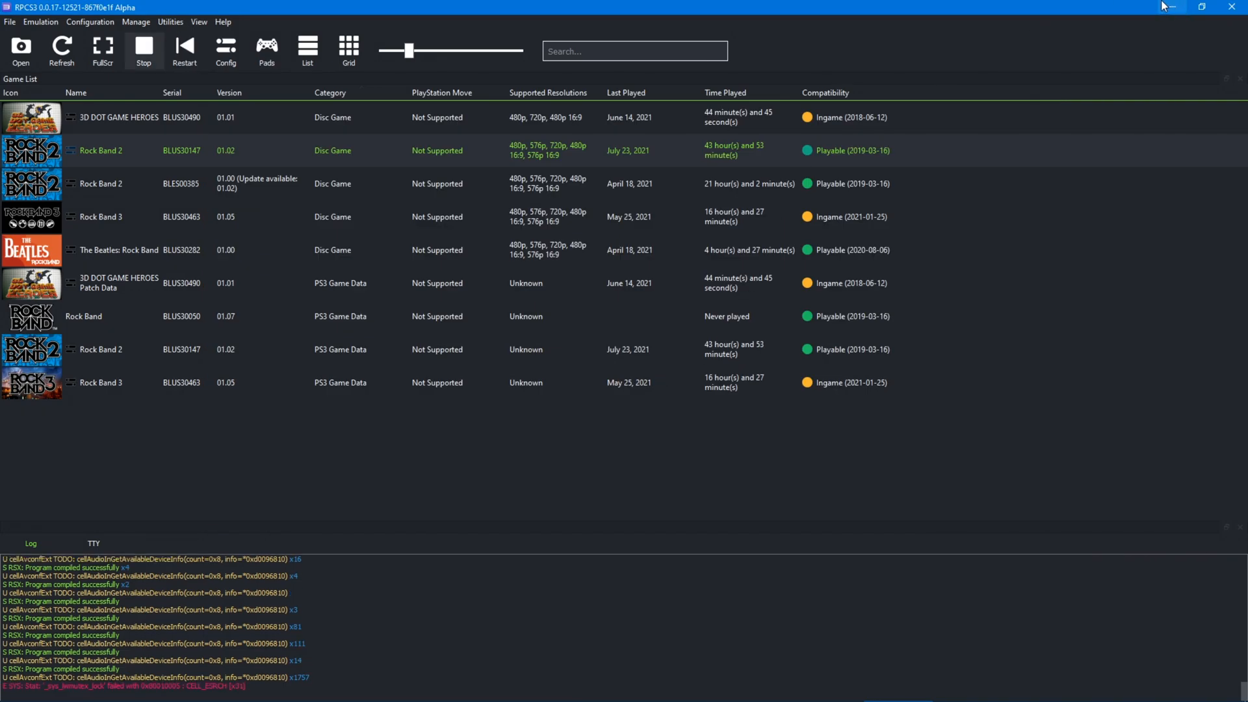
mouse_move(1170, 6)
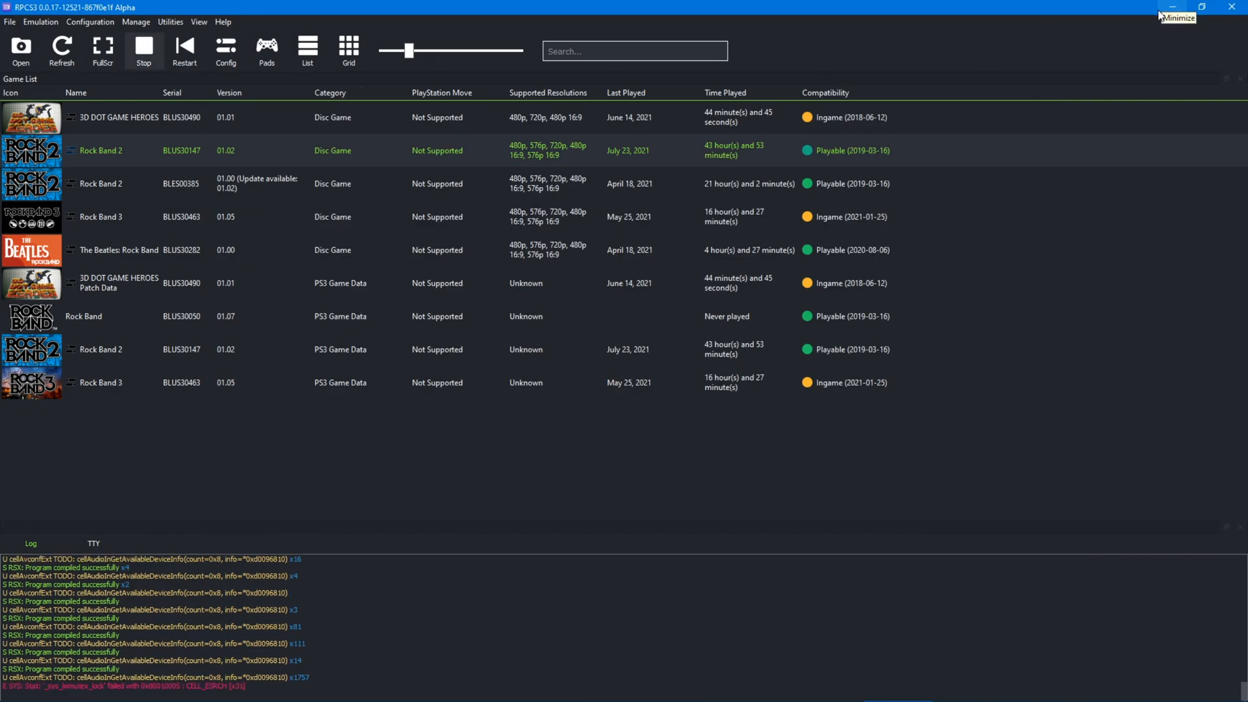